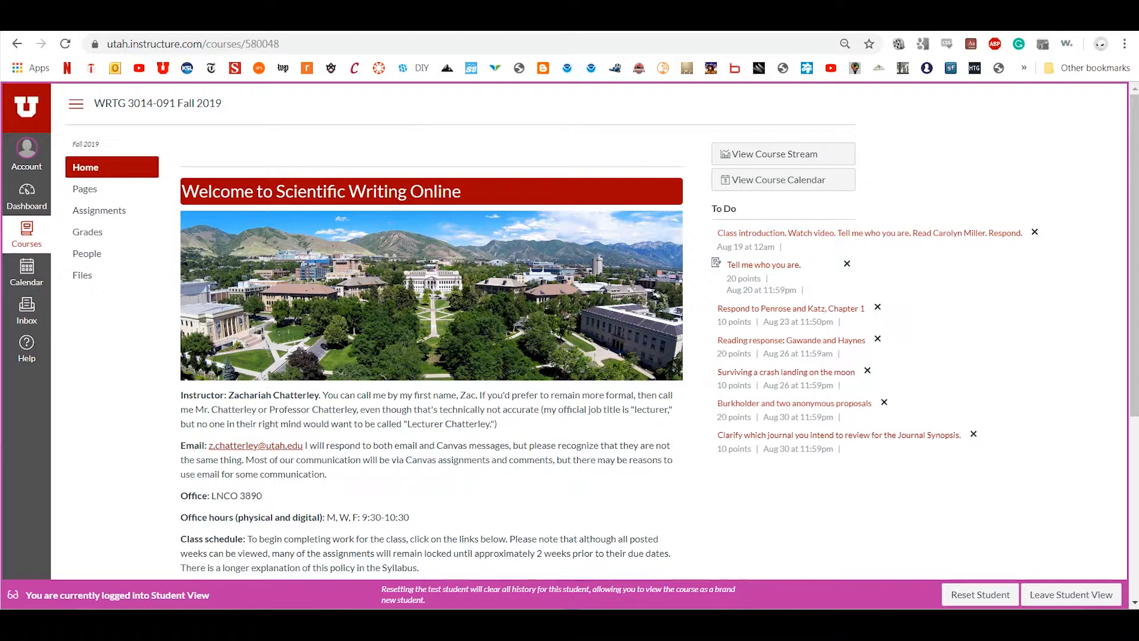
{"action": "mouse_move", "coordinate": [157, 406]}
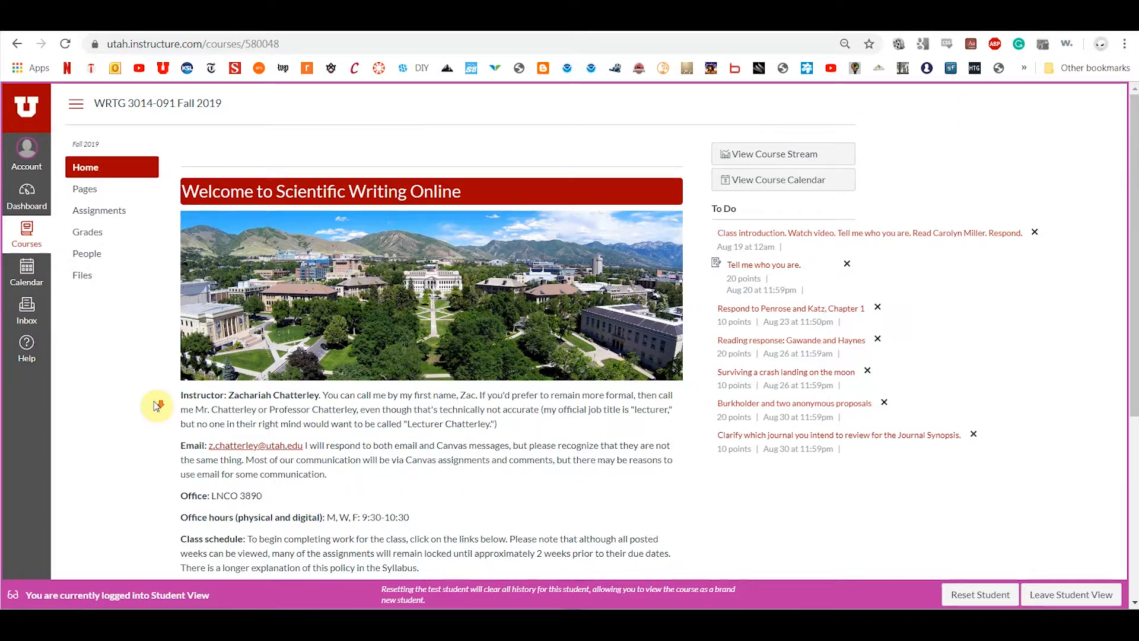
{"action": "mouse_move", "coordinate": [145, 391]}
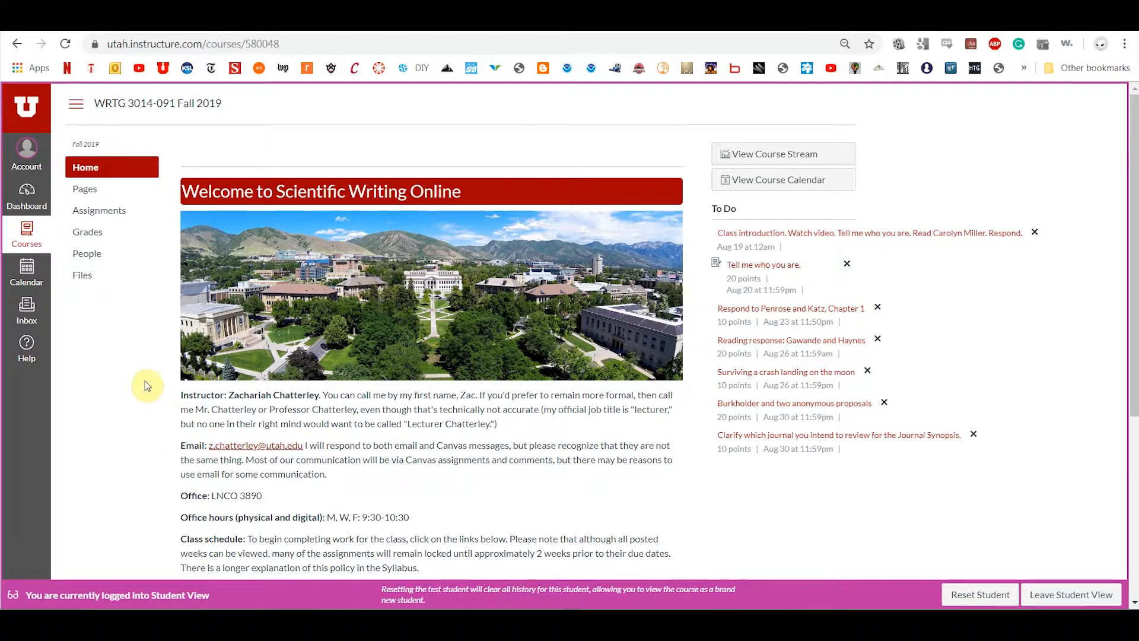
{"action": "mouse_move", "coordinate": [157, 410]}
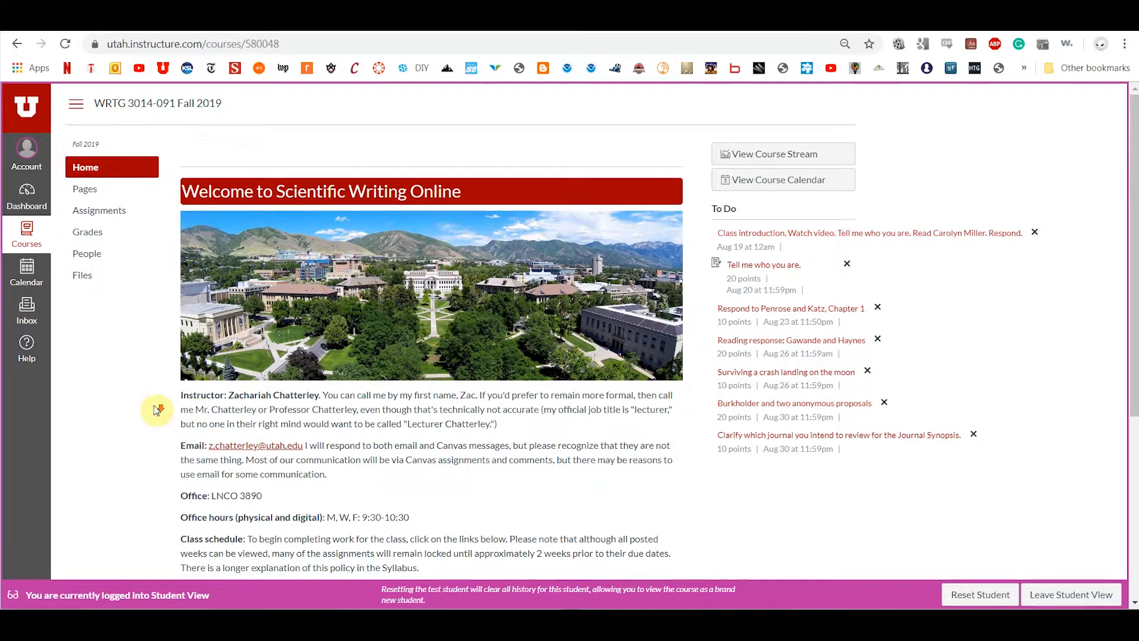
Follow the 'here it is' link to the course Syllabus page.
{"action": "scroll", "scroll_direction": "down", "scroll_amount": 3}
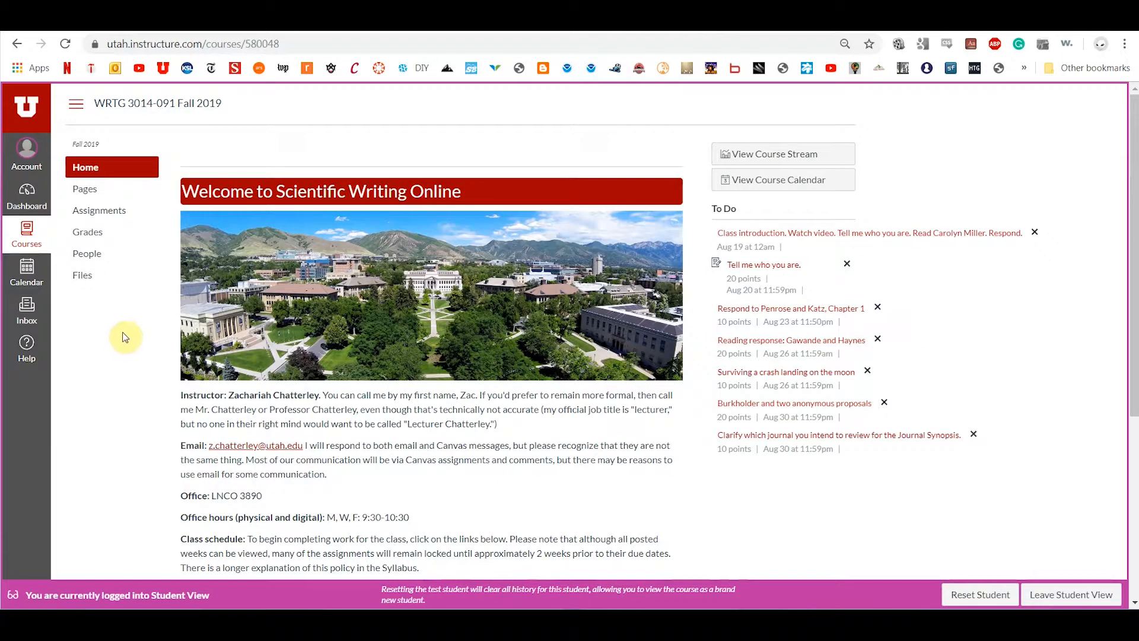
{"action": "mouse_move", "coordinate": [124, 317]}
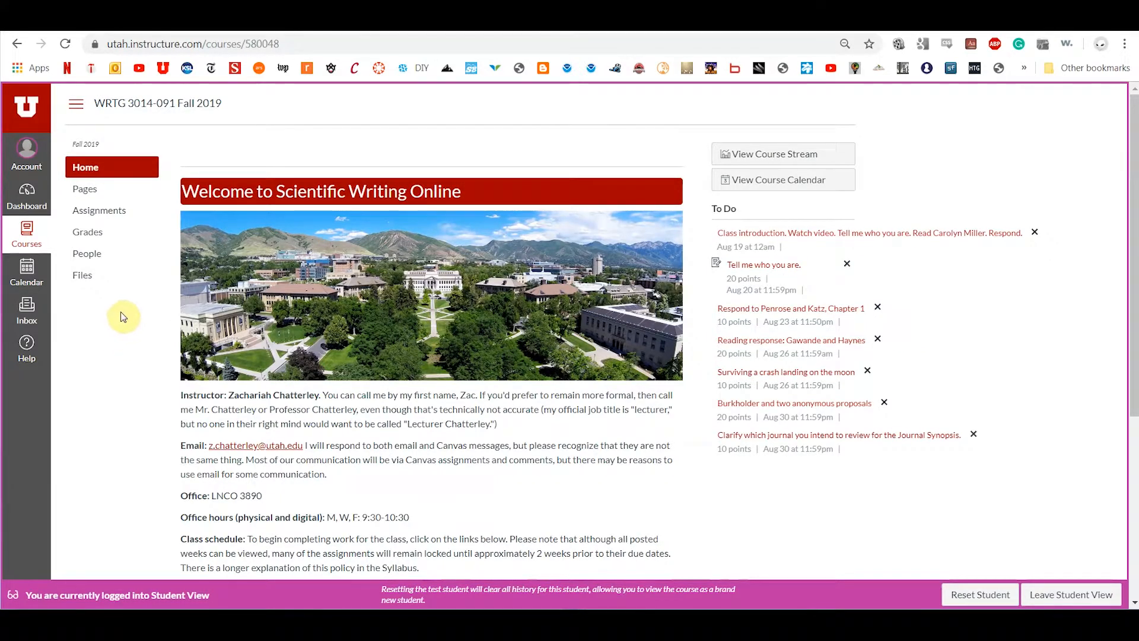
{"action": "mouse_move", "coordinate": [124, 359]}
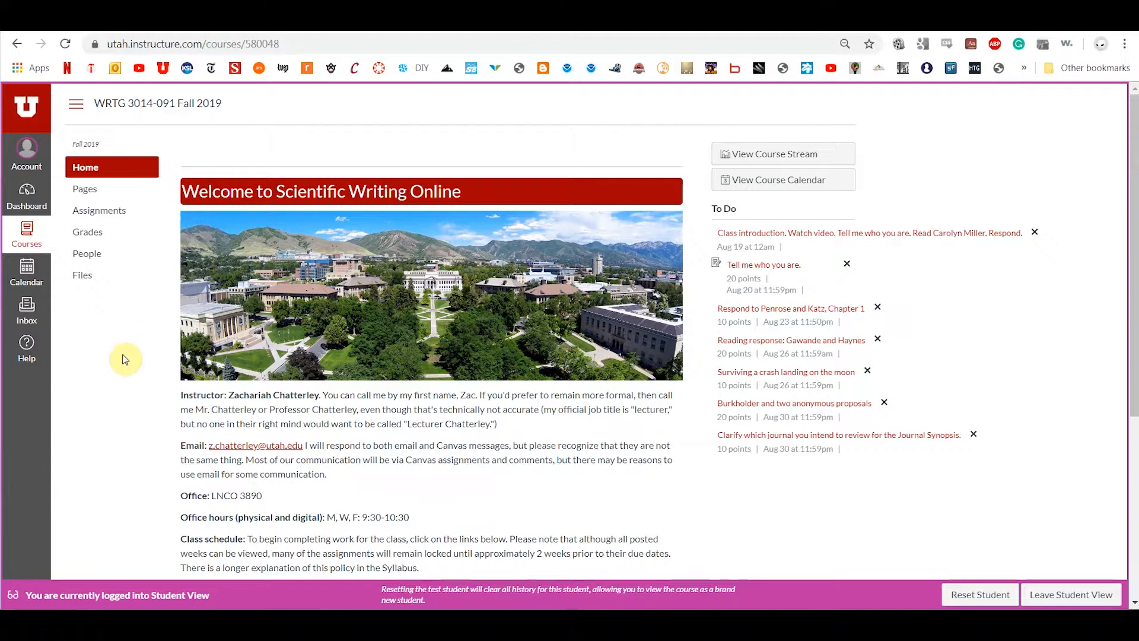
{"action": "mouse_move", "coordinate": [135, 358]}
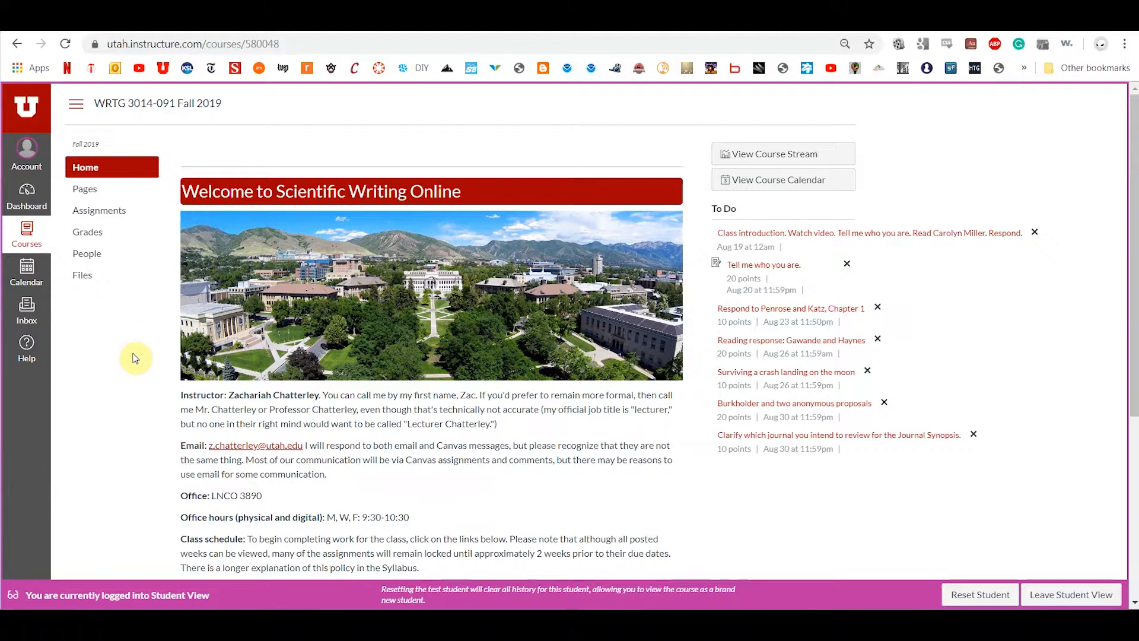
{"action": "mouse_move", "coordinate": [144, 347]}
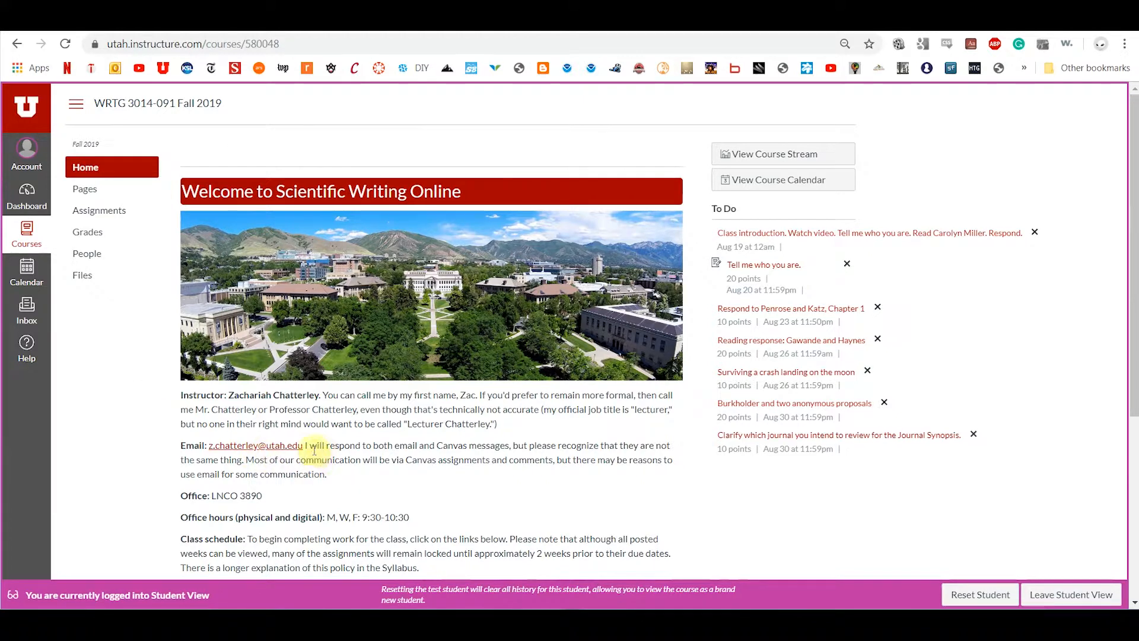
{"action": "mouse_move", "coordinate": [1077, 416]}
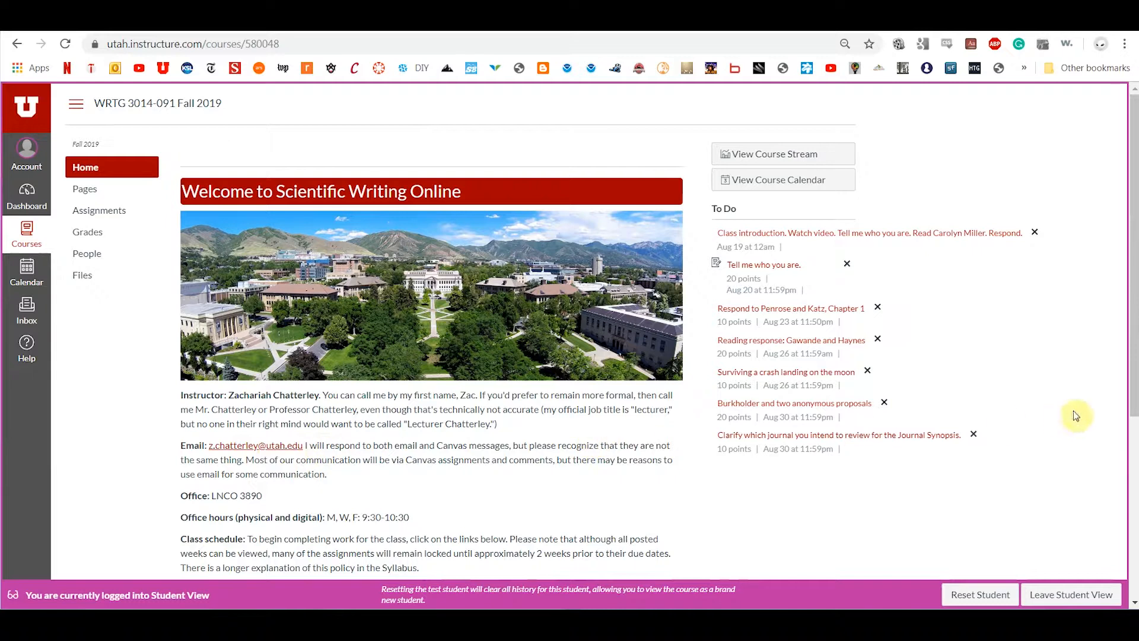
{"action": "mouse_move", "coordinate": [1106, 422]}
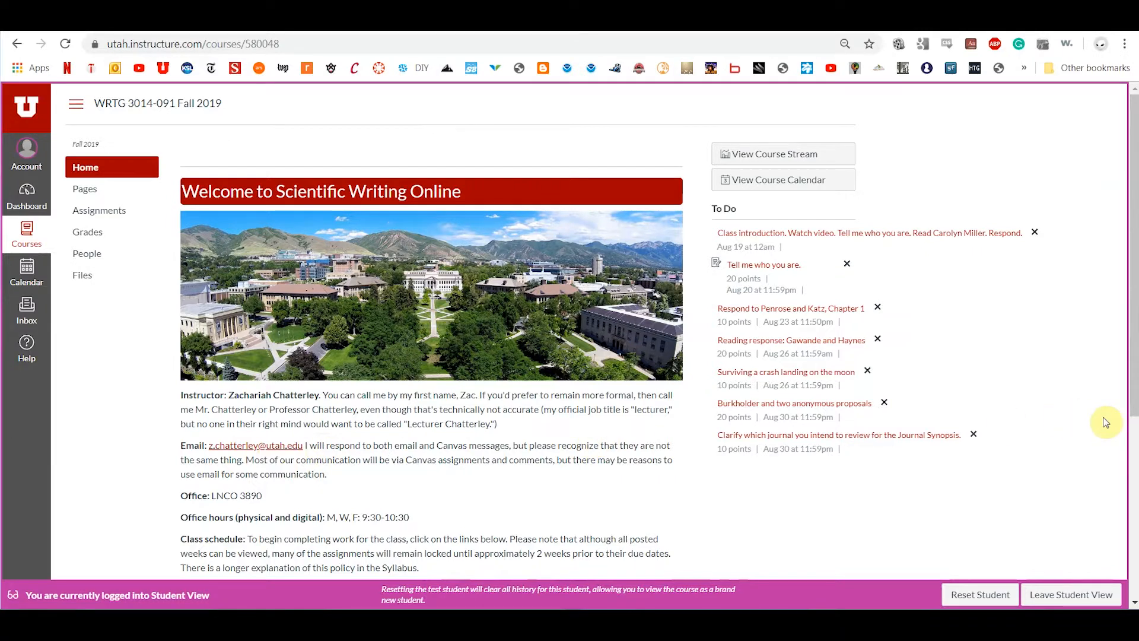
{"action": "scroll", "scroll_direction": "down", "scroll_amount": 3}
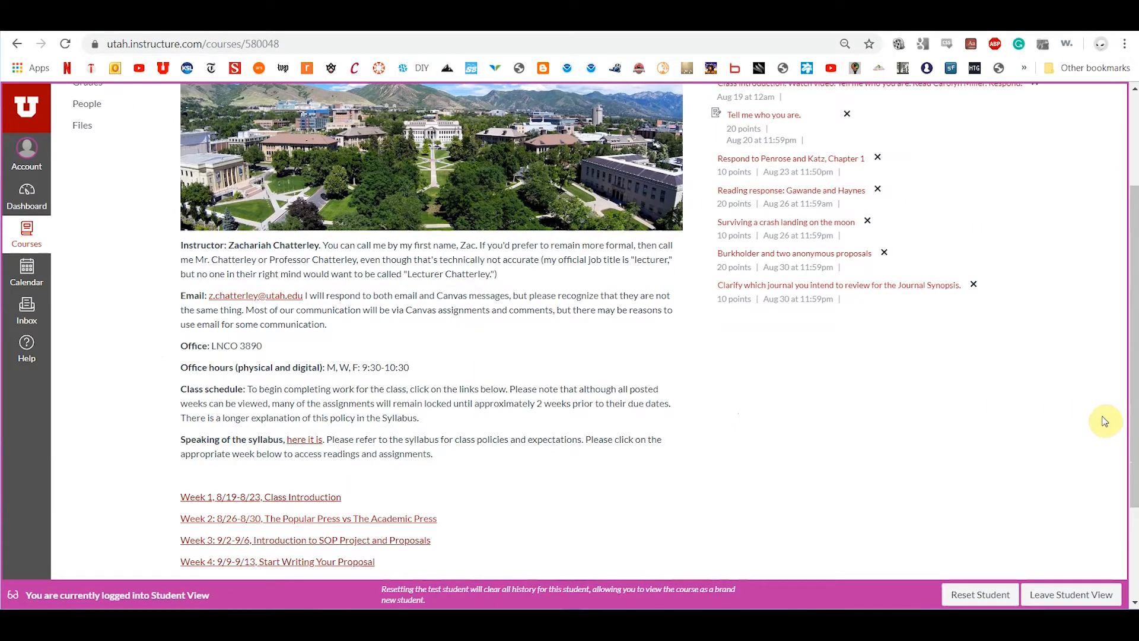
{"action": "mouse_move", "coordinate": [766, 462]}
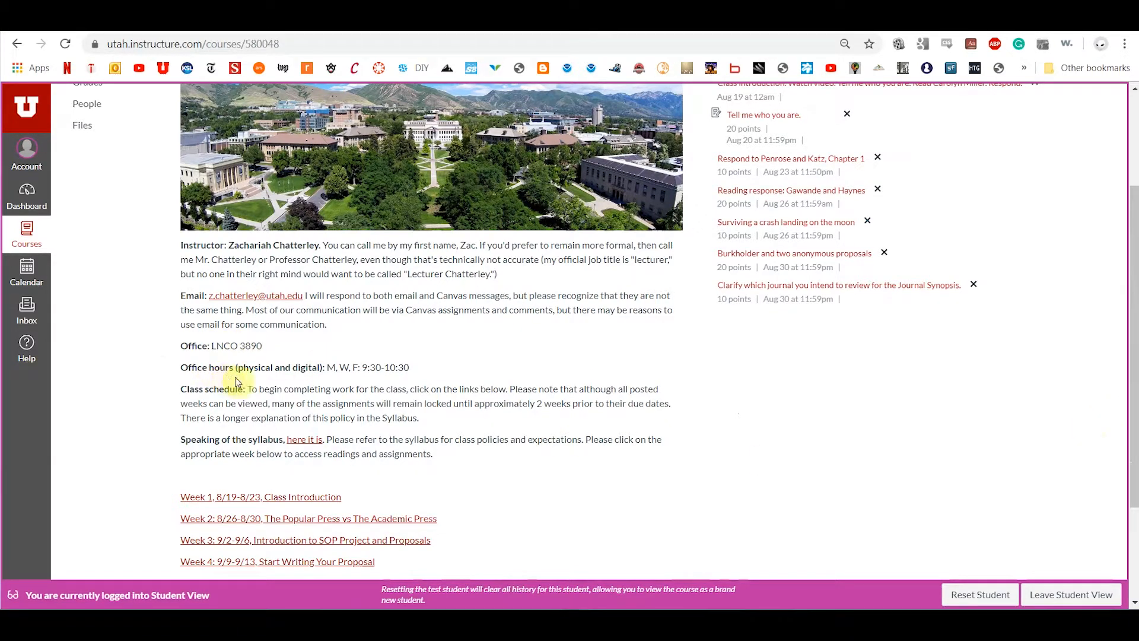
{"action": "mouse_move", "coordinate": [342, 367]}
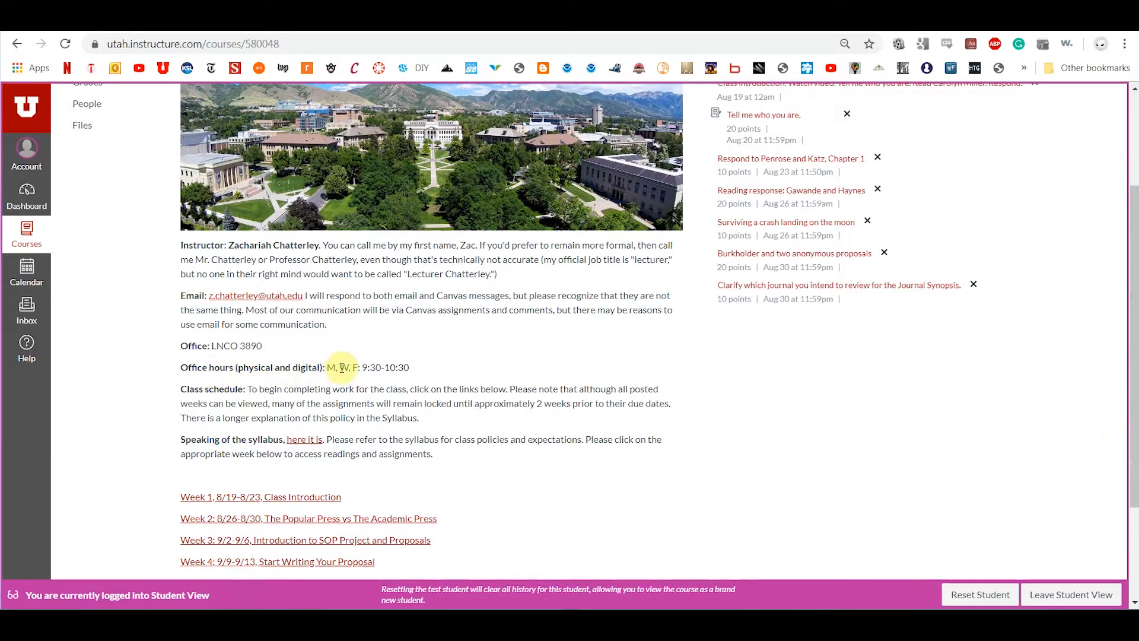
{"action": "mouse_move", "coordinate": [736, 380]}
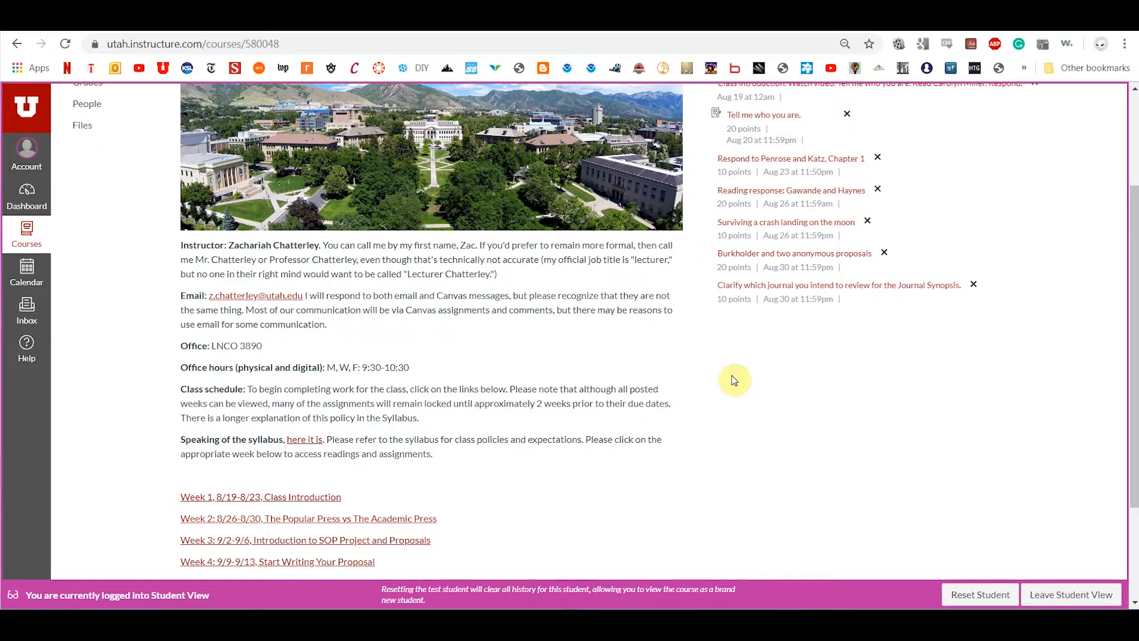
{"action": "mouse_move", "coordinate": [627, 415]}
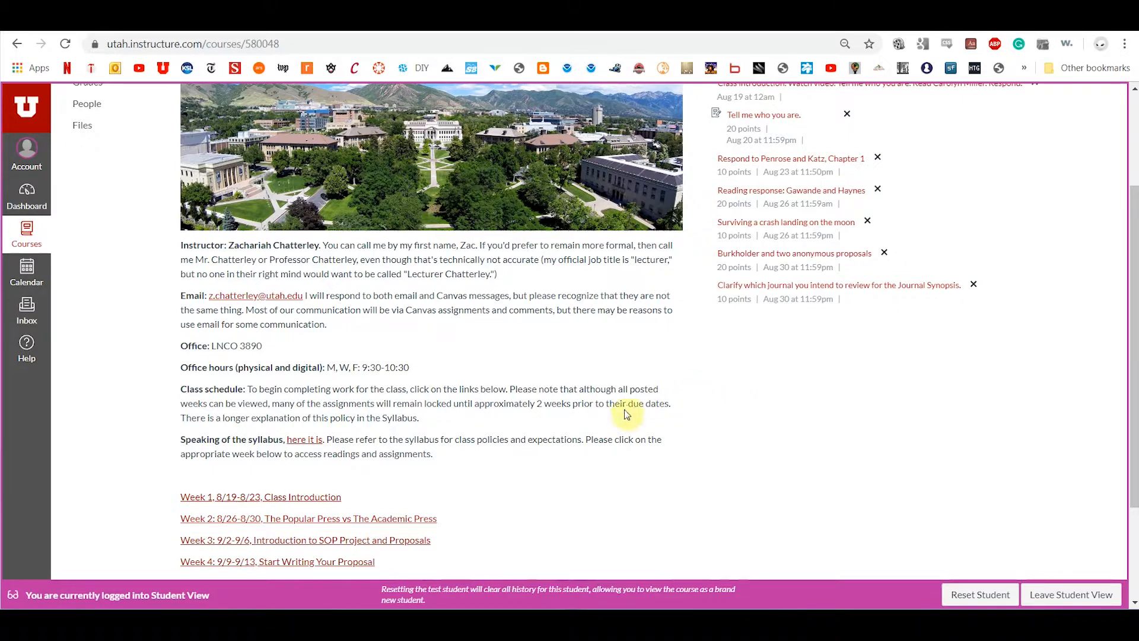
{"action": "mouse_move", "coordinate": [425, 426]}
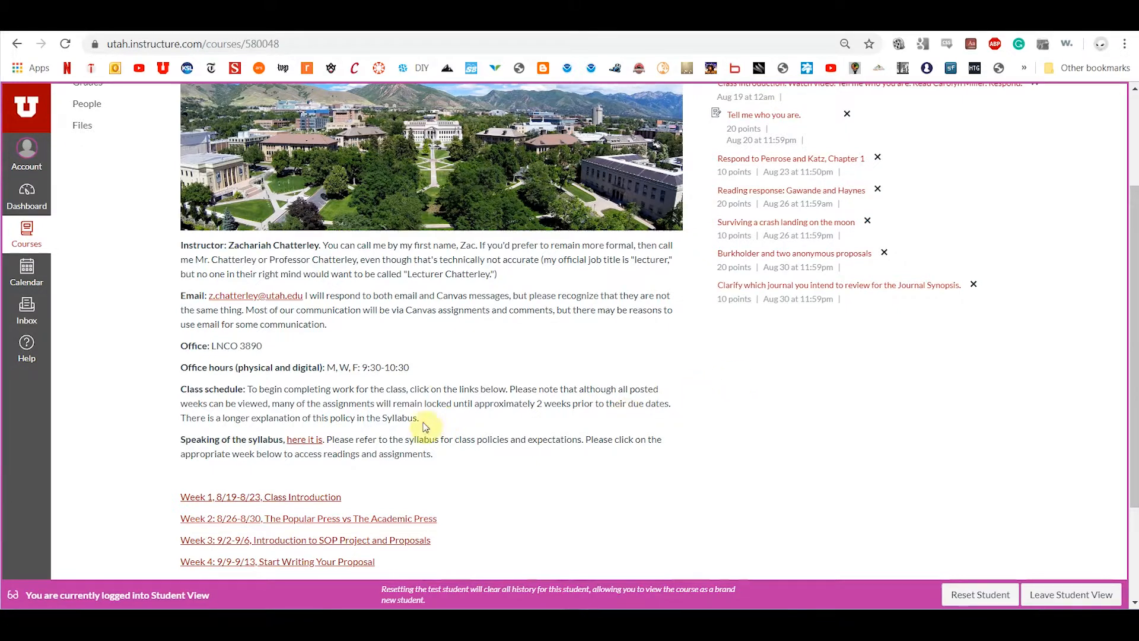
{"action": "mouse_move", "coordinate": [383, 453]}
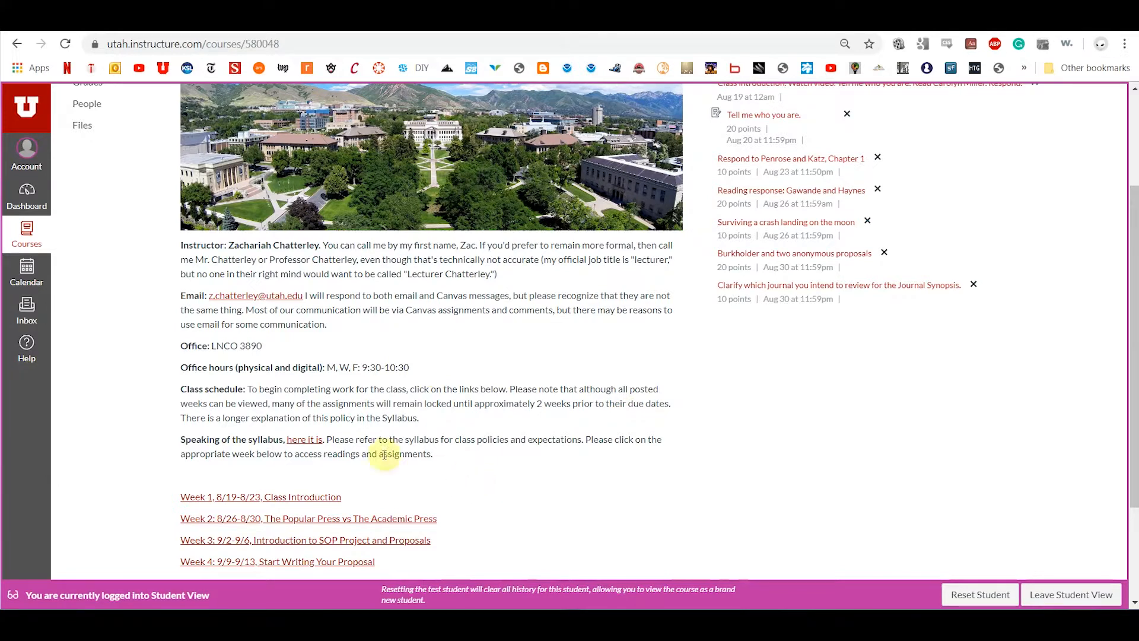
{"action": "scroll", "scroll_direction": "down", "scroll_amount": 3}
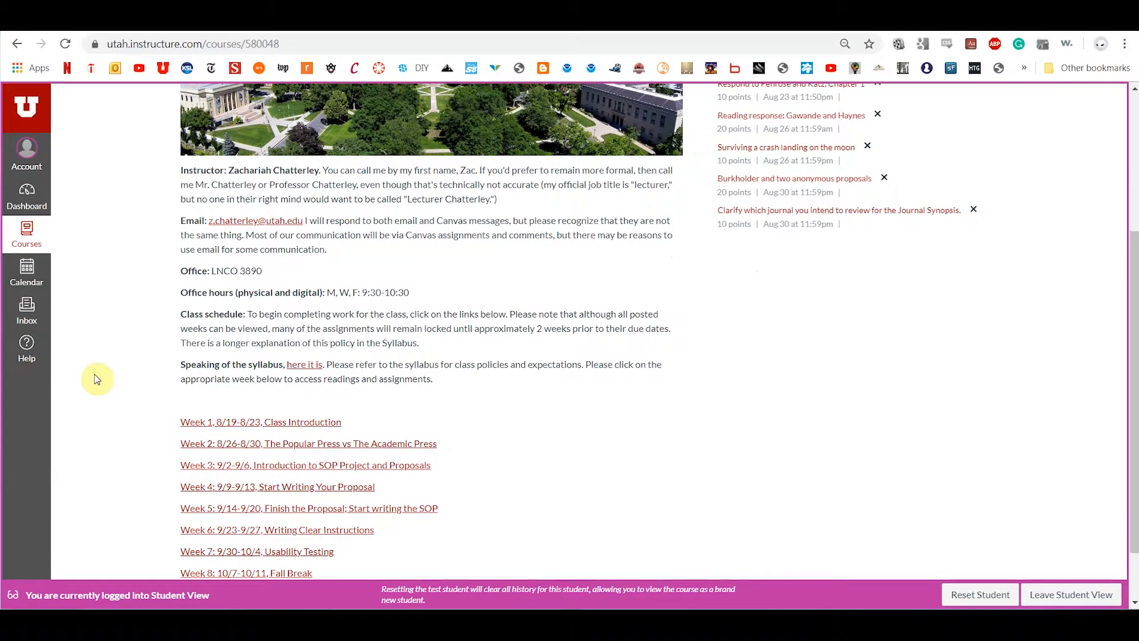
{"action": "mouse_move", "coordinate": [233, 553]}
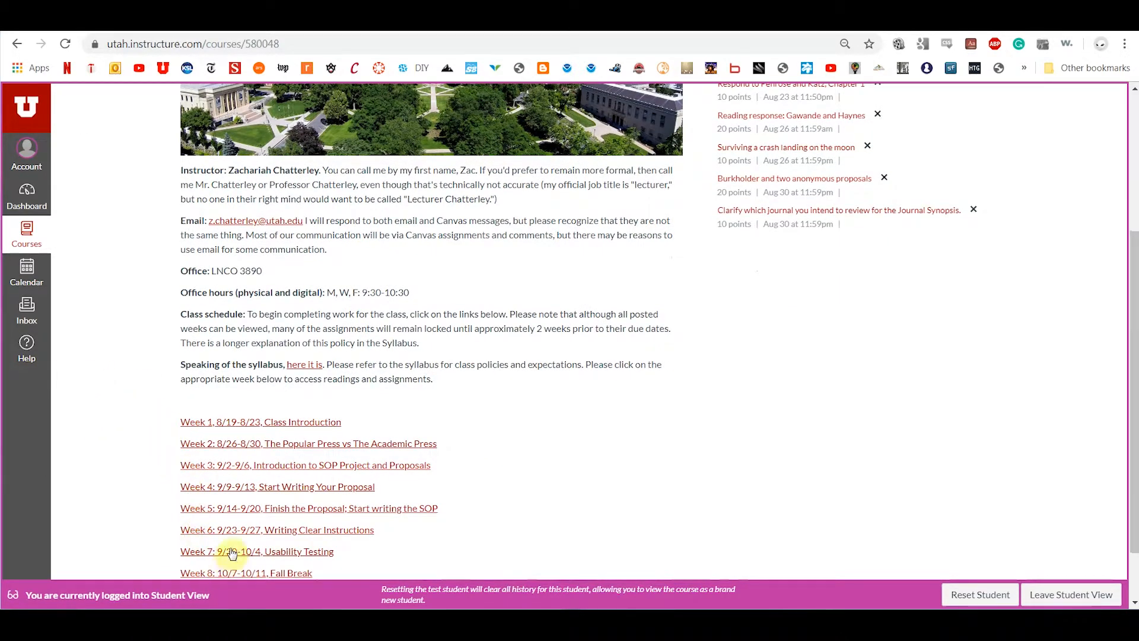
{"action": "mouse_move", "coordinate": [342, 363]}
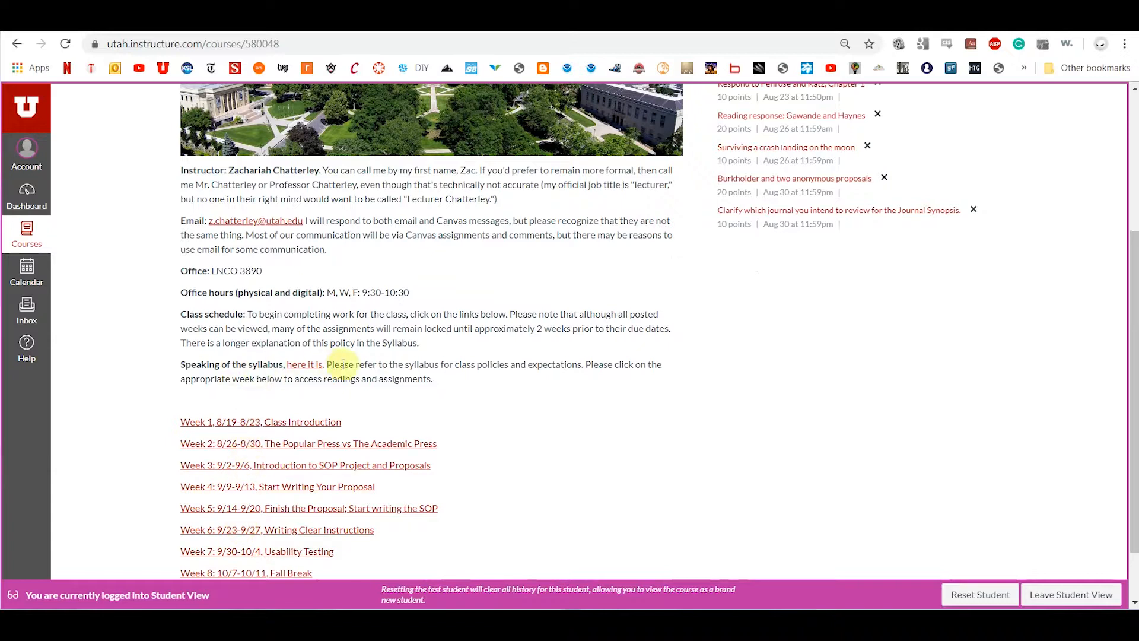
{"action": "mouse_move", "coordinate": [304, 364]}
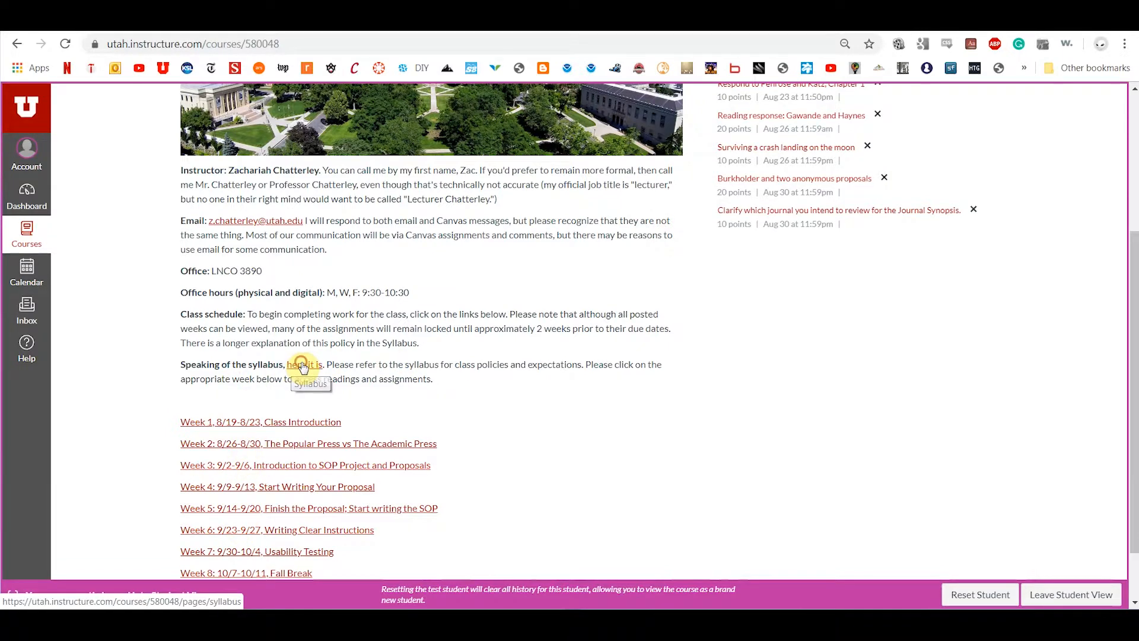
{"action": "left_click", "coordinate": [298, 364]}
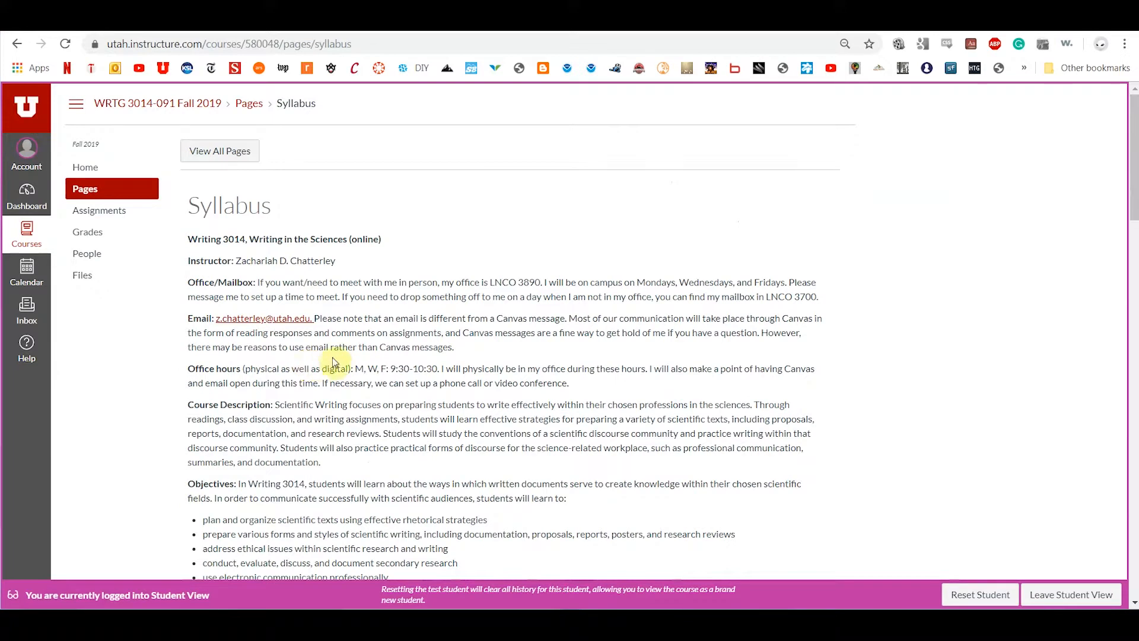
{"action": "mouse_move", "coordinate": [352, 346]}
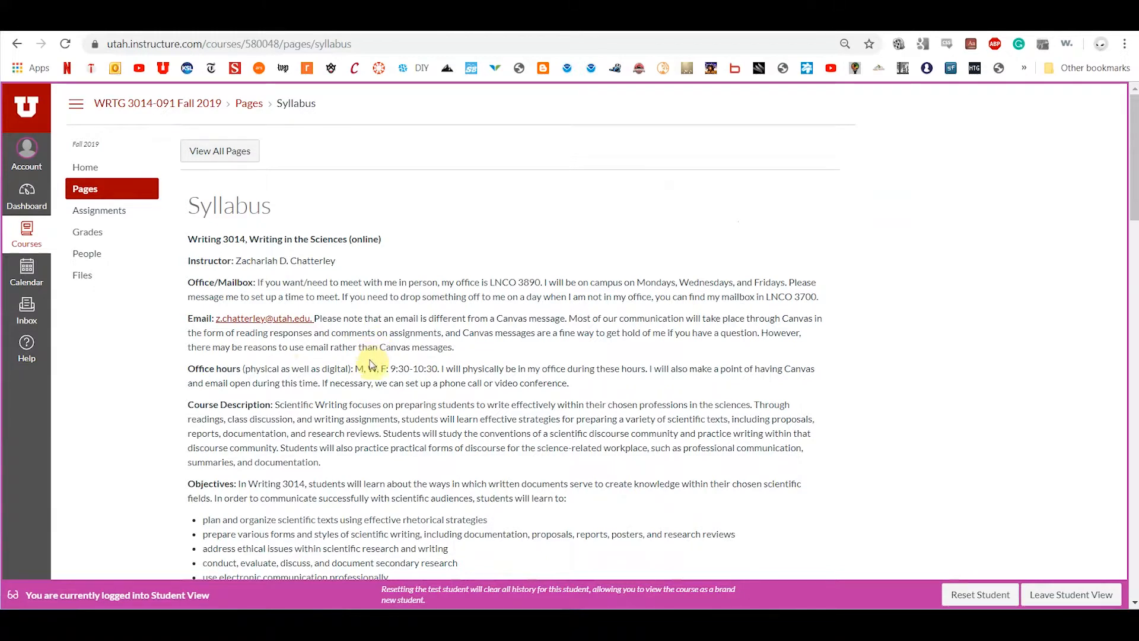
{"action": "mouse_move", "coordinate": [436, 377]}
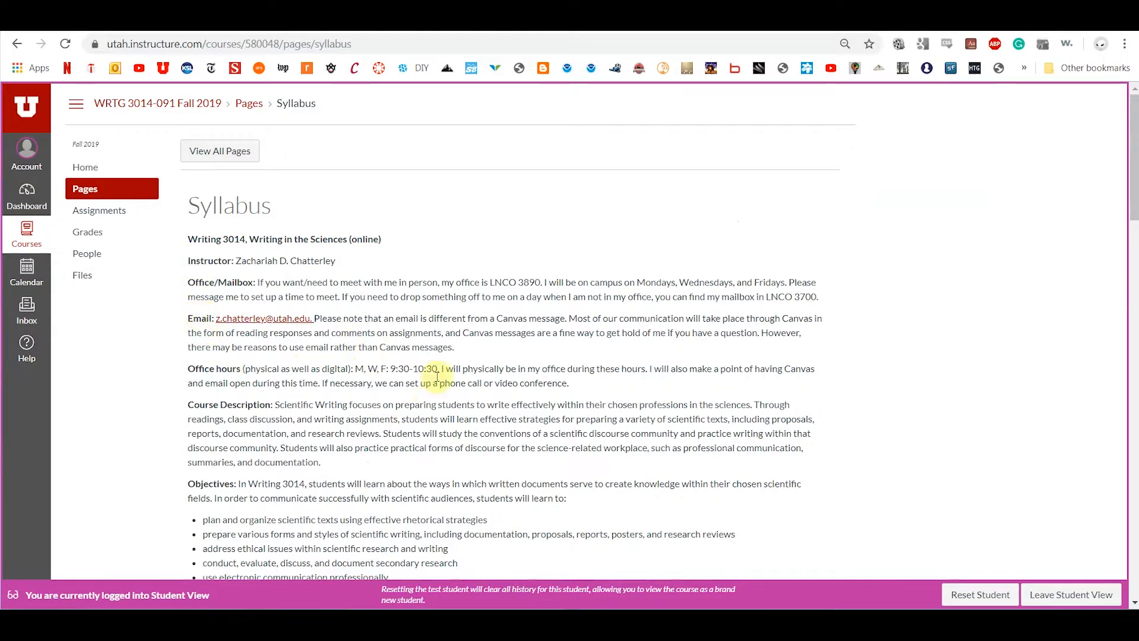
Highlight and read the Course Description and Objectives sections of the syllabus.
{"action": "scroll", "scroll_direction": "down", "scroll_amount": 3}
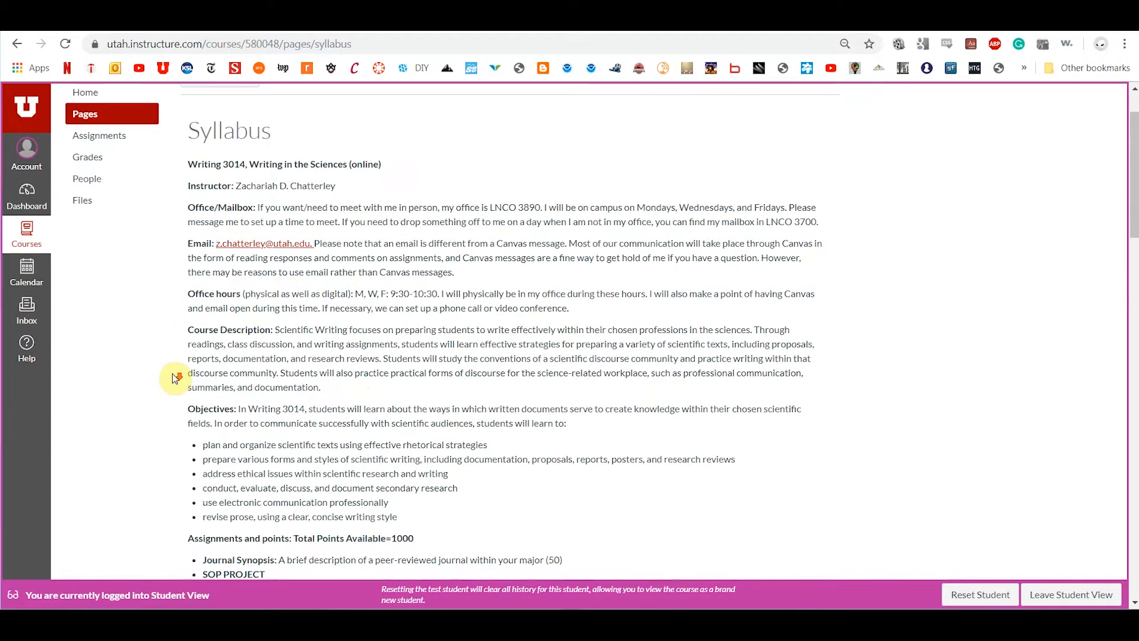
{"action": "double_click", "coordinate": [222, 329]}
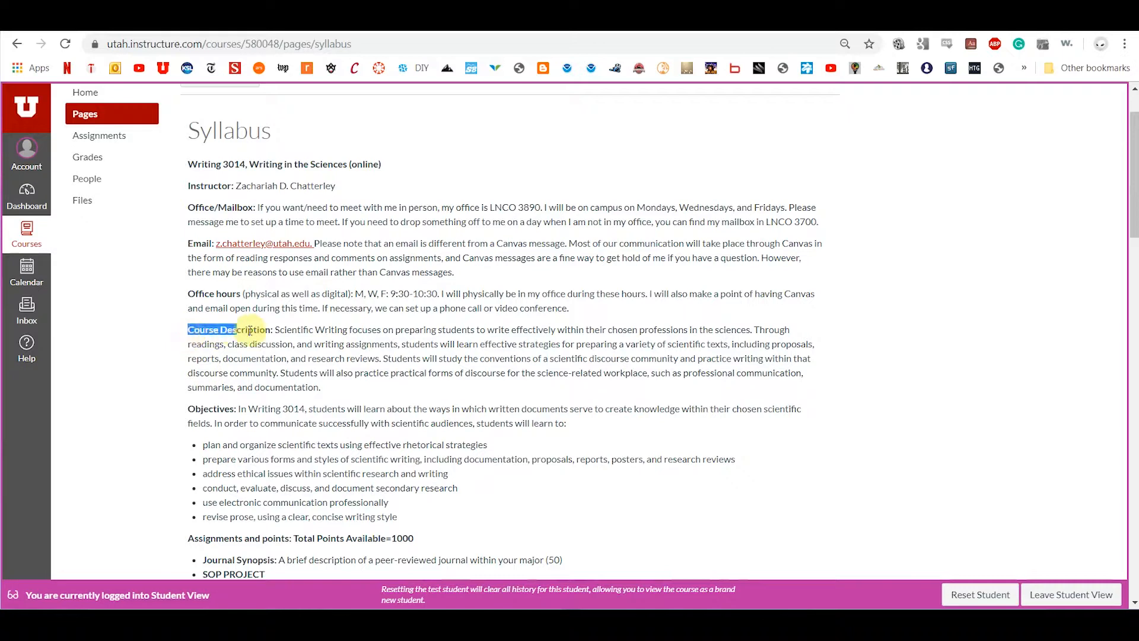
{"action": "scroll", "scroll_direction": "down", "scroll_amount": 3}
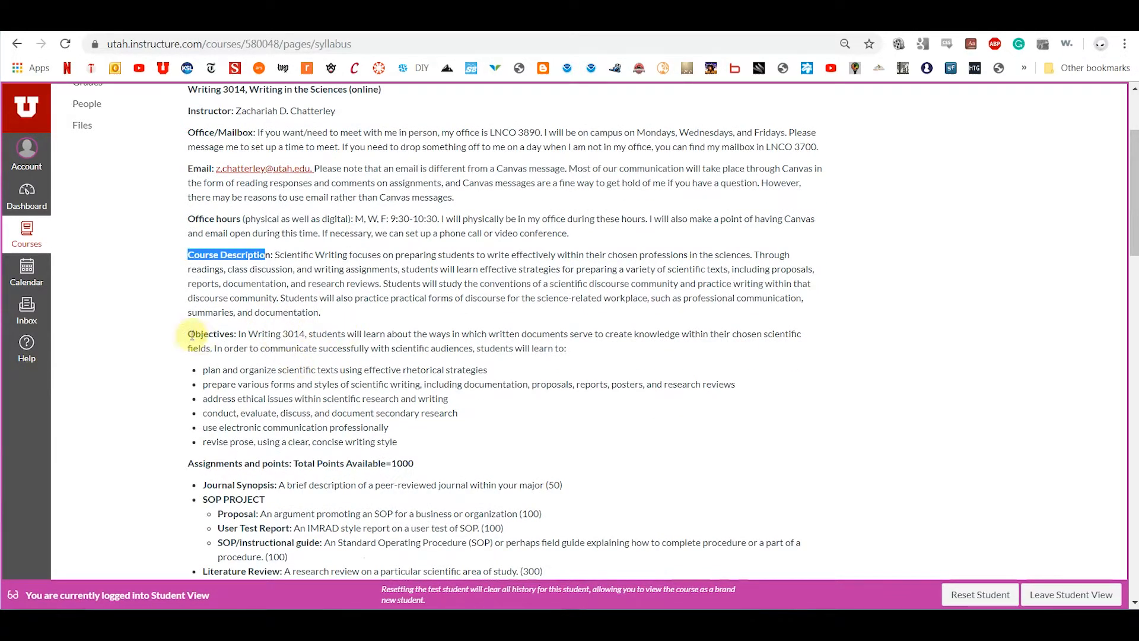
{"action": "double_click", "coordinate": [212, 333]}
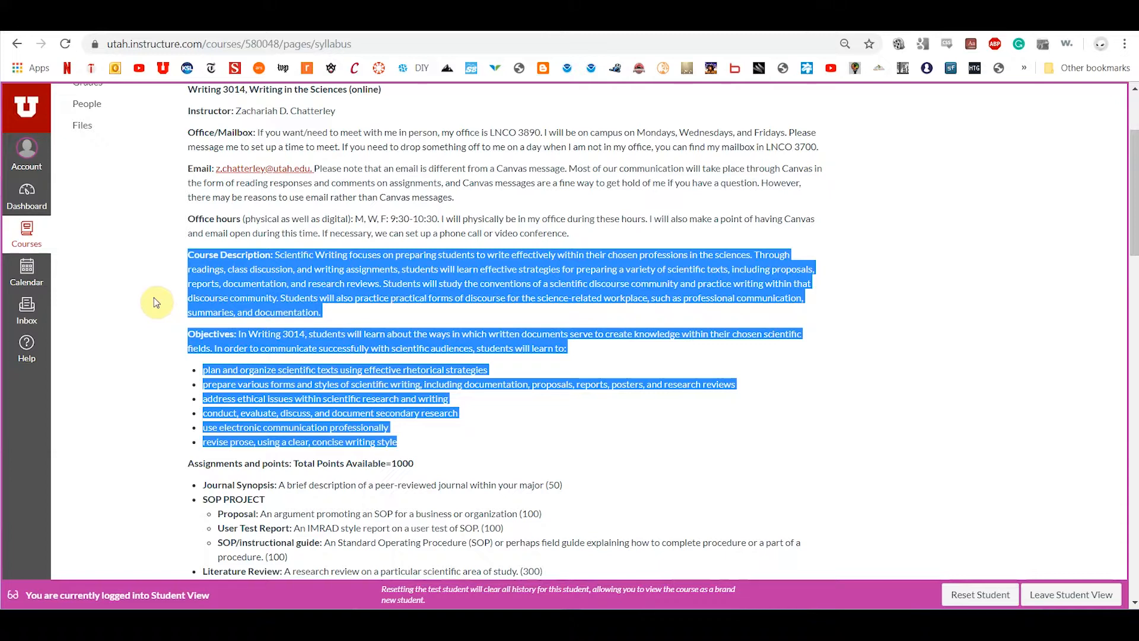
{"action": "left_click", "coordinate": [153, 303]}
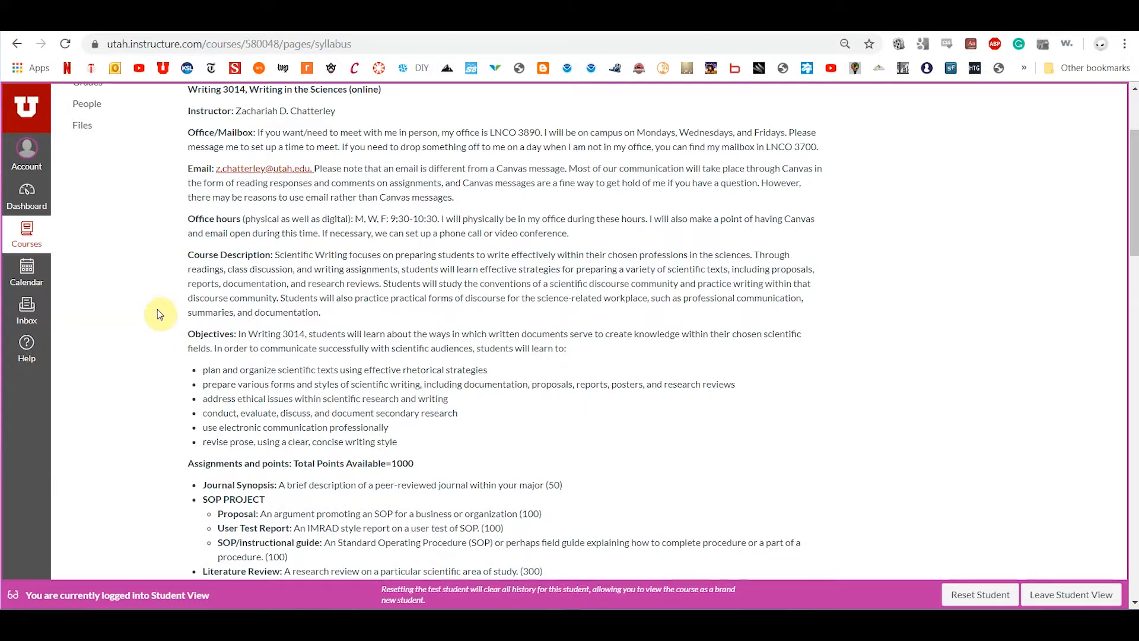
{"action": "scroll", "scroll_direction": "down", "scroll_amount": 3}
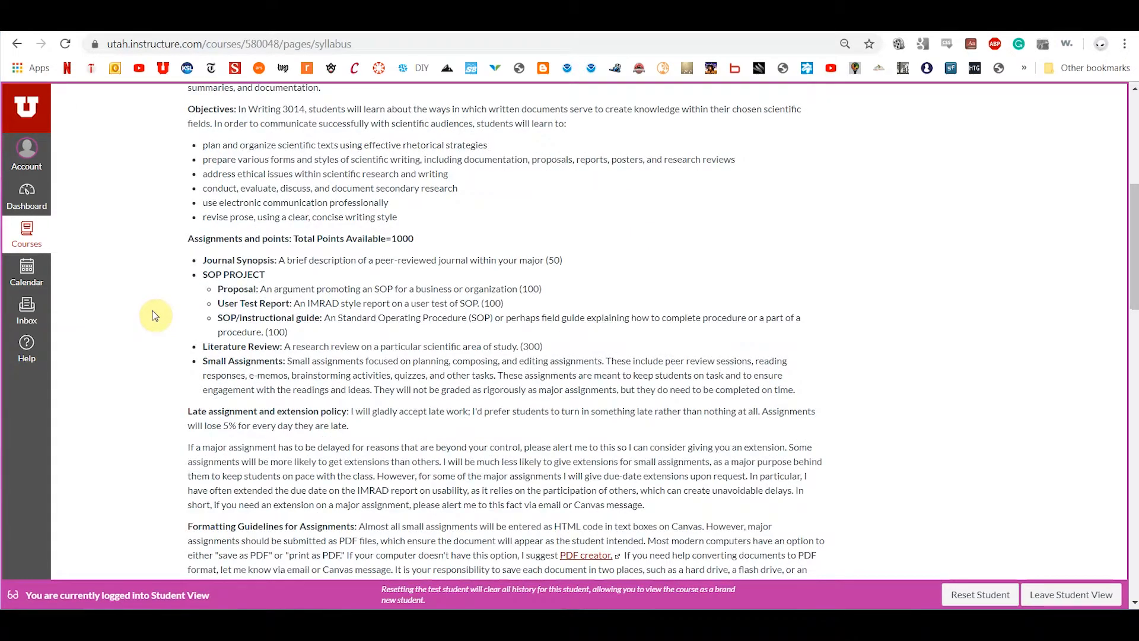
{"action": "mouse_move", "coordinate": [174, 300]}
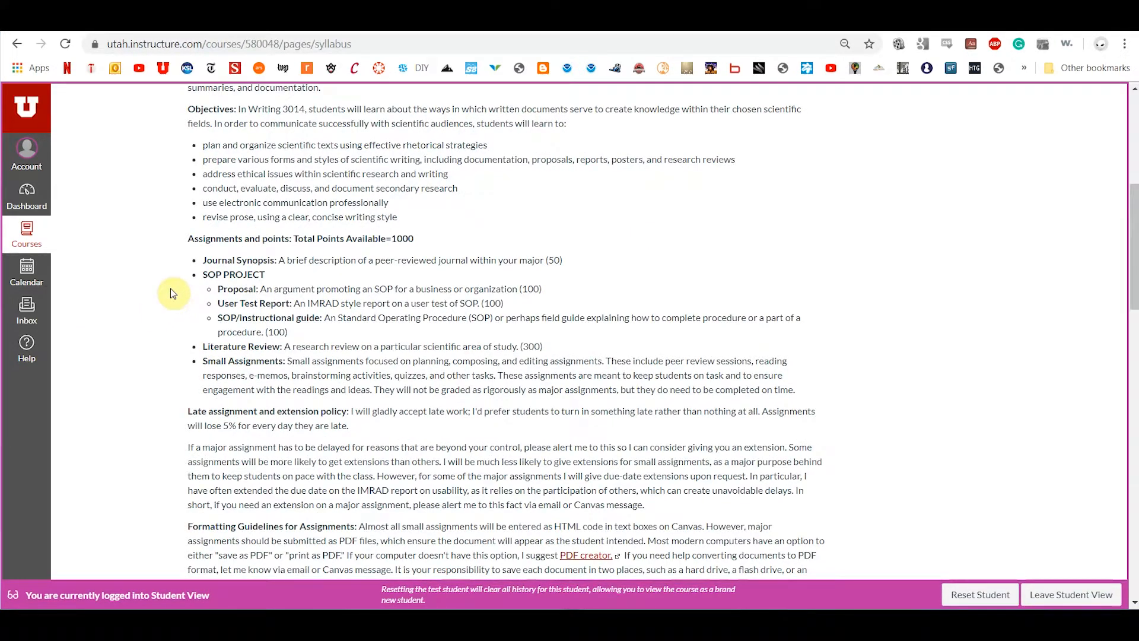
{"action": "mouse_move", "coordinate": [176, 327]}
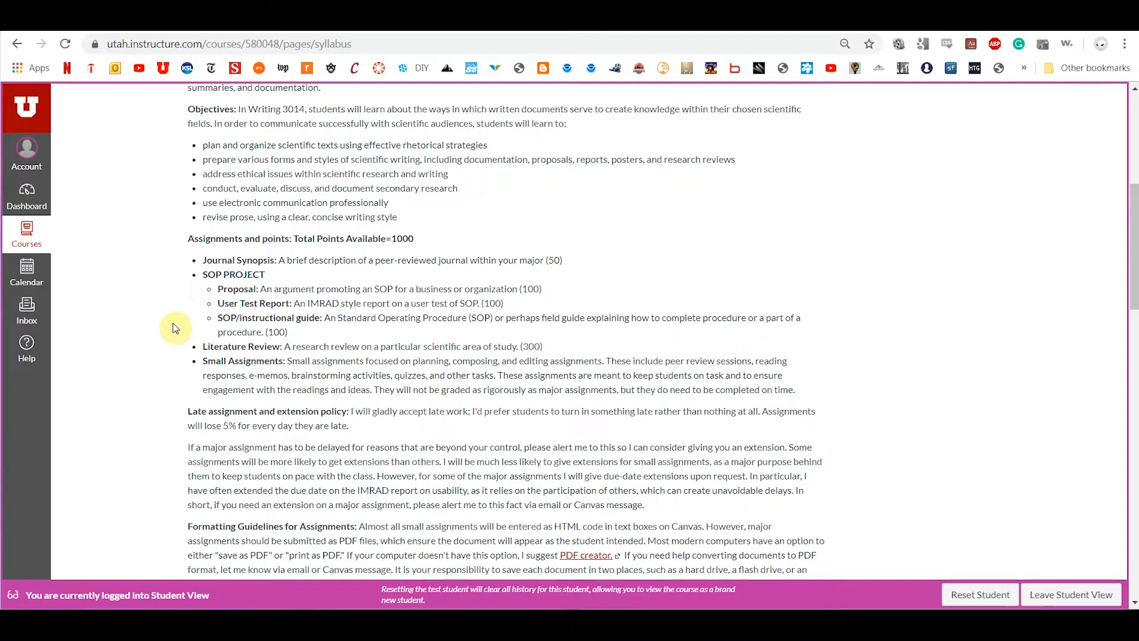
{"action": "double_click", "coordinate": [245, 361]}
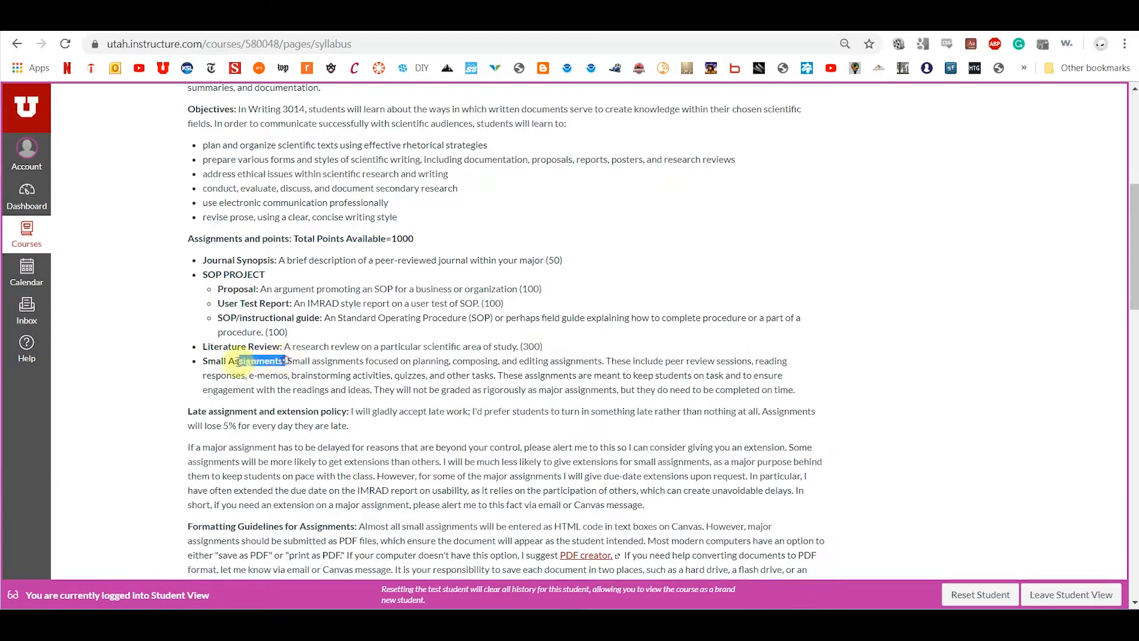
{"action": "double_click", "coordinate": [243, 361]}
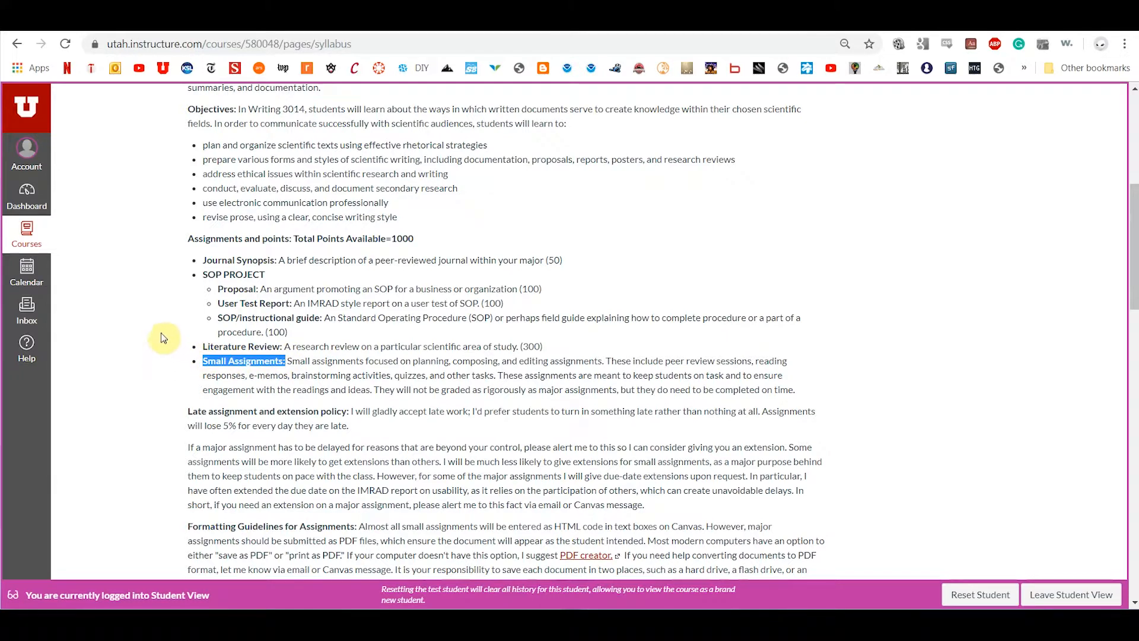
{"action": "mouse_move", "coordinate": [198, 261]}
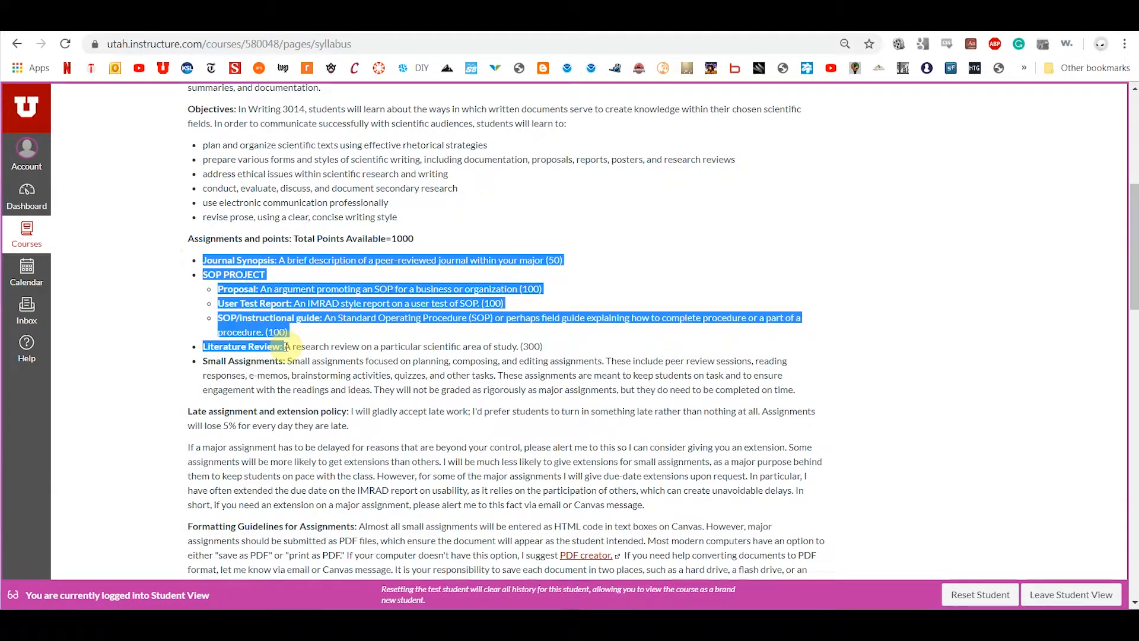
{"action": "left_click", "coordinate": [193, 264]}
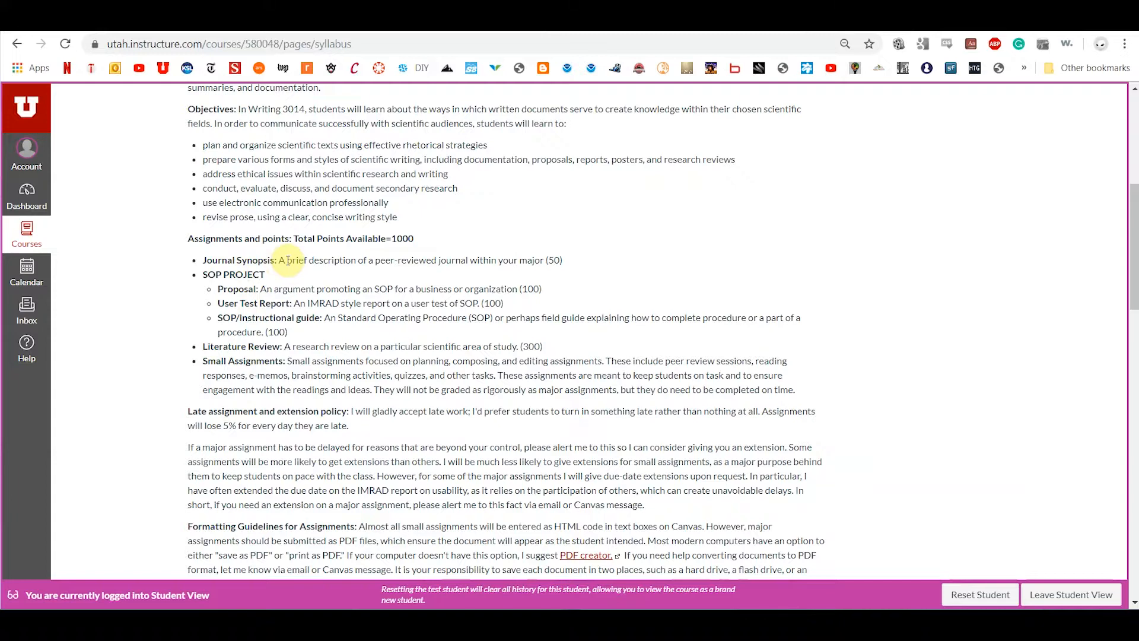
{"action": "mouse_move", "coordinate": [203, 282]}
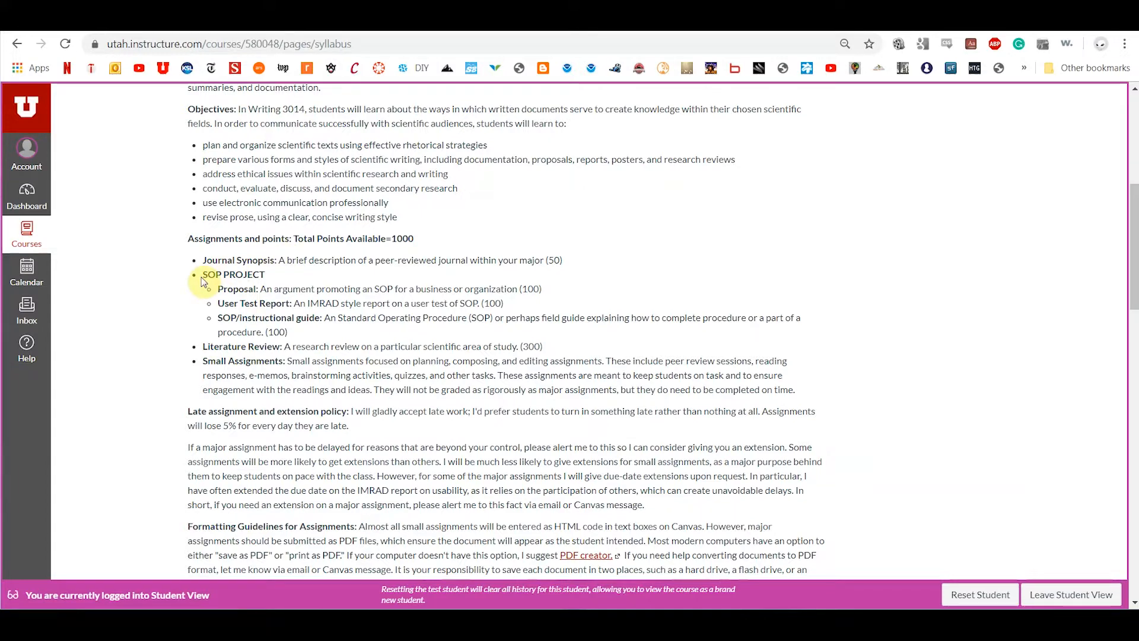
{"action": "mouse_move", "coordinate": [313, 260]}
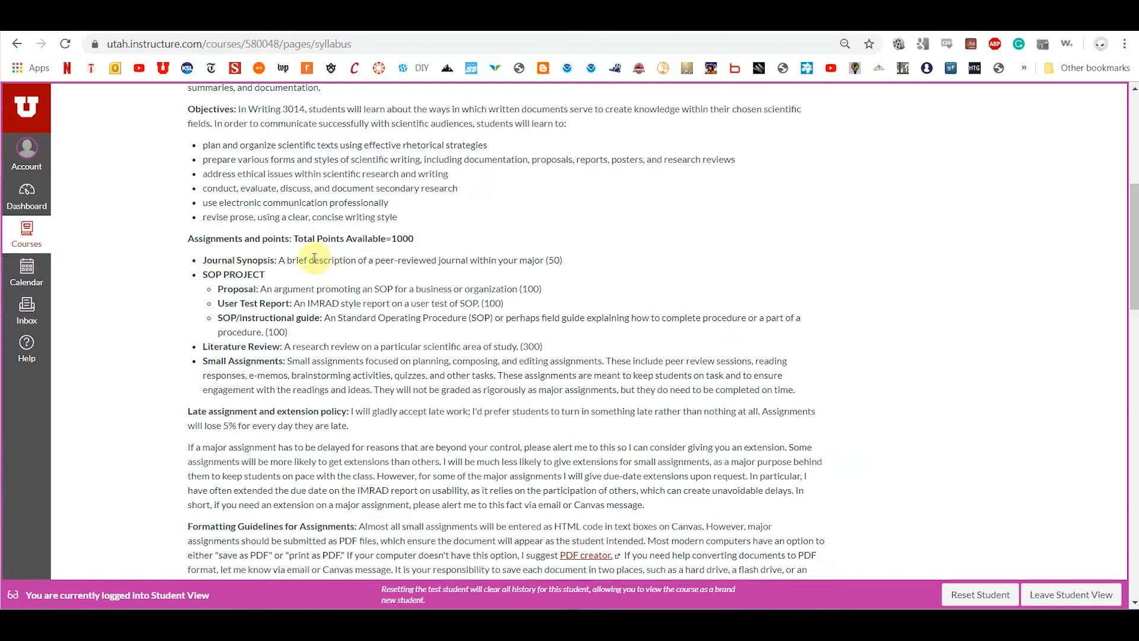
{"action": "mouse_move", "coordinate": [207, 278]}
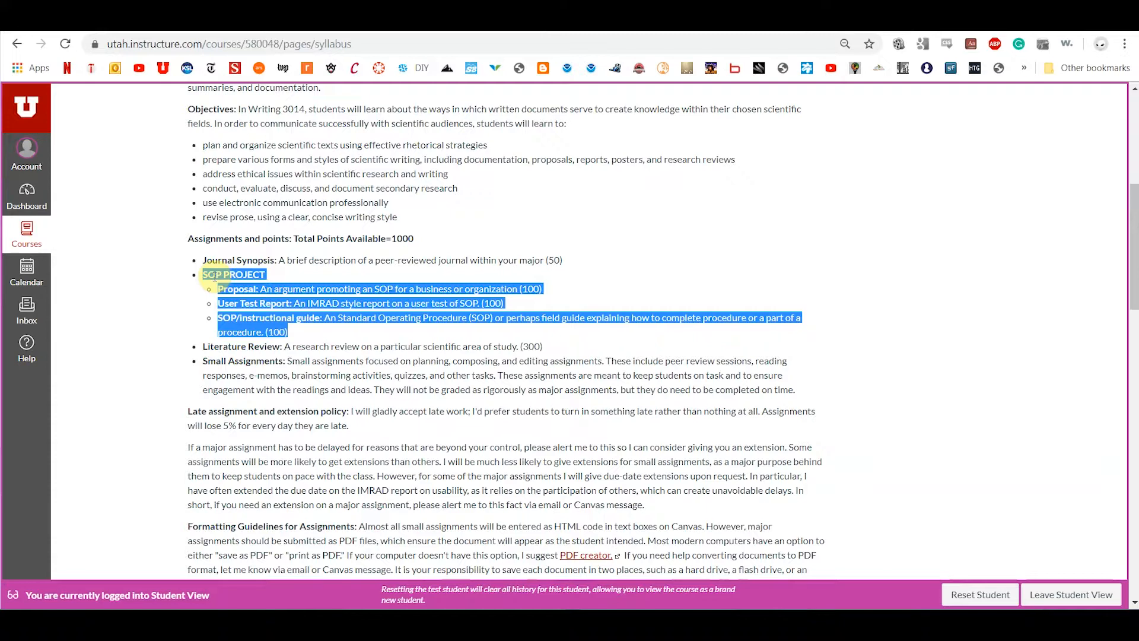
{"action": "mouse_move", "coordinate": [185, 284]}
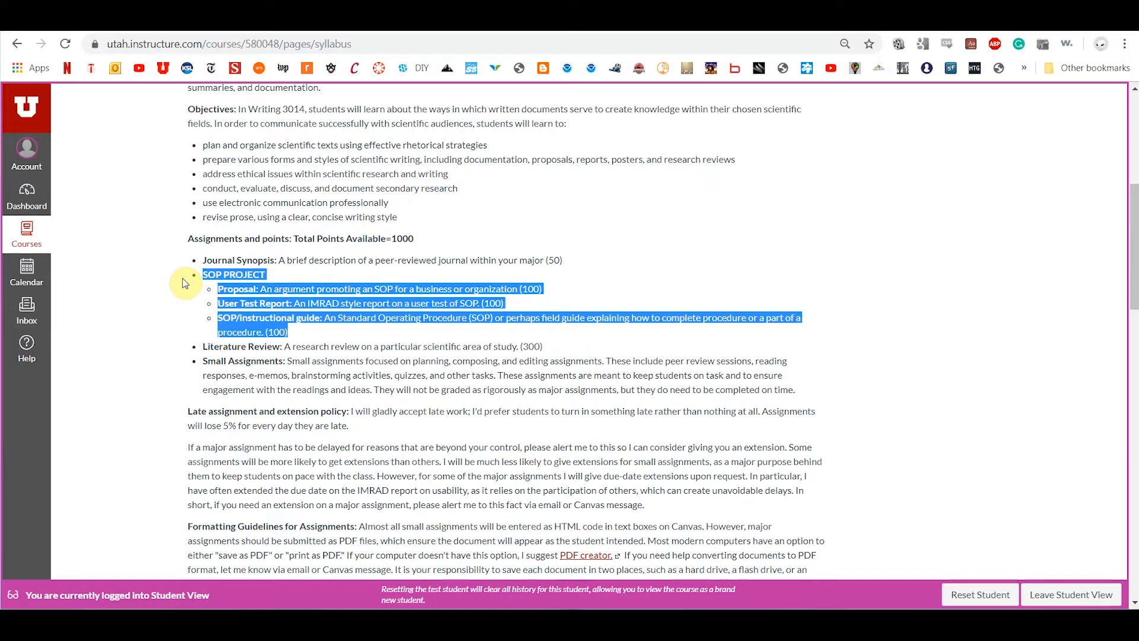
{"action": "left_click", "coordinate": [190, 299]}
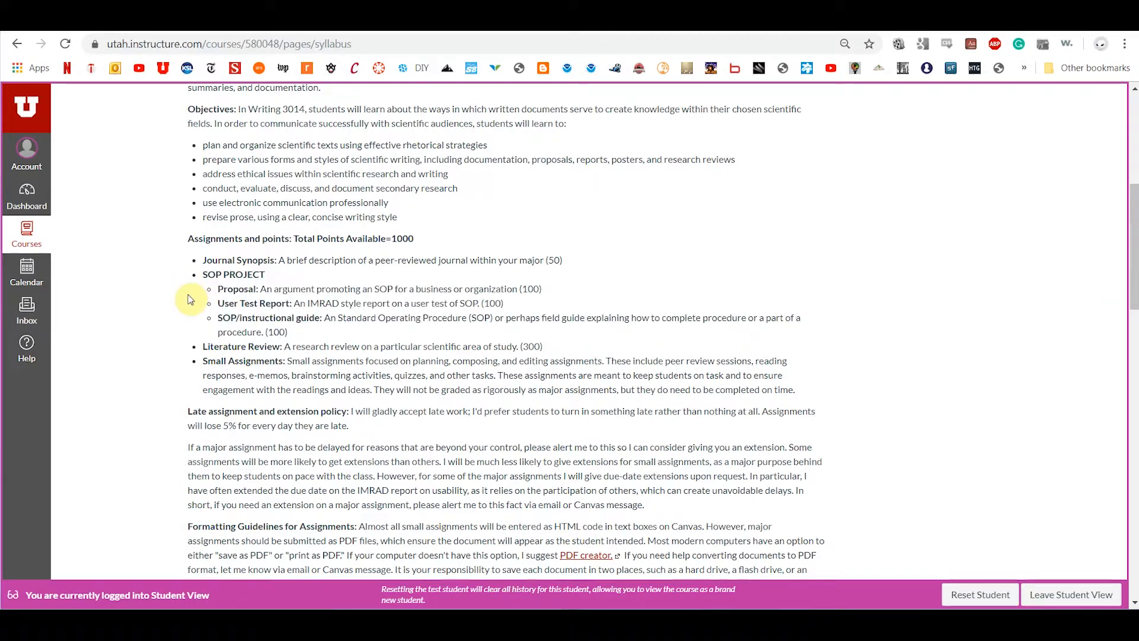
{"action": "mouse_move", "coordinate": [246, 327]}
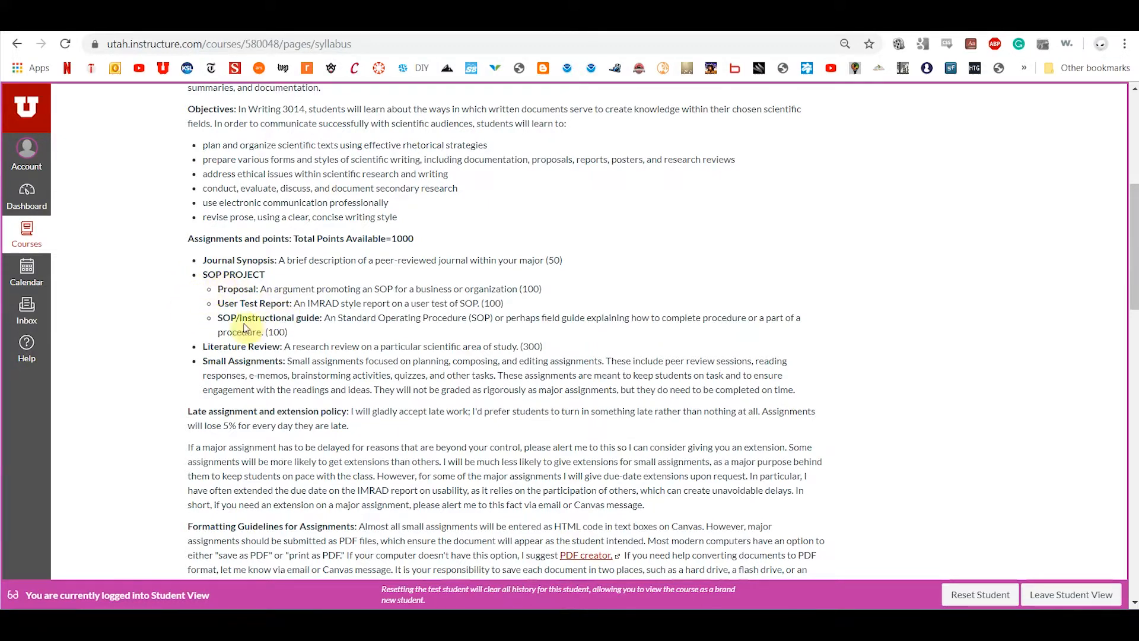
{"action": "mouse_move", "coordinate": [222, 318]}
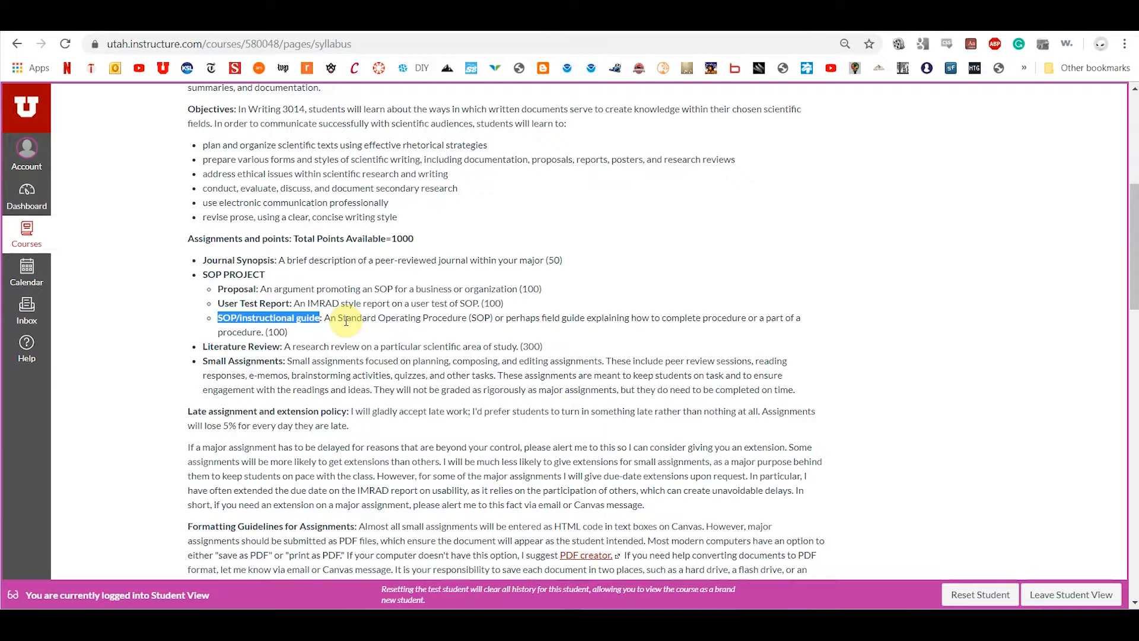
{"action": "left_click", "coordinate": [297, 333]}
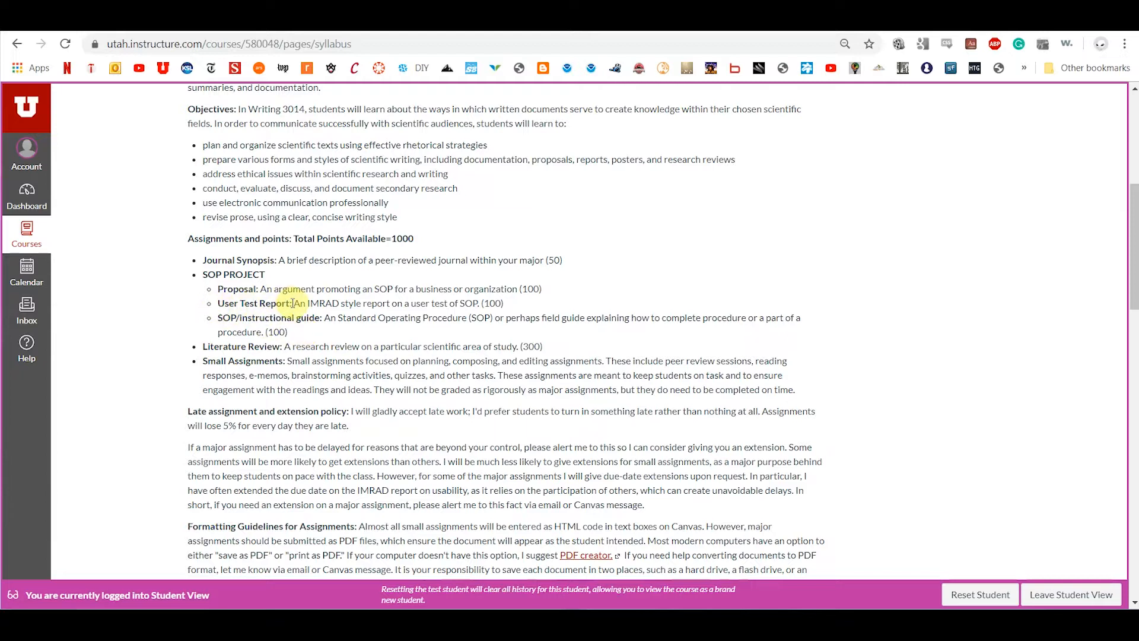
{"action": "double_click", "coordinate": [254, 303]}
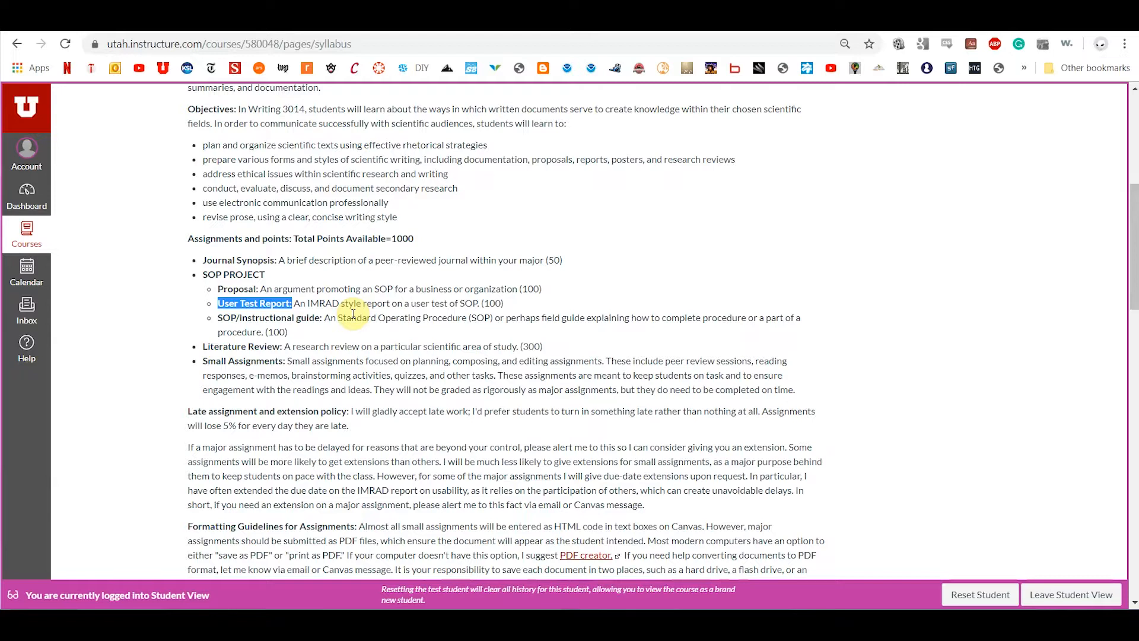
{"action": "mouse_move", "coordinate": [291, 320]}
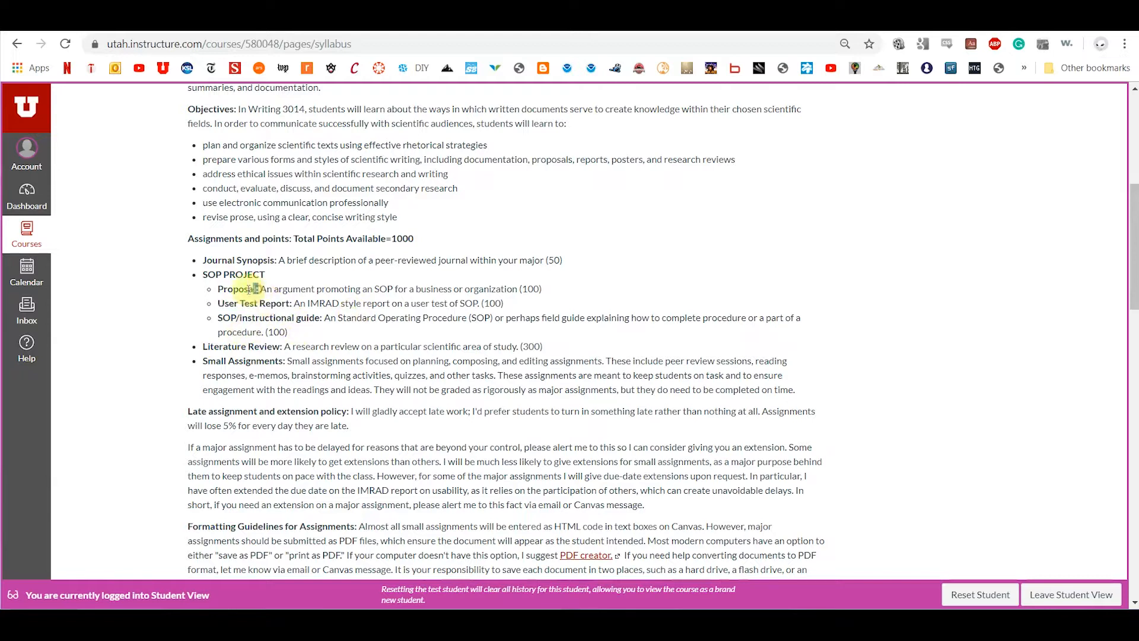
{"action": "double_click", "coordinate": [238, 288]}
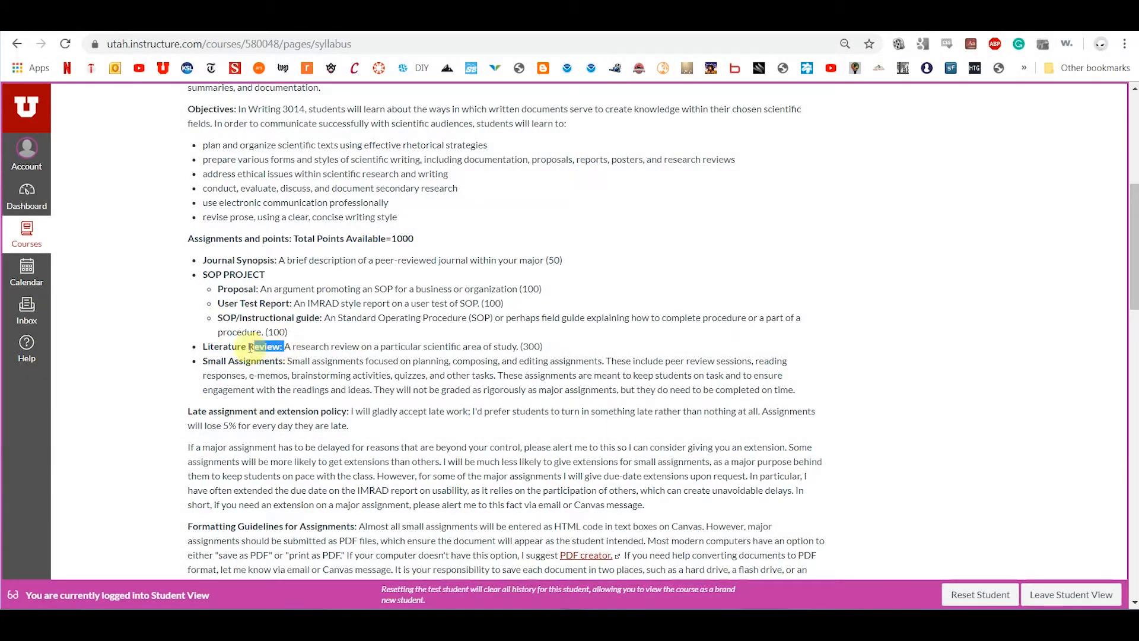
{"action": "double_click", "coordinate": [242, 345]}
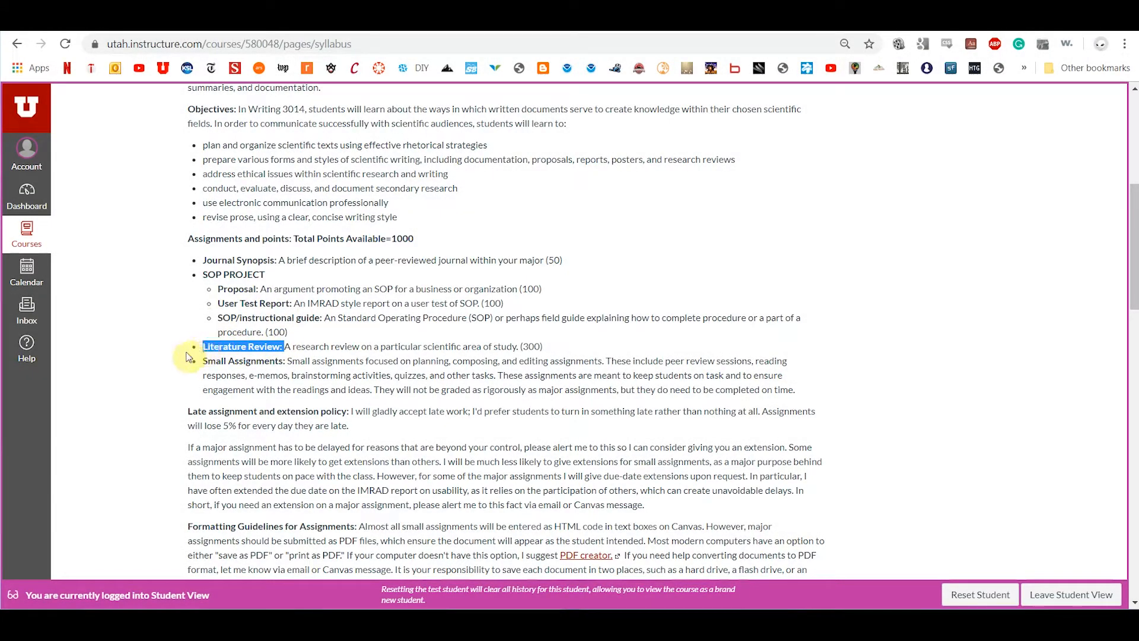
{"action": "mouse_move", "coordinate": [300, 349]}
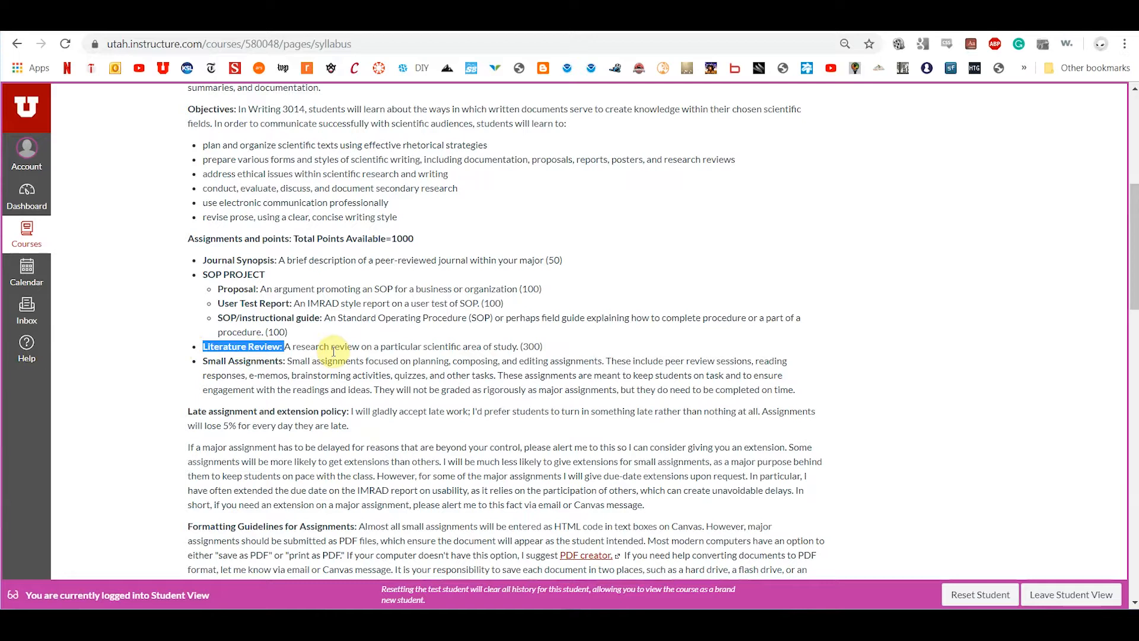
{"action": "mouse_move", "coordinate": [342, 367]}
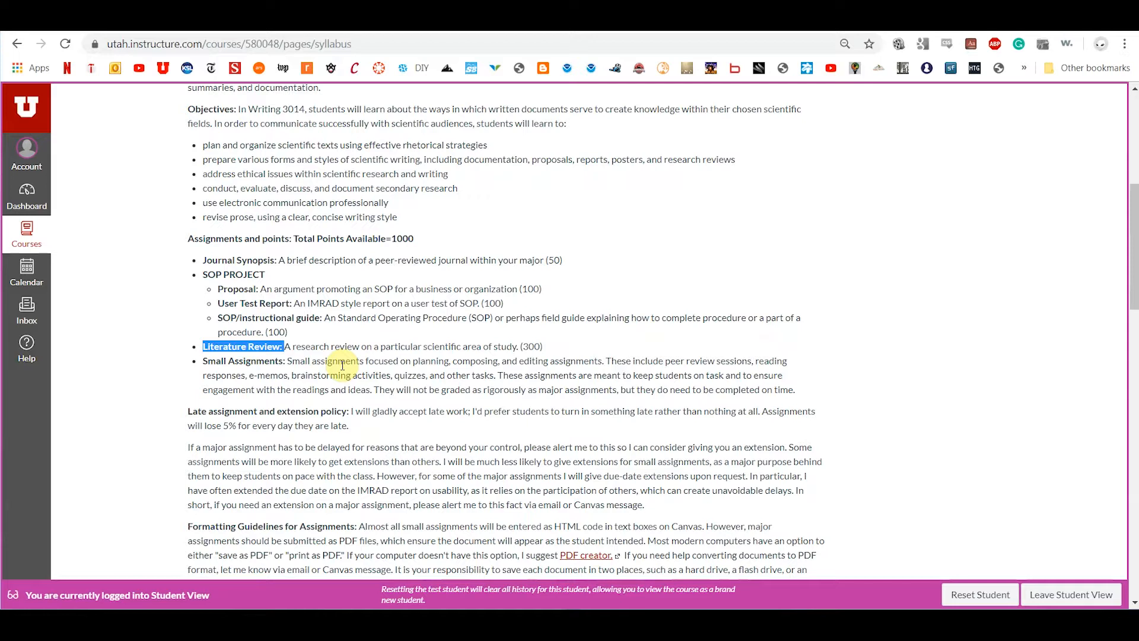
{"action": "mouse_move", "coordinate": [325, 351]}
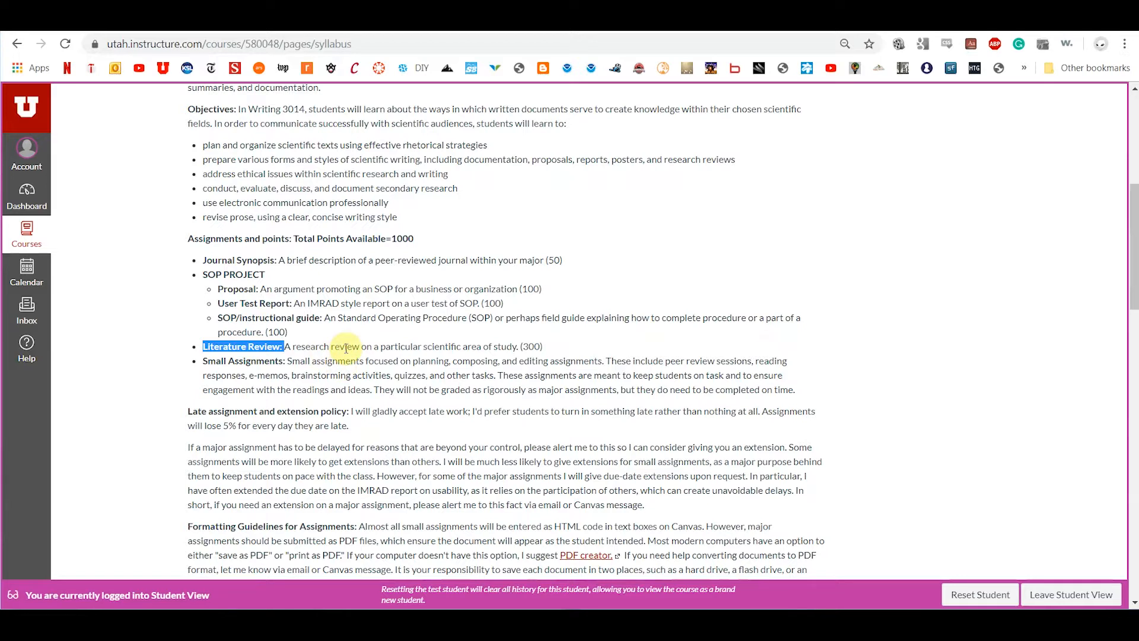
{"action": "mouse_move", "coordinate": [205, 345]}
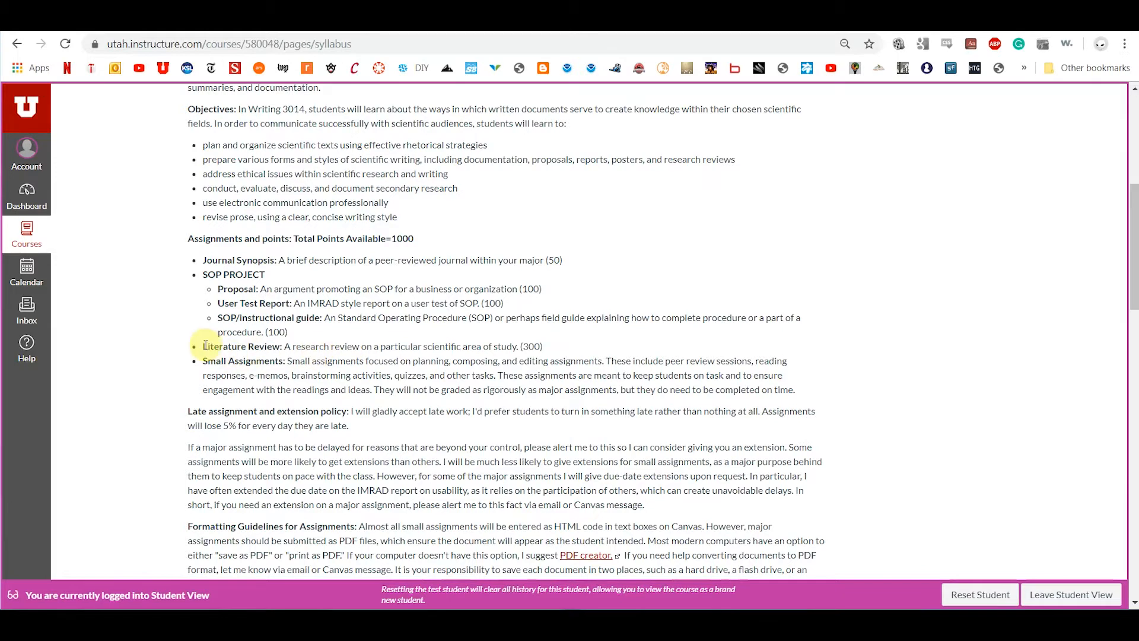
{"action": "mouse_move", "coordinate": [90, 352]}
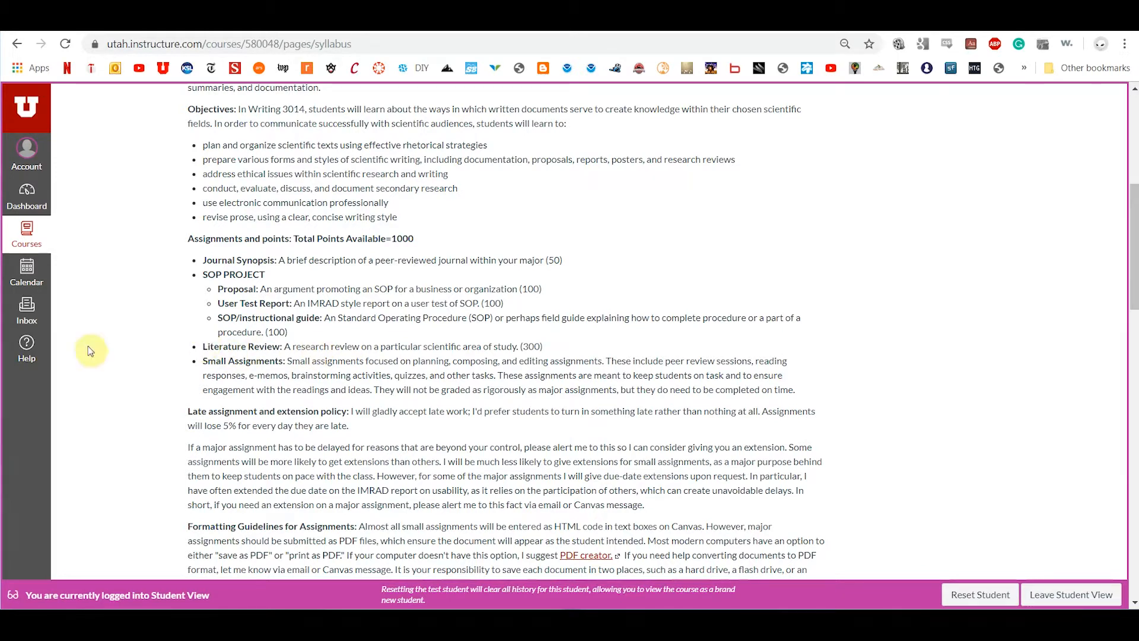
{"action": "mouse_move", "coordinate": [151, 358]}
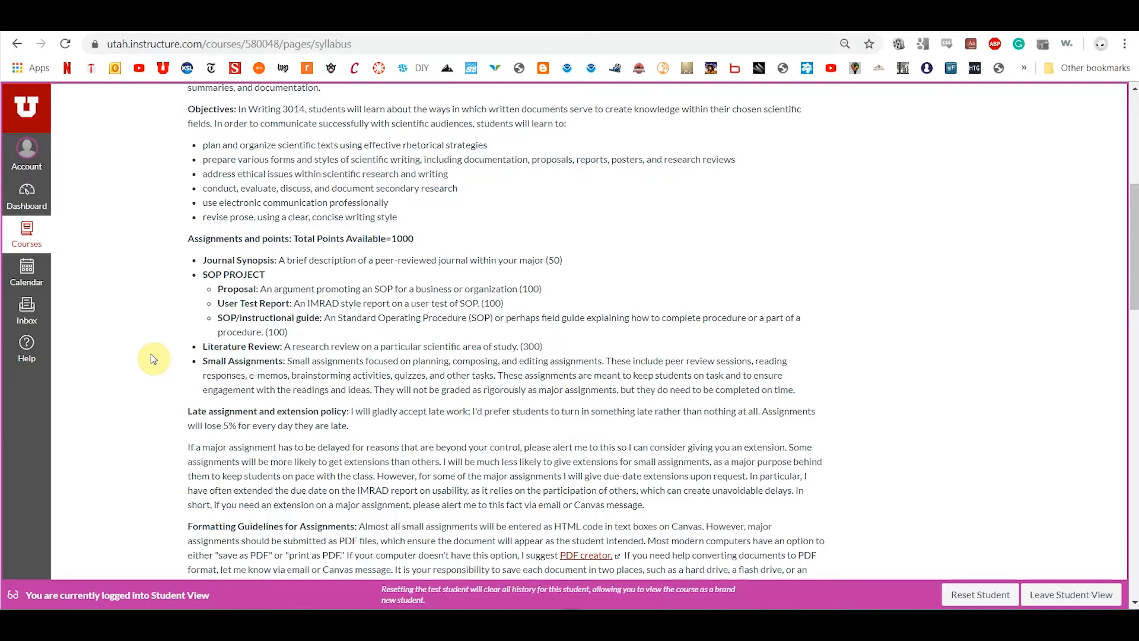
{"action": "mouse_move", "coordinate": [280, 346]}
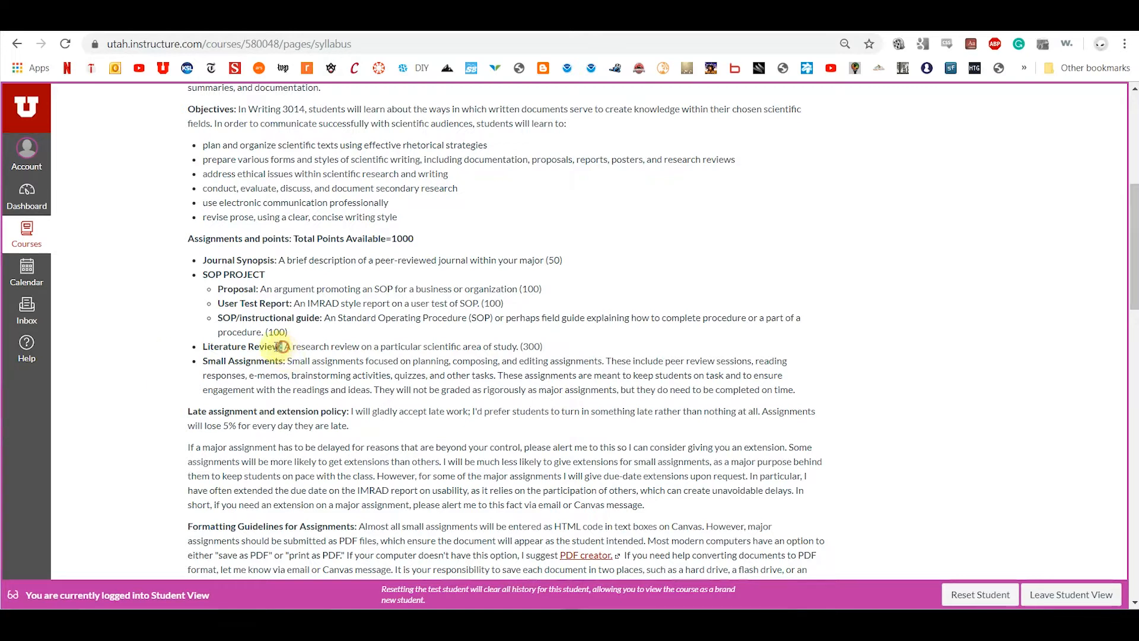
{"action": "double_click", "coordinate": [242, 345]}
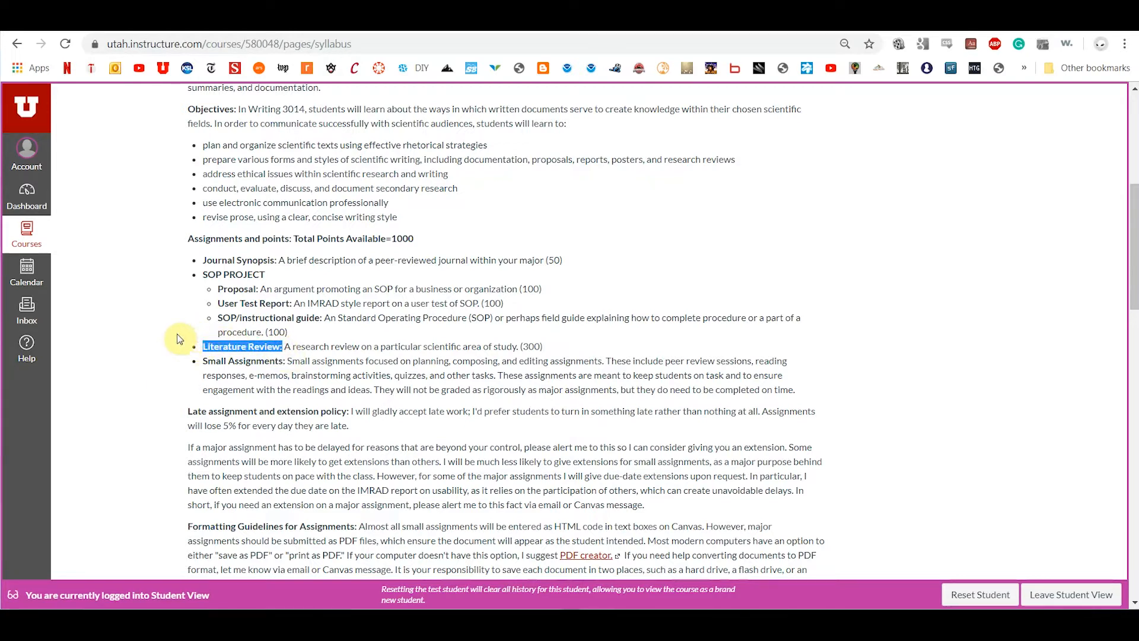
{"action": "mouse_move", "coordinate": [174, 365]}
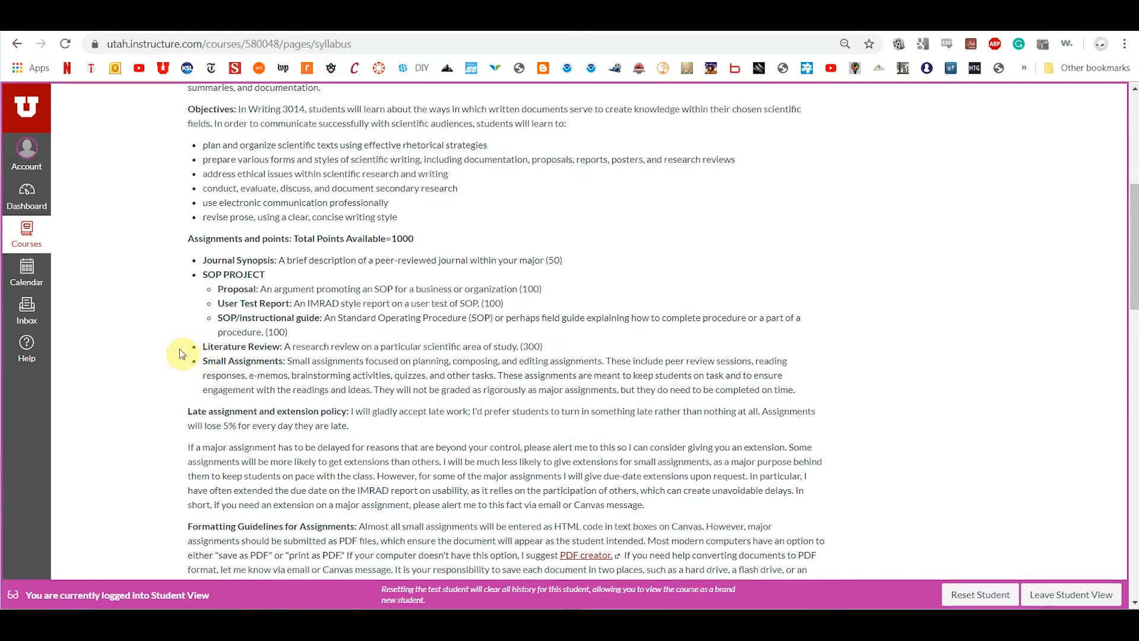
{"action": "scroll", "scroll_direction": "down", "scroll_amount": 3}
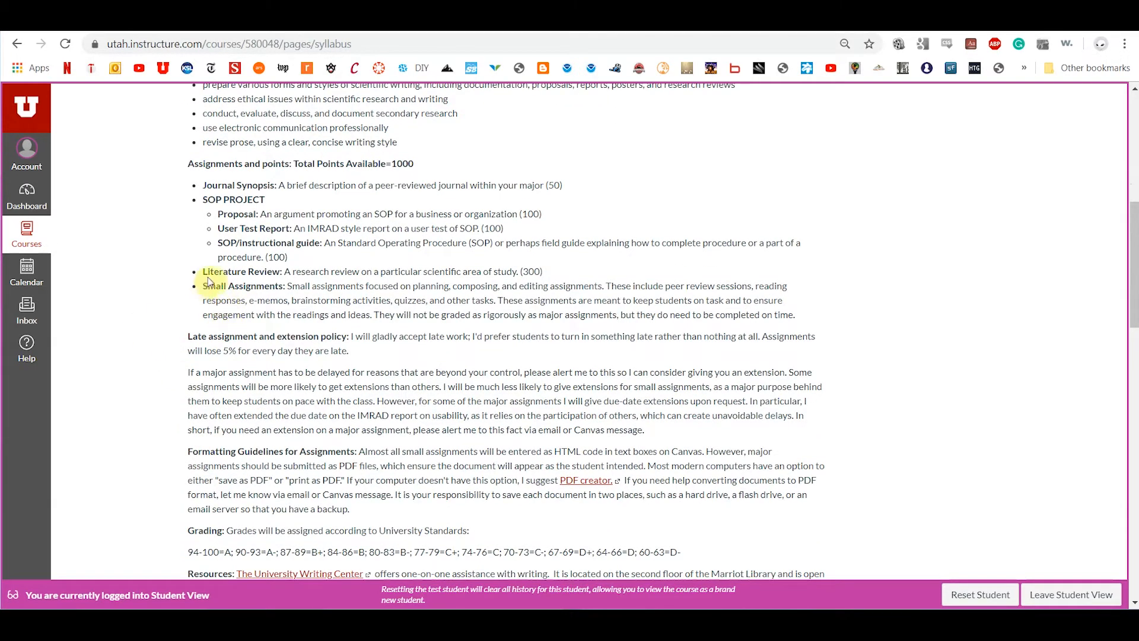
{"action": "mouse_move", "coordinate": [184, 291]}
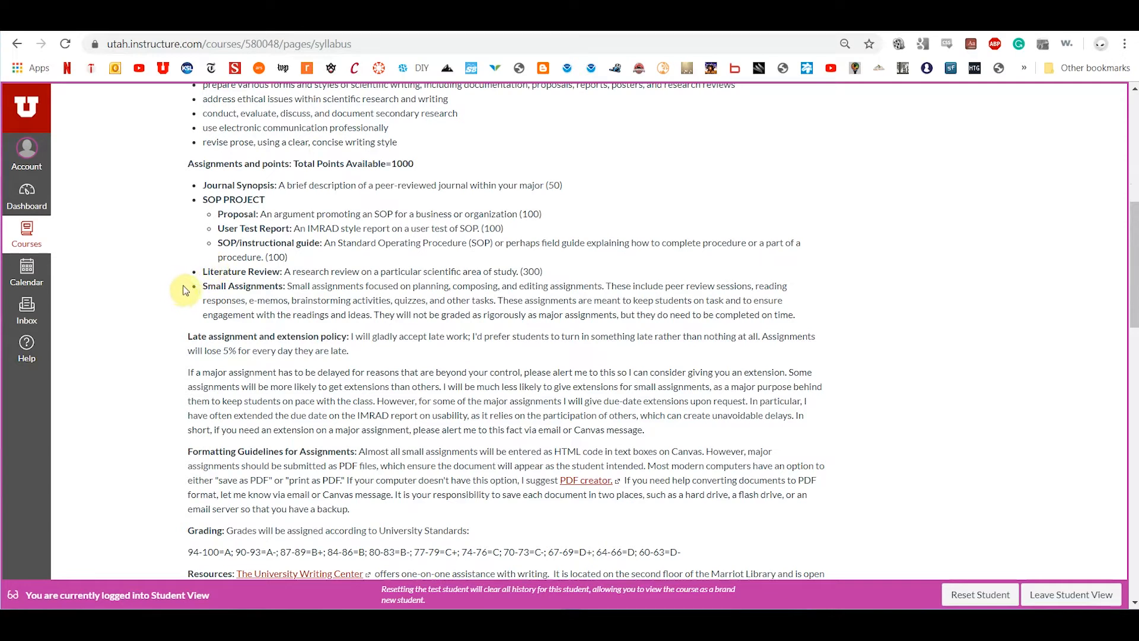
{"action": "mouse_move", "coordinate": [205, 286]}
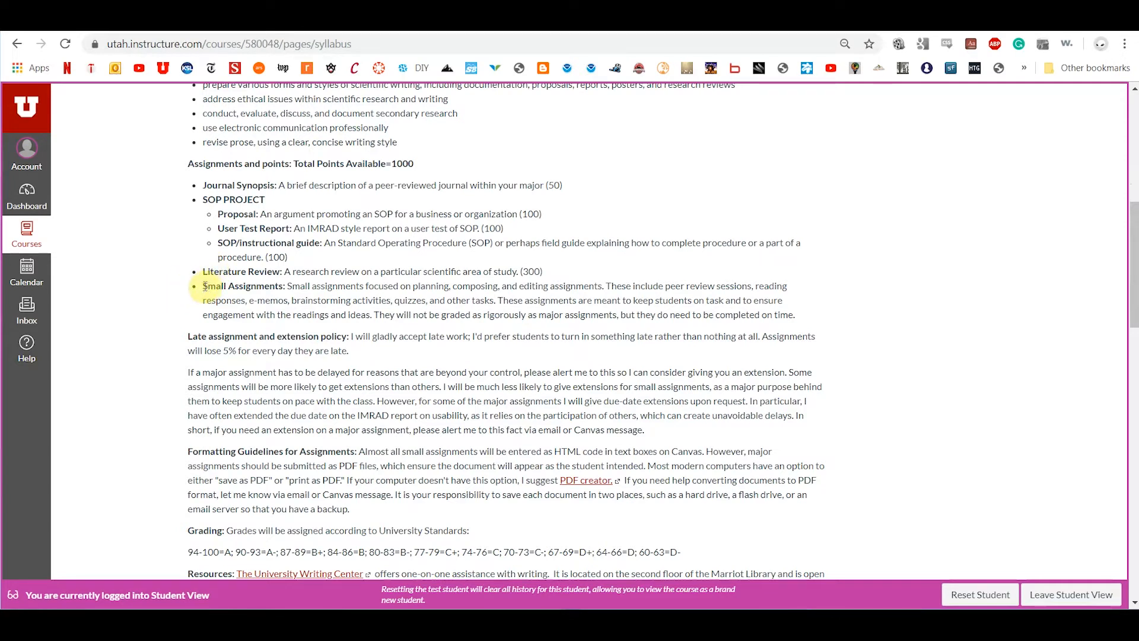
{"action": "double_click", "coordinate": [243, 286]}
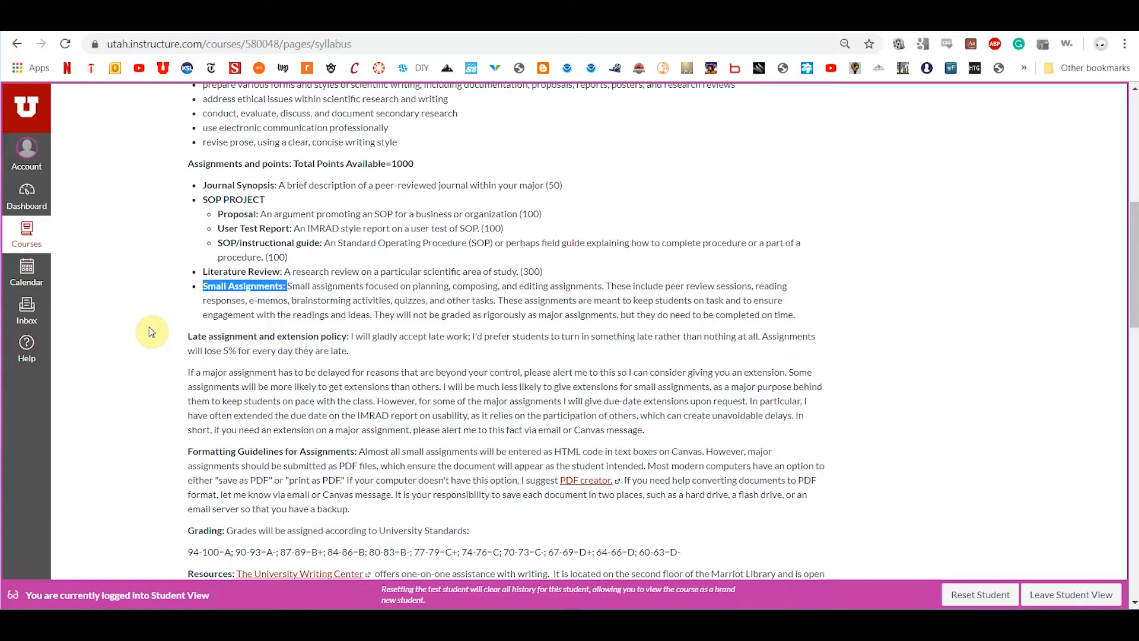
{"action": "scroll", "scroll_direction": "down", "scroll_amount": 3}
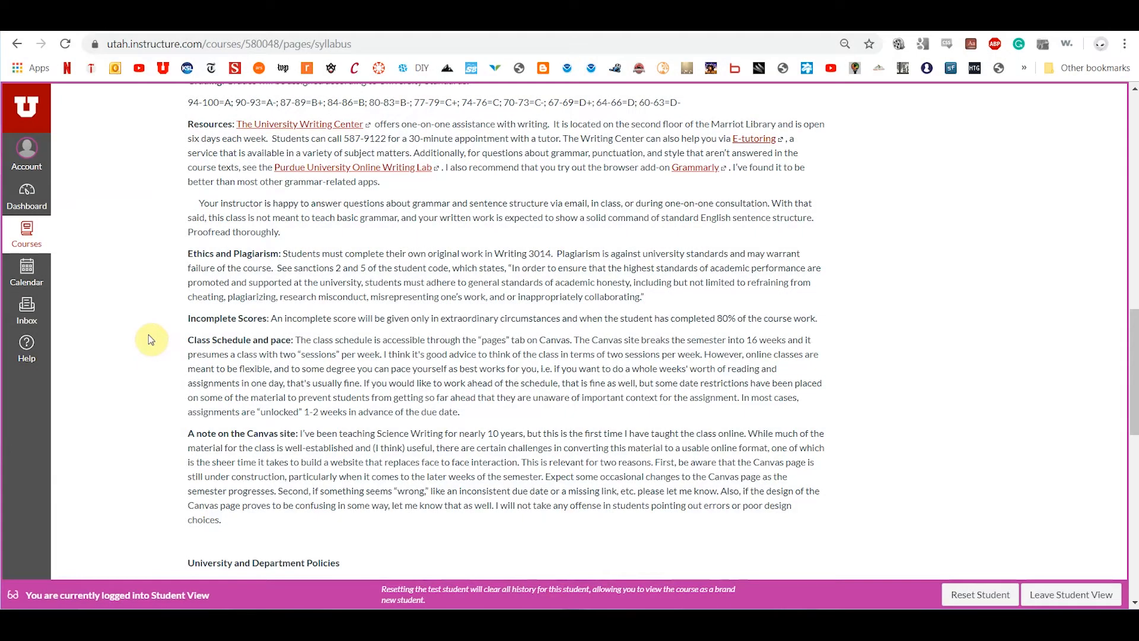
{"action": "mouse_move", "coordinate": [160, 363]}
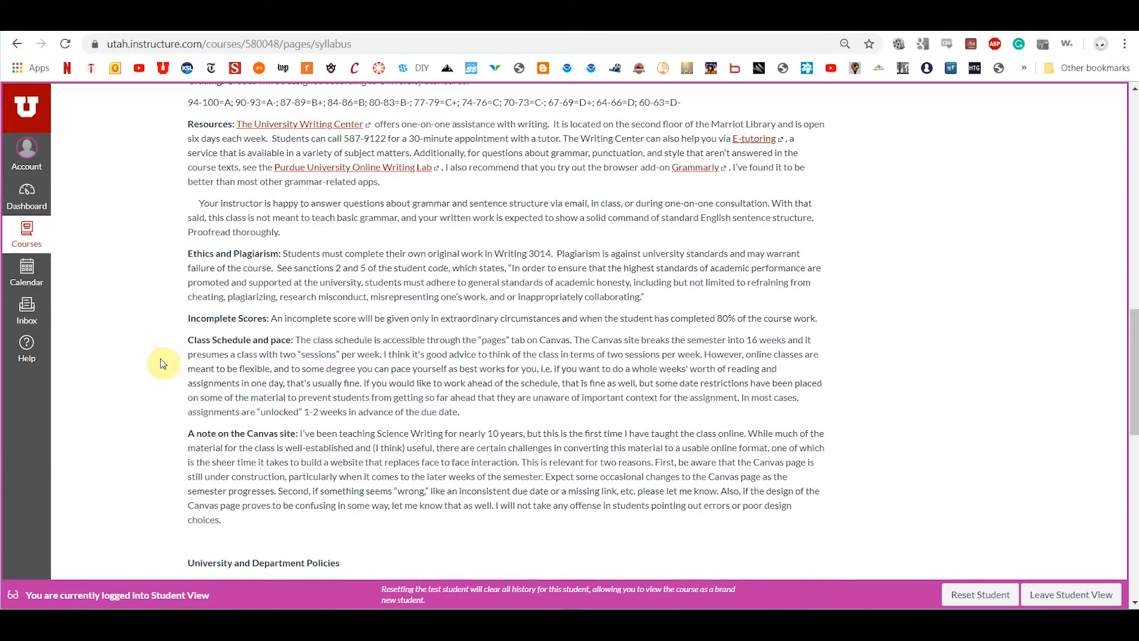
{"action": "scroll", "scroll_direction": "down", "scroll_amount": 3}
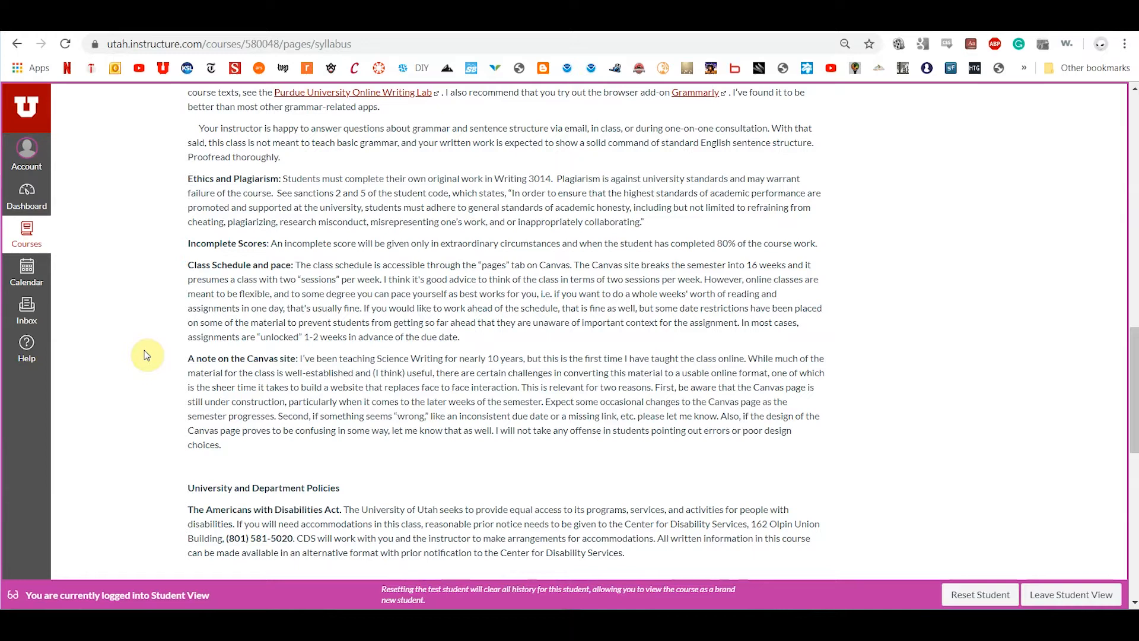
{"action": "mouse_move", "coordinate": [130, 368]}
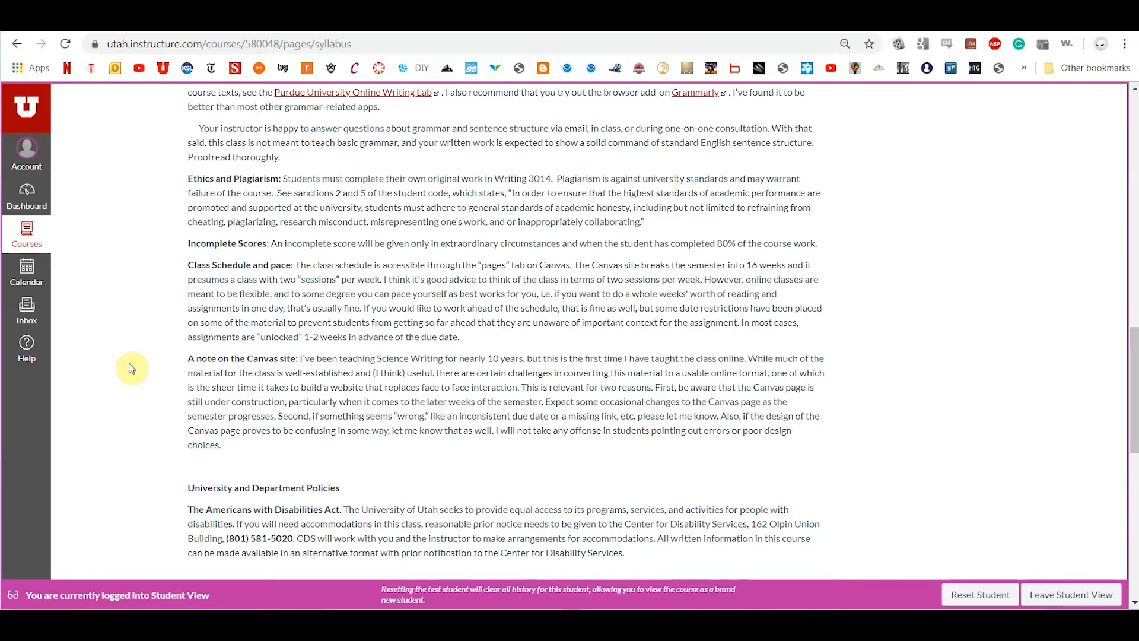
{"action": "mouse_move", "coordinate": [308, 360]}
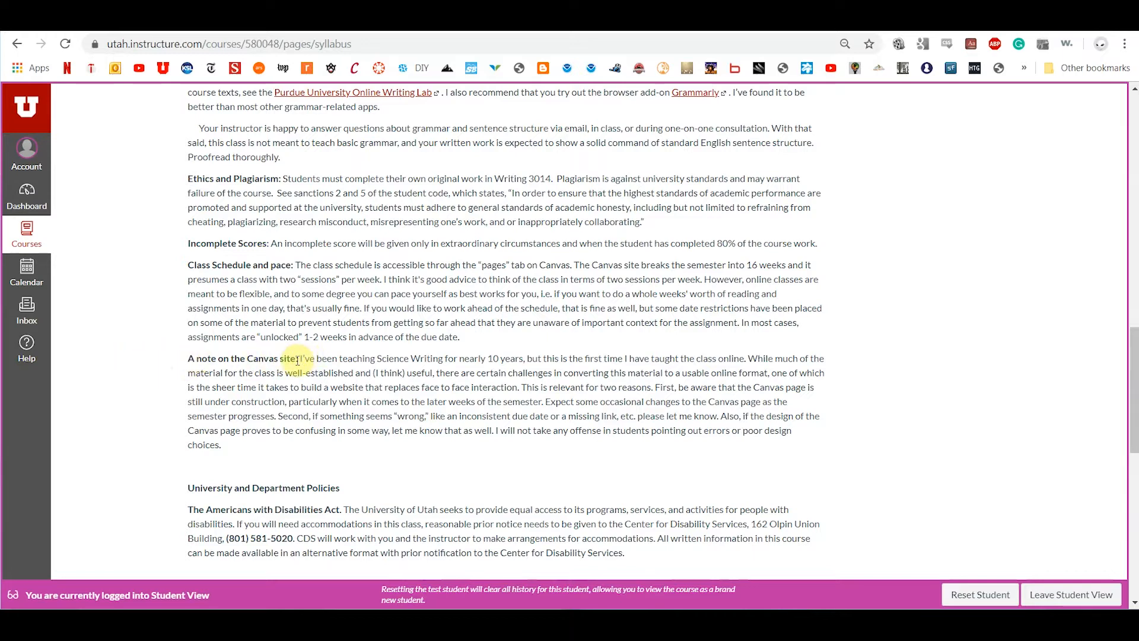
{"action": "mouse_move", "coordinate": [176, 387]}
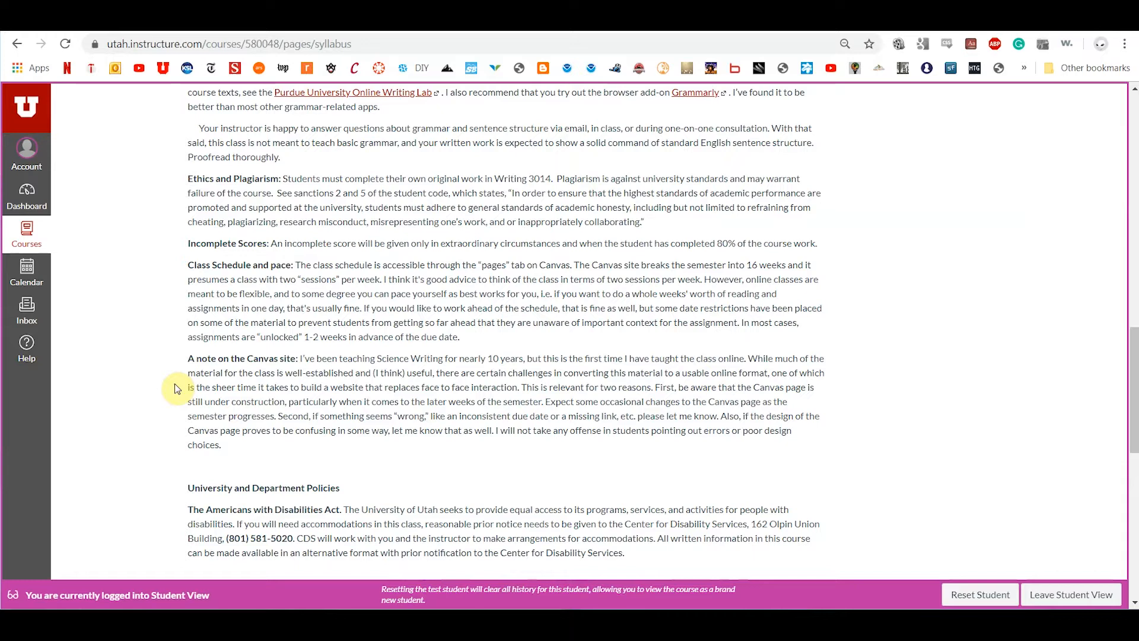
{"action": "mouse_move", "coordinate": [168, 379]}
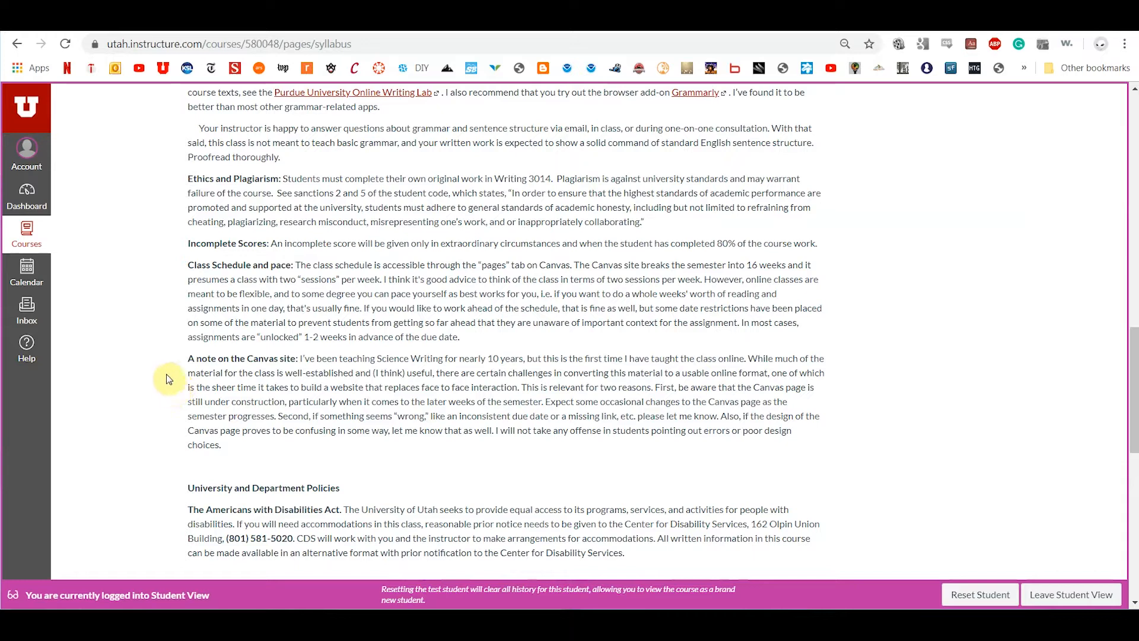
{"action": "mouse_move", "coordinate": [27, 320]}
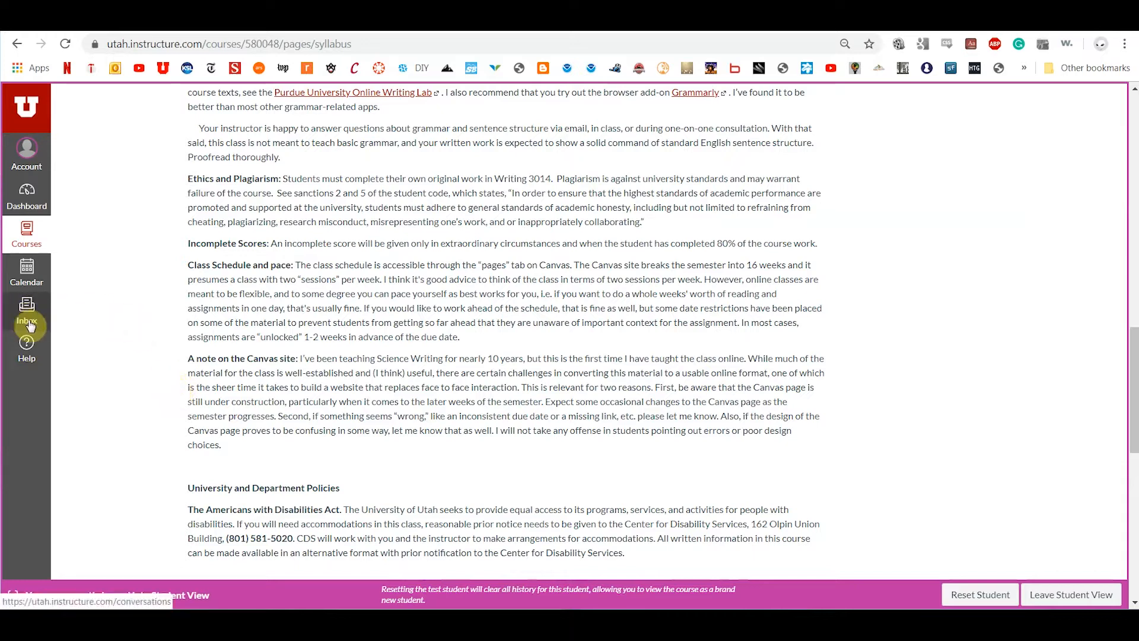
{"action": "mouse_move", "coordinate": [165, 404]}
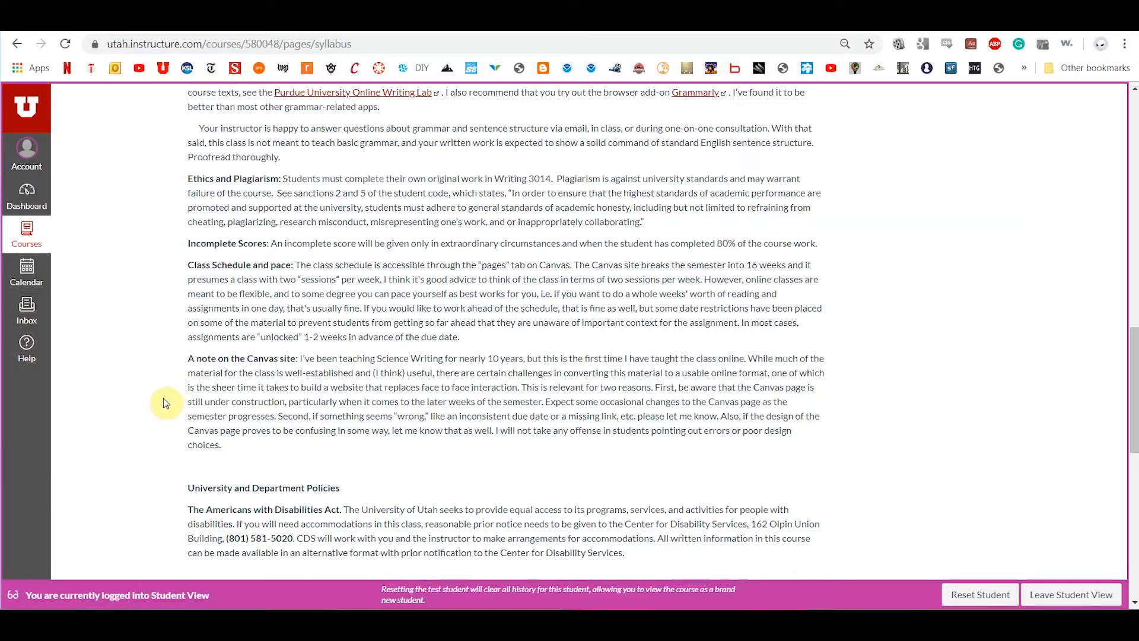
Leave the syllabus via the 'pages' link and Home, landing on the weekly schedule links.
{"action": "scroll", "scroll_direction": "down", "scroll_amount": 3}
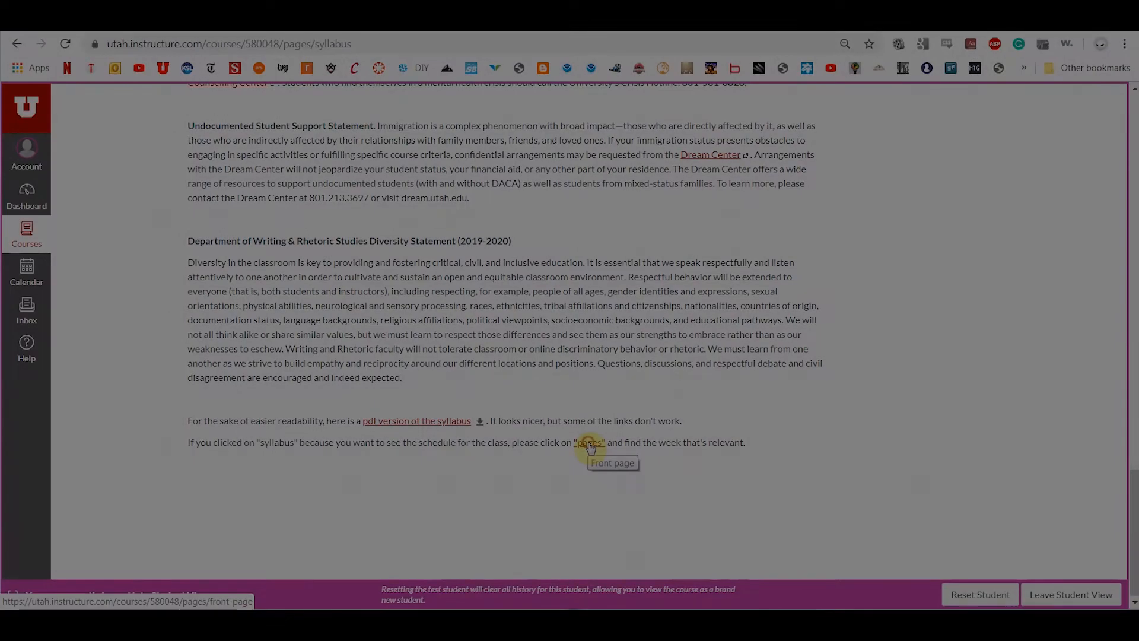
{"action": "left_click", "coordinate": [590, 441]}
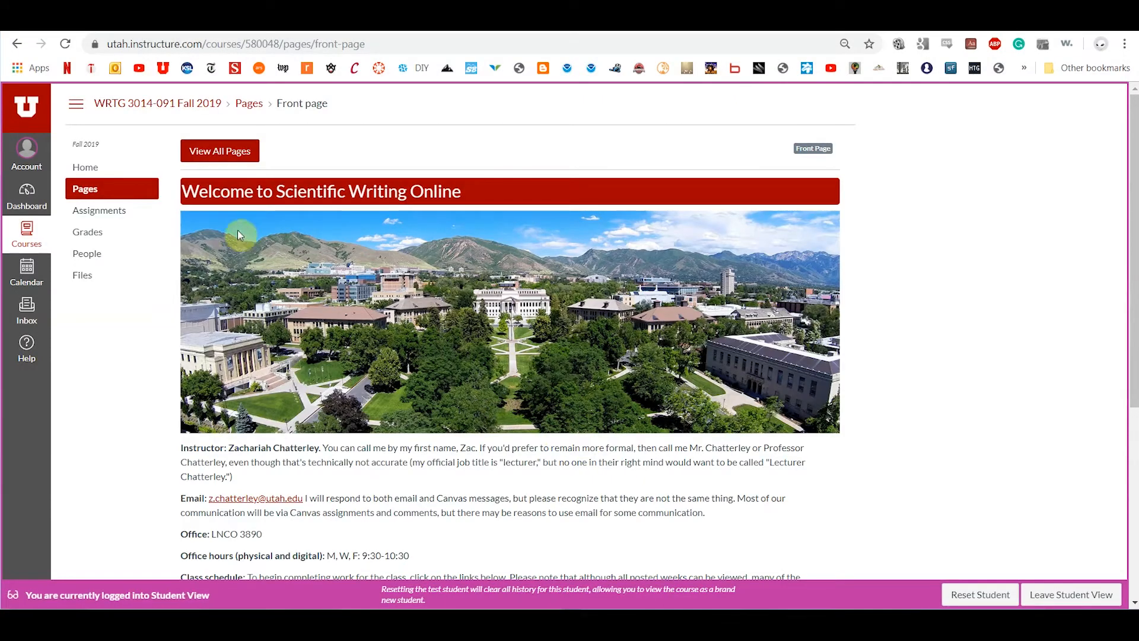
{"action": "mouse_move", "coordinate": [86, 160]}
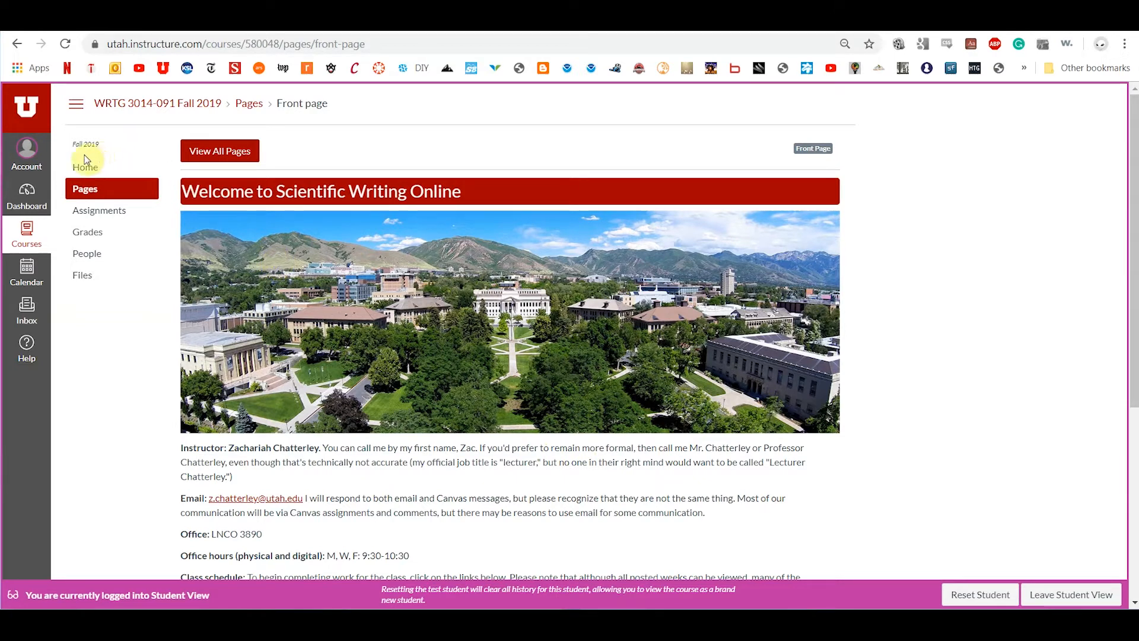
{"action": "left_click", "coordinate": [86, 166]}
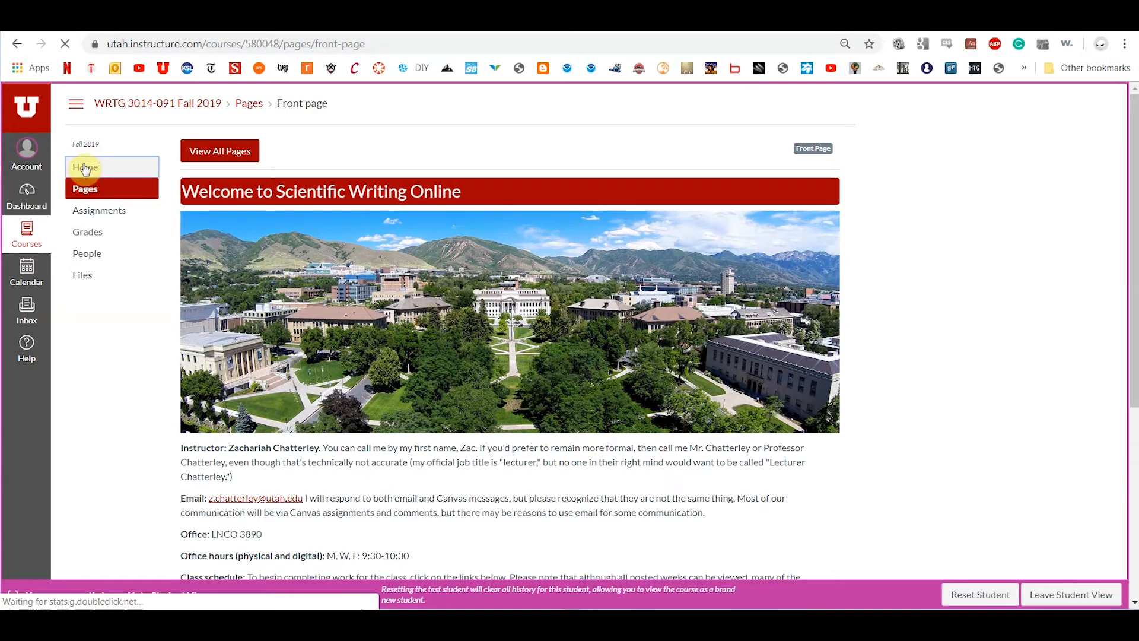
{"action": "left_click", "coordinate": [85, 166]}
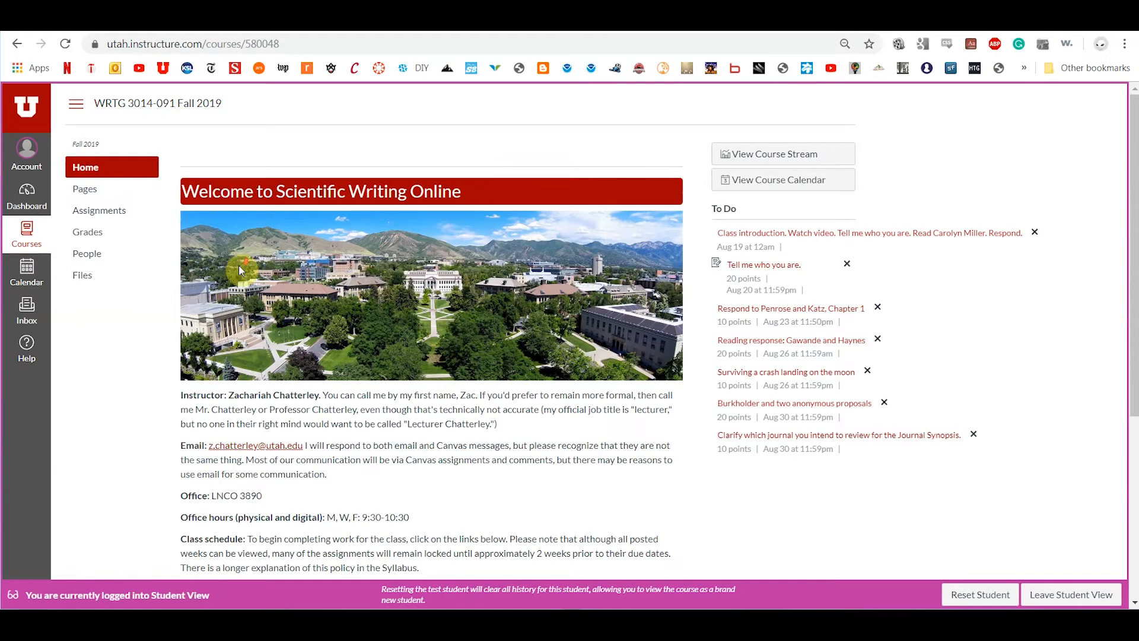
{"action": "scroll", "scroll_direction": "down", "scroll_amount": 3}
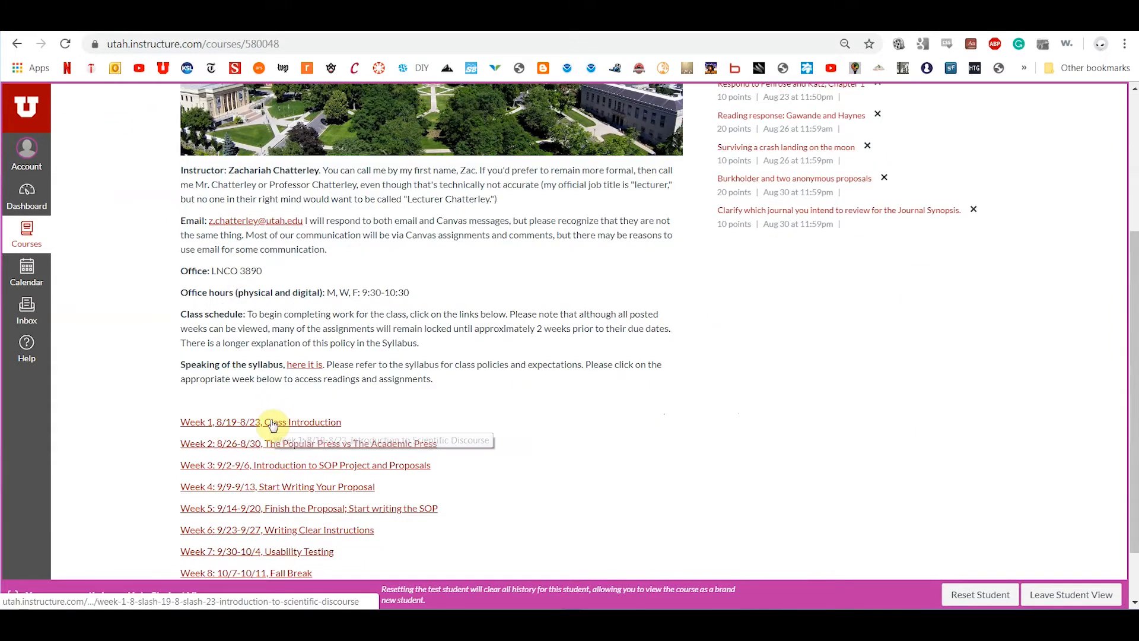
{"action": "mouse_move", "coordinate": [279, 465]}
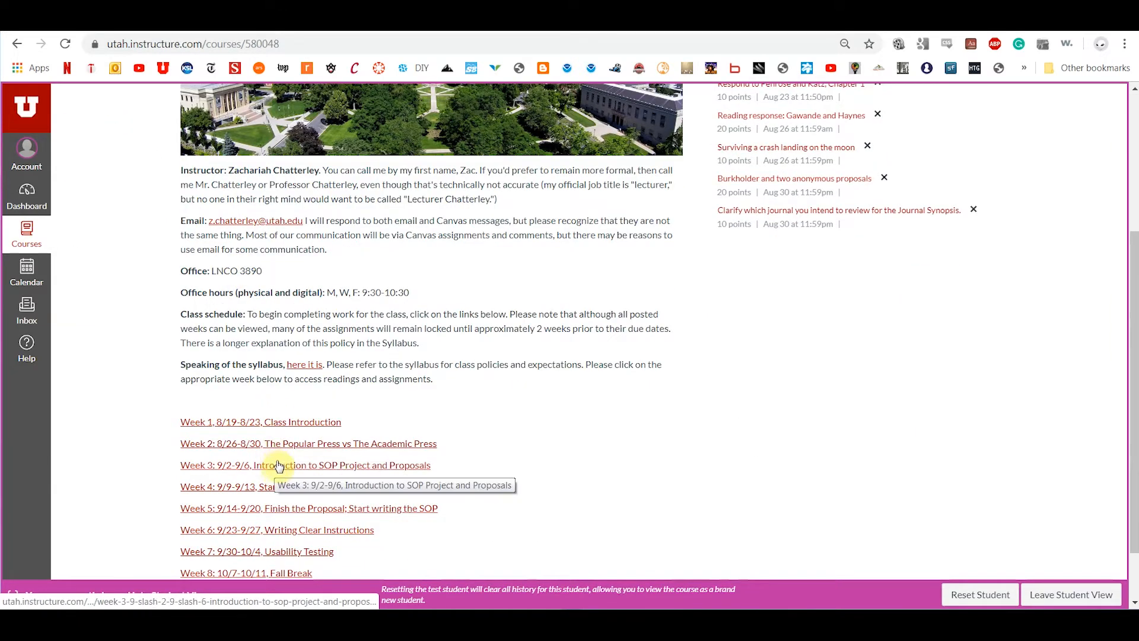
Open the Week 1 Class Introduction page, read its objectives, and choose 'Tell me who you are.' under Monday.
{"action": "left_click", "coordinate": [260, 421]}
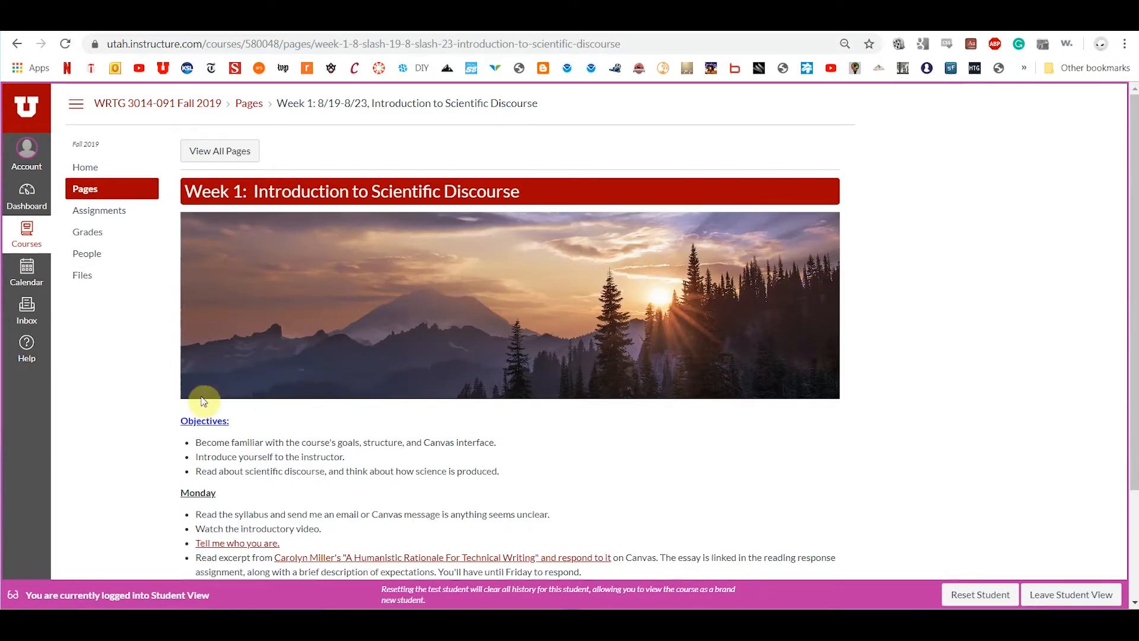
{"action": "mouse_move", "coordinate": [204, 422]}
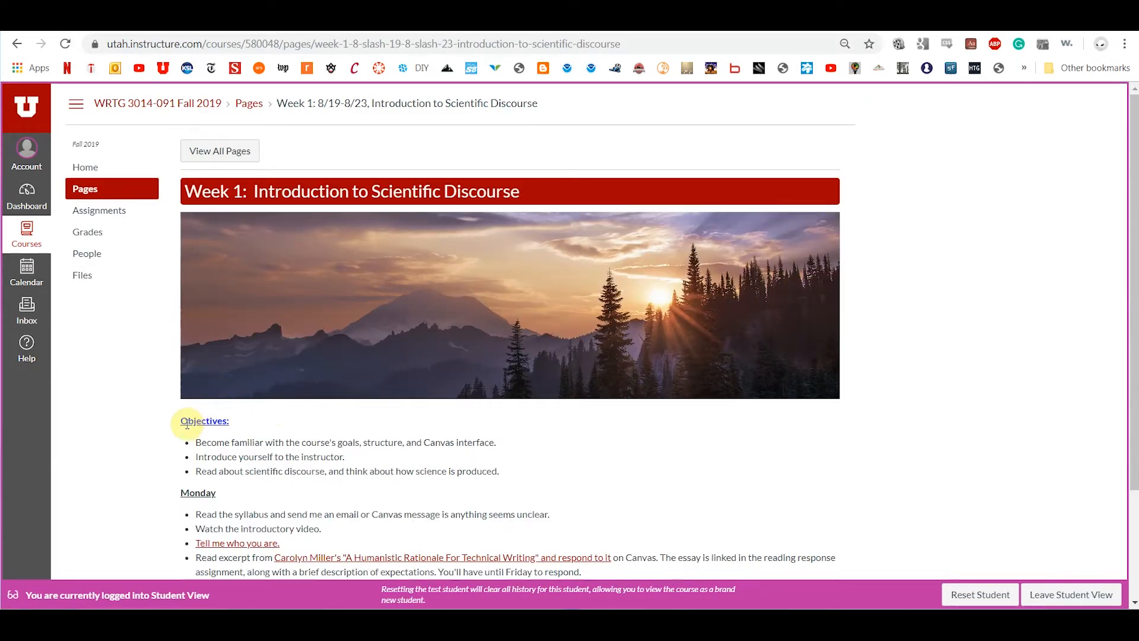
{"action": "double_click", "coordinate": [209, 441]}
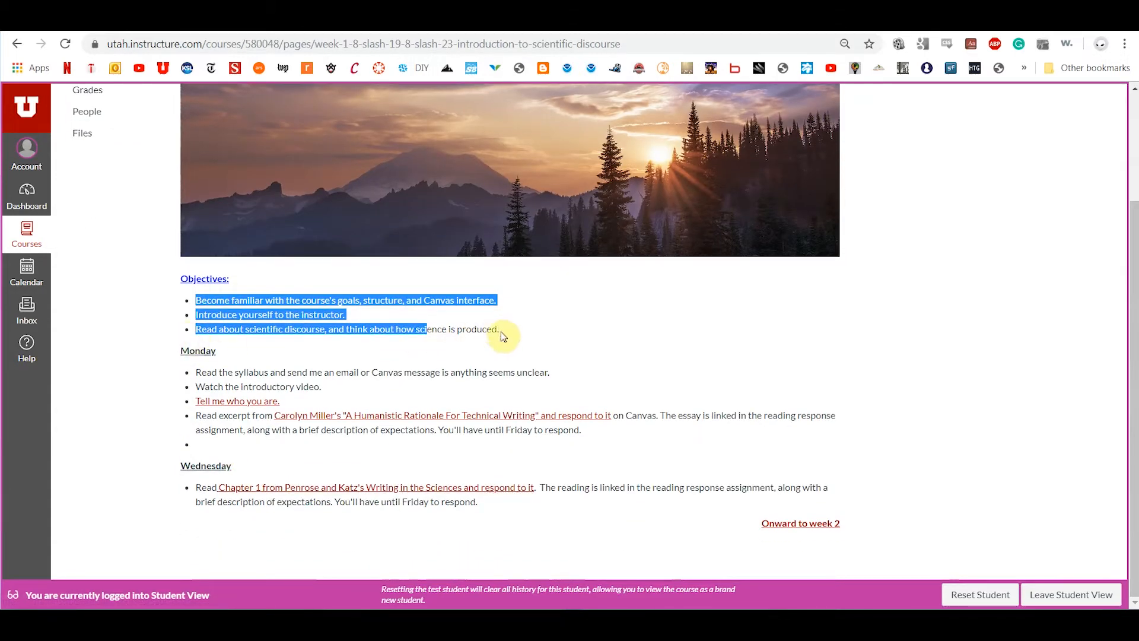
{"action": "mouse_move", "coordinate": [214, 311]}
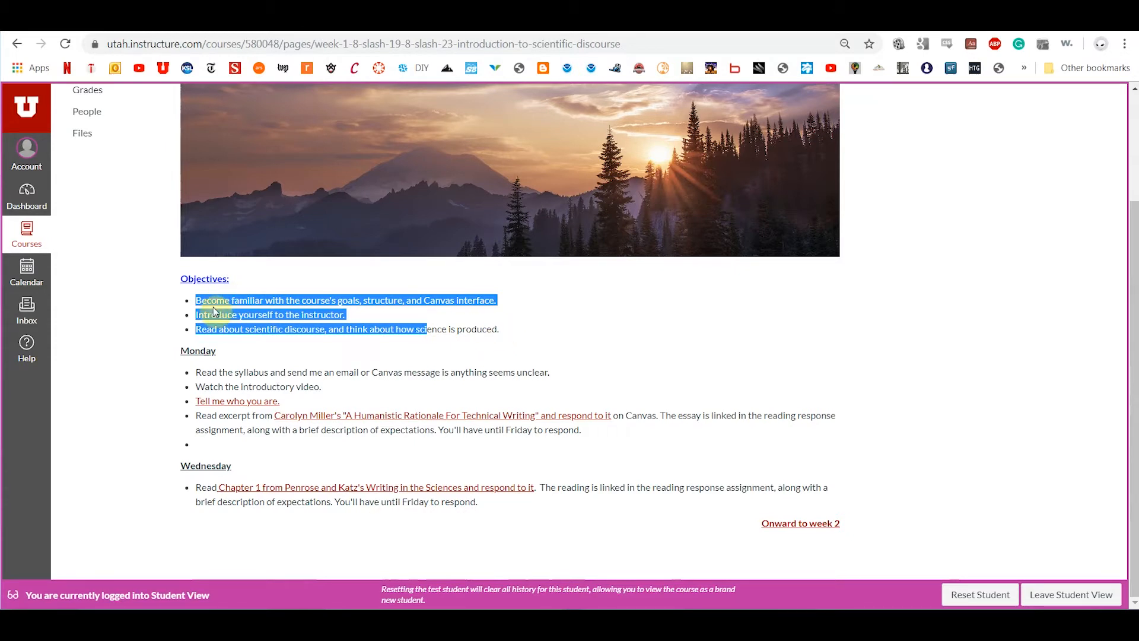
{"action": "left_click", "coordinate": [265, 304]}
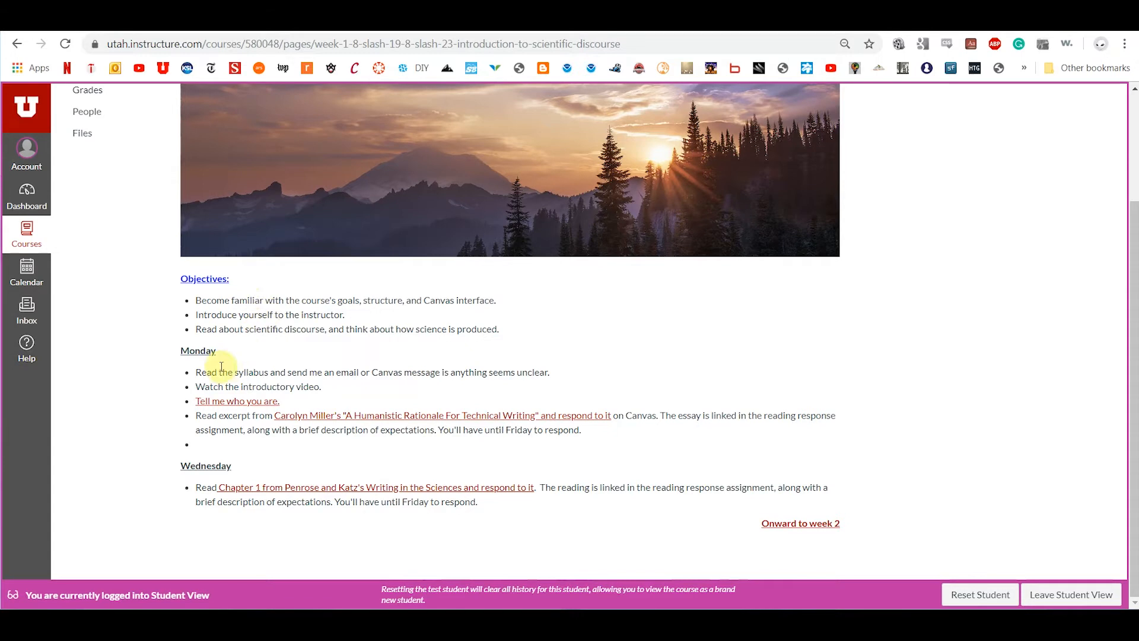
{"action": "mouse_move", "coordinate": [501, 372]}
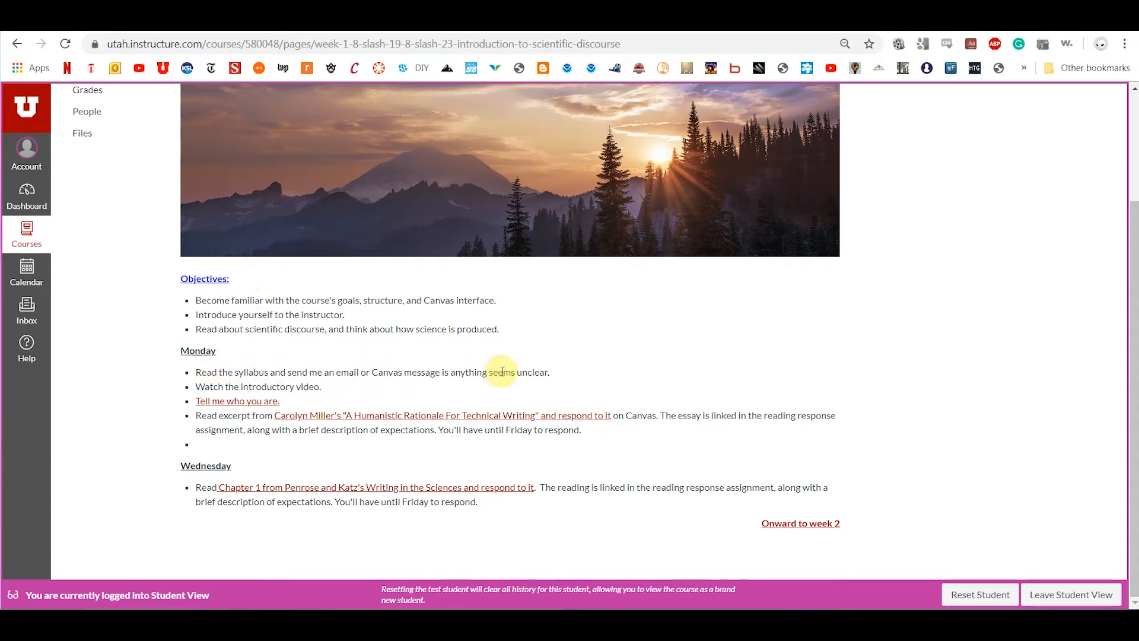
{"action": "mouse_move", "coordinate": [328, 494]}
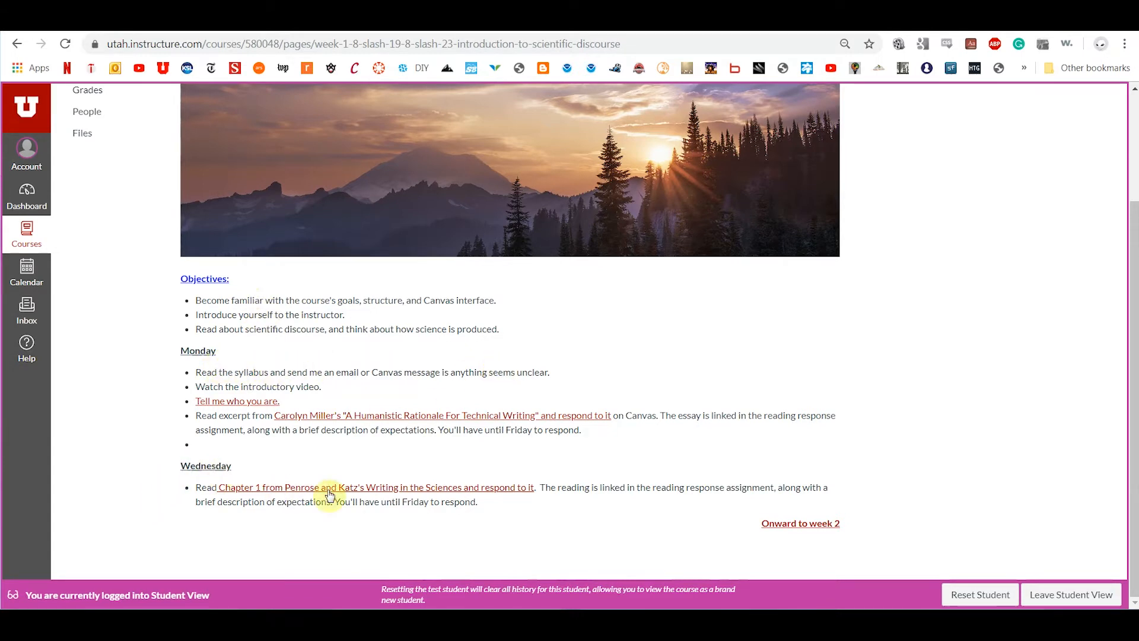
{"action": "mouse_move", "coordinate": [188, 370]}
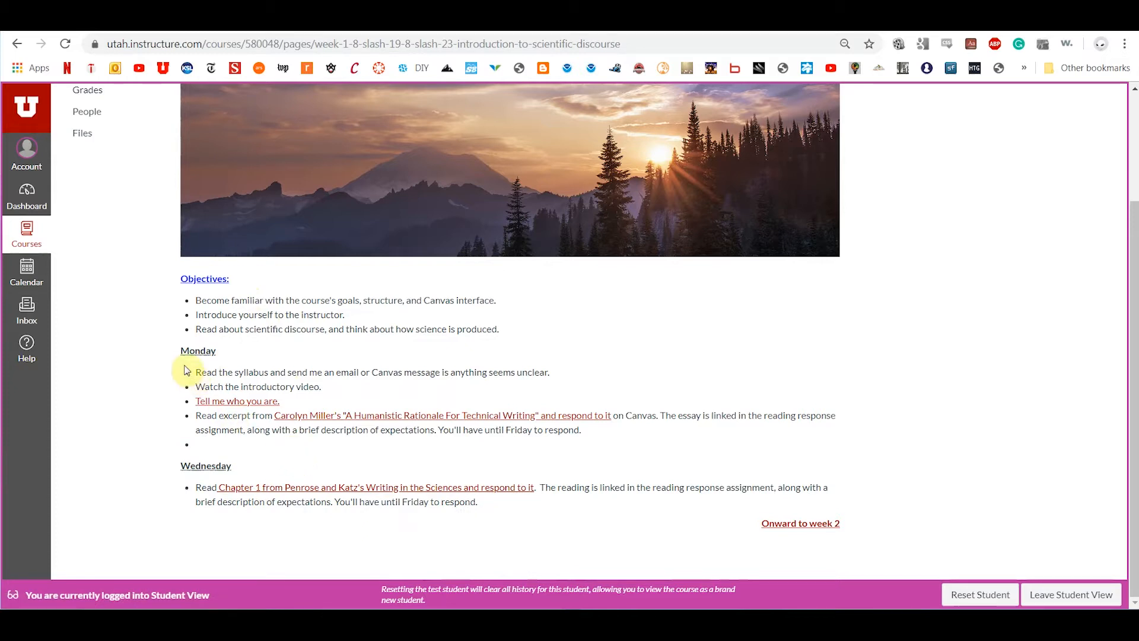
{"action": "mouse_move", "coordinate": [139, 393]}
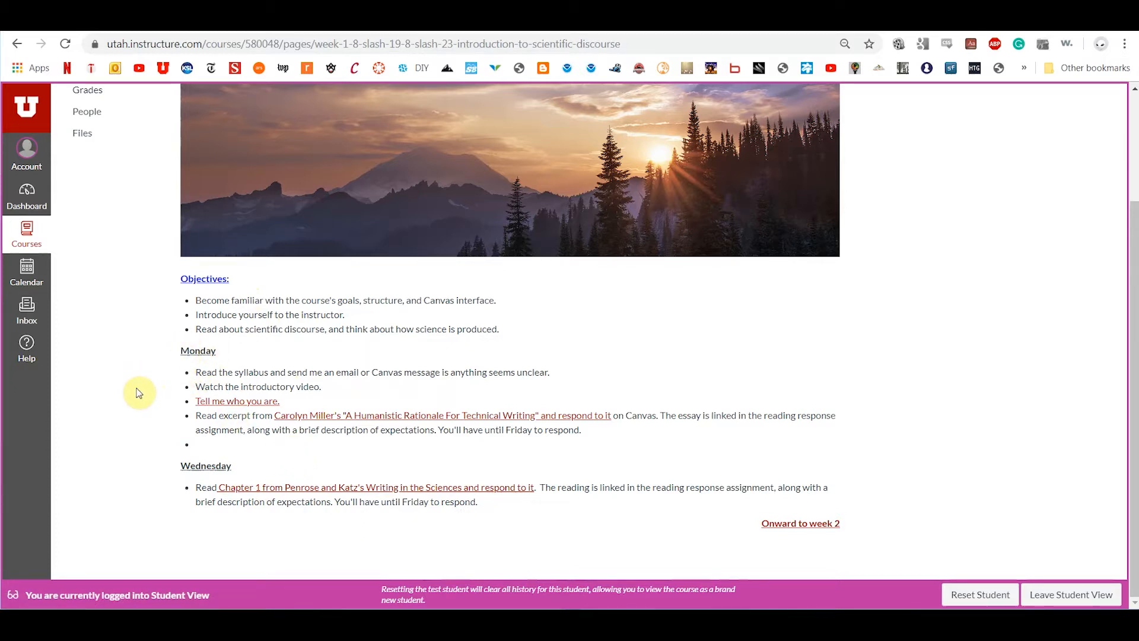
{"action": "mouse_move", "coordinate": [332, 420]}
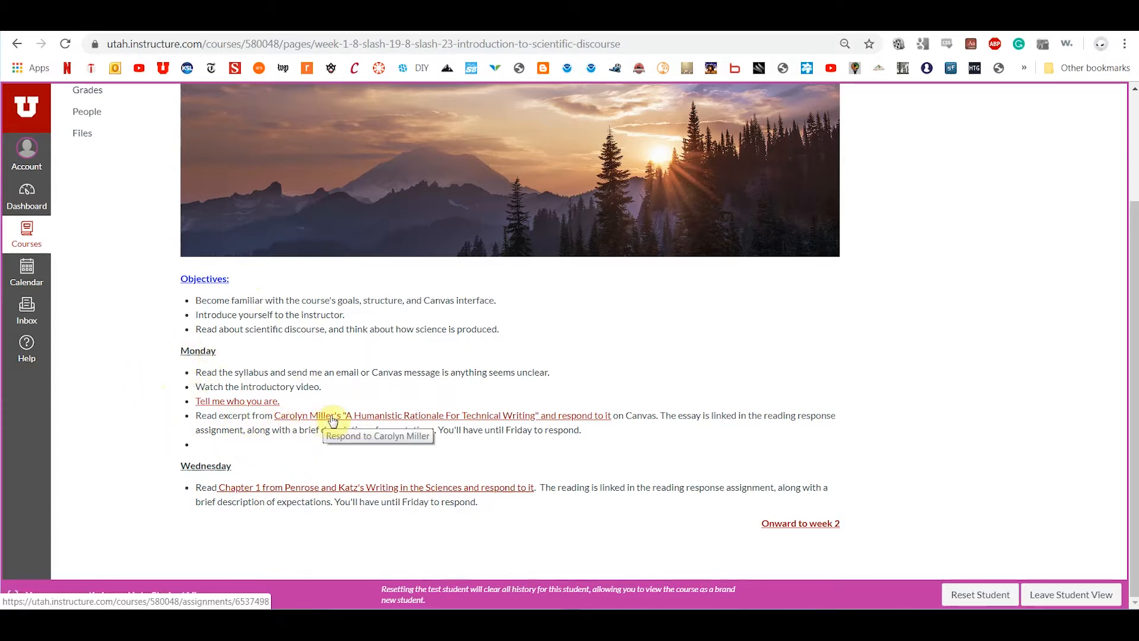
{"action": "mouse_move", "coordinate": [471, 422]}
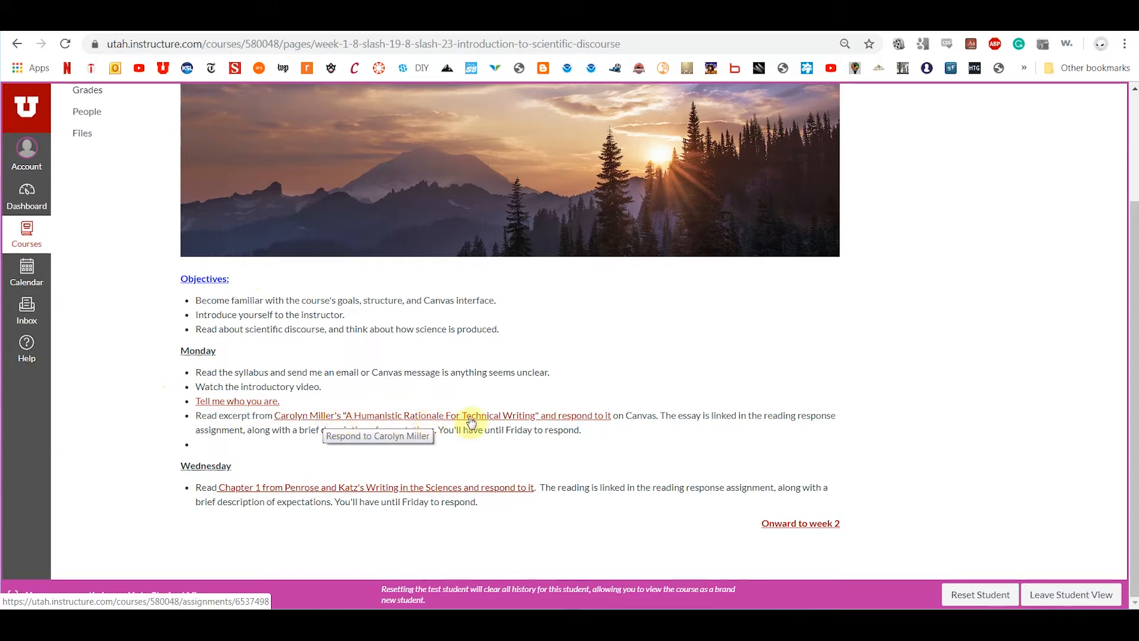
{"action": "mouse_move", "coordinate": [531, 443]}
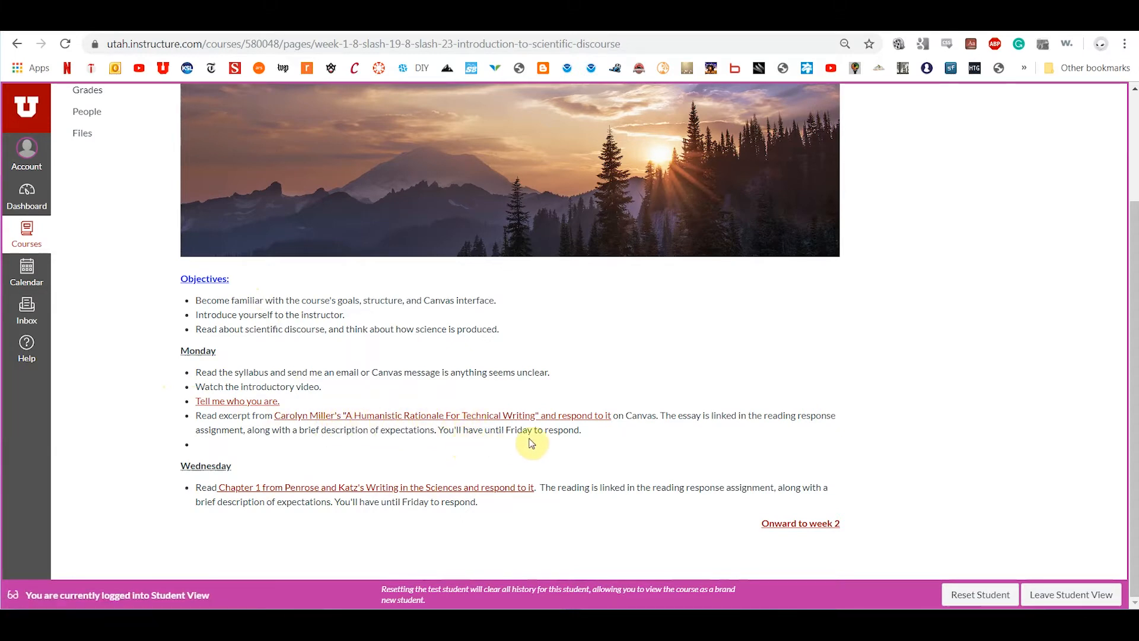
{"action": "mouse_move", "coordinate": [331, 448]}
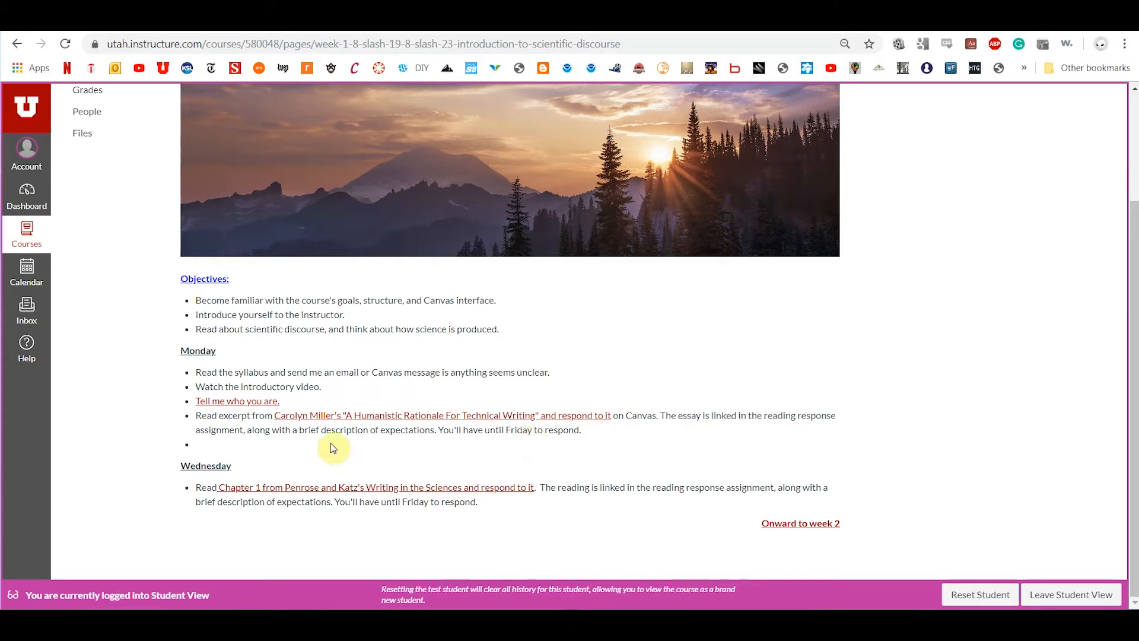
{"action": "mouse_move", "coordinate": [165, 429]}
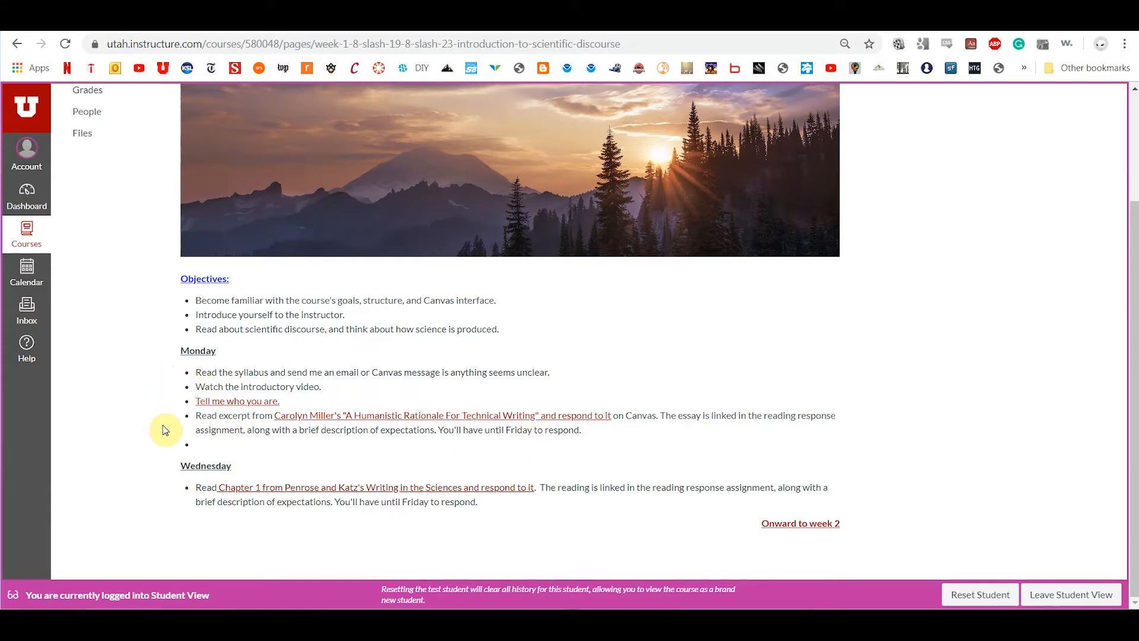
{"action": "mouse_move", "coordinate": [153, 439]}
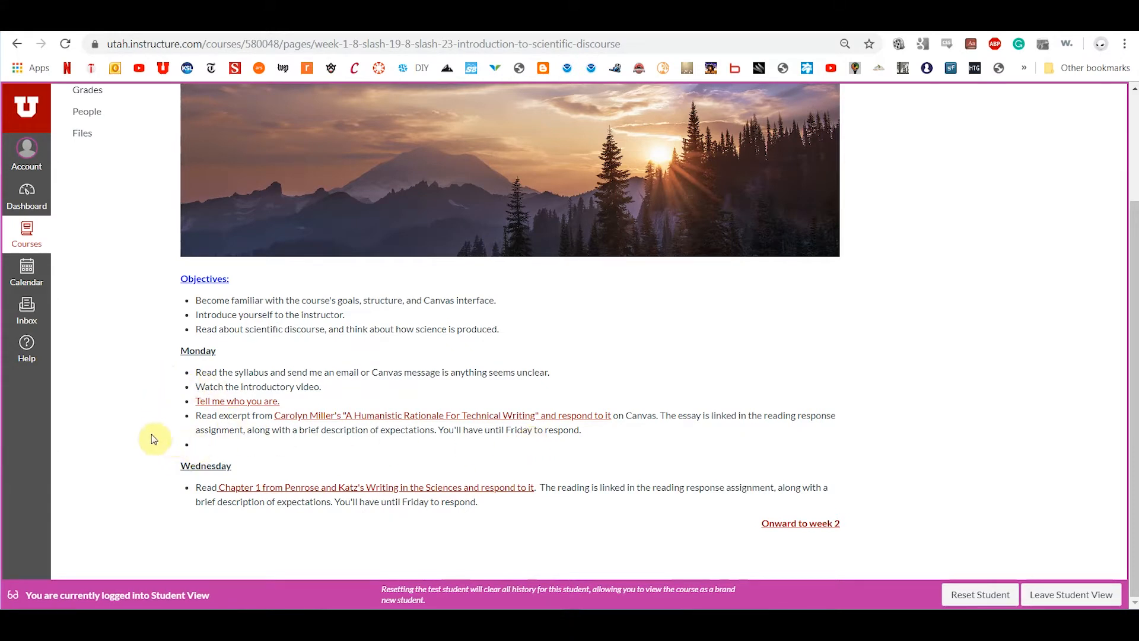
{"action": "mouse_move", "coordinate": [472, 442]}
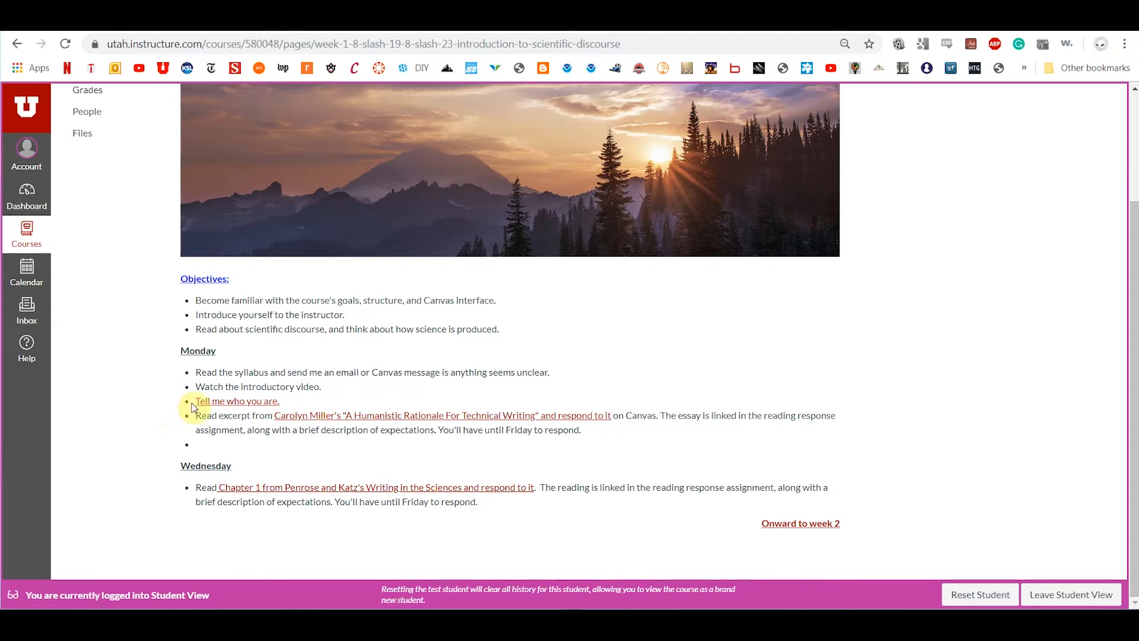
{"action": "mouse_move", "coordinate": [238, 400]}
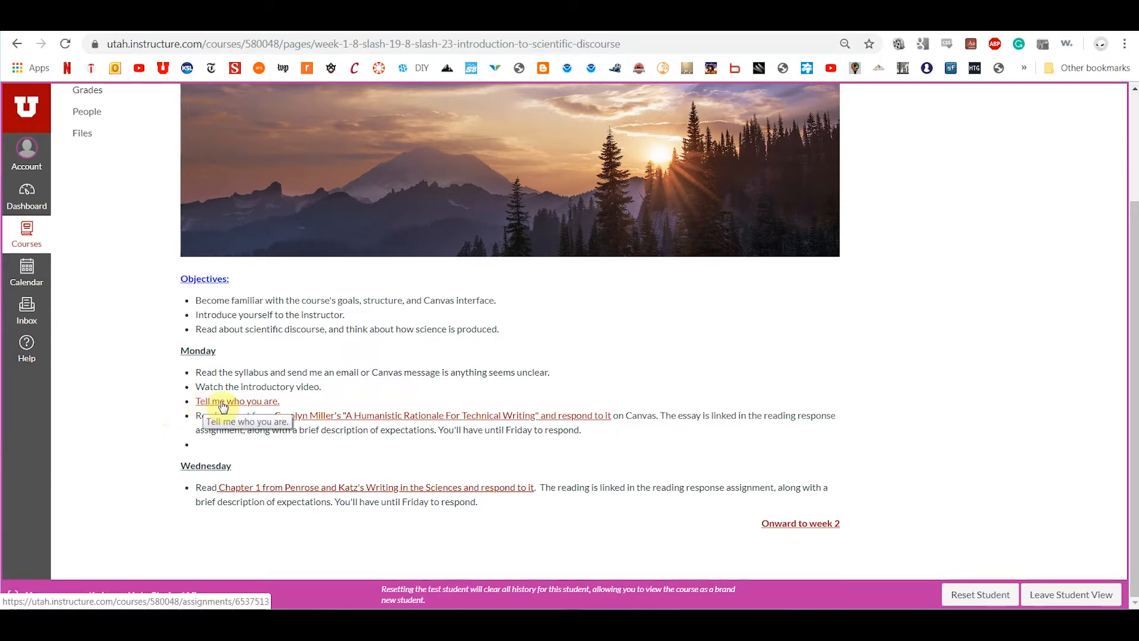
{"action": "left_click", "coordinate": [237, 400]}
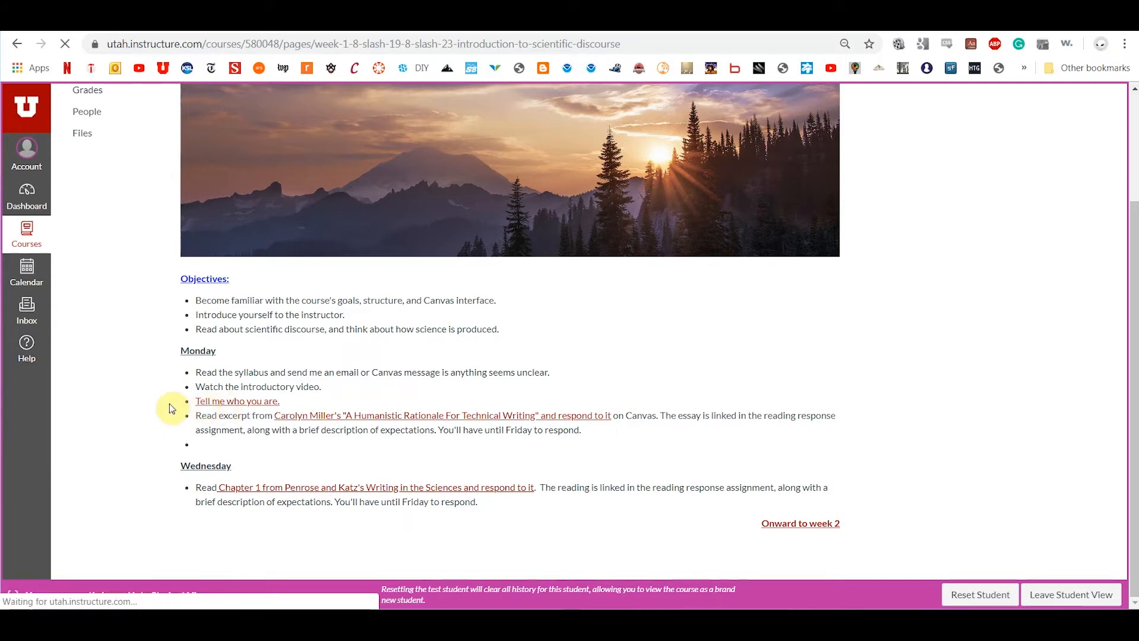
Read the 'Tell me who you are.' assignment: due Tuesday, 20 points, text entry, with its questions.
{"action": "left_click", "coordinate": [236, 399]}
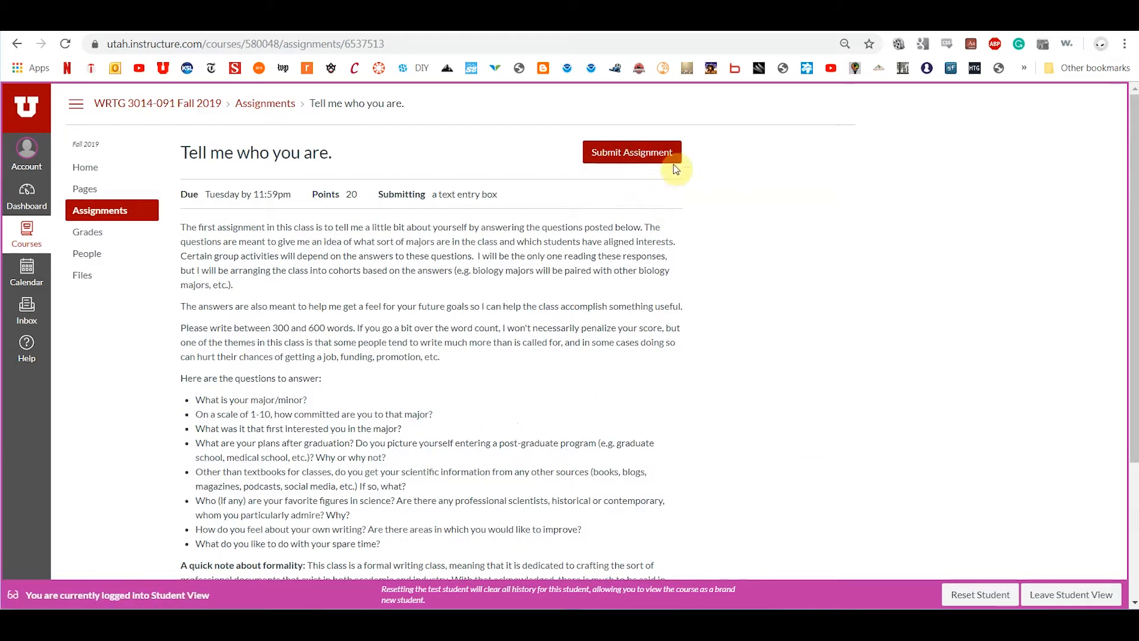
{"action": "mouse_move", "coordinate": [294, 293]}
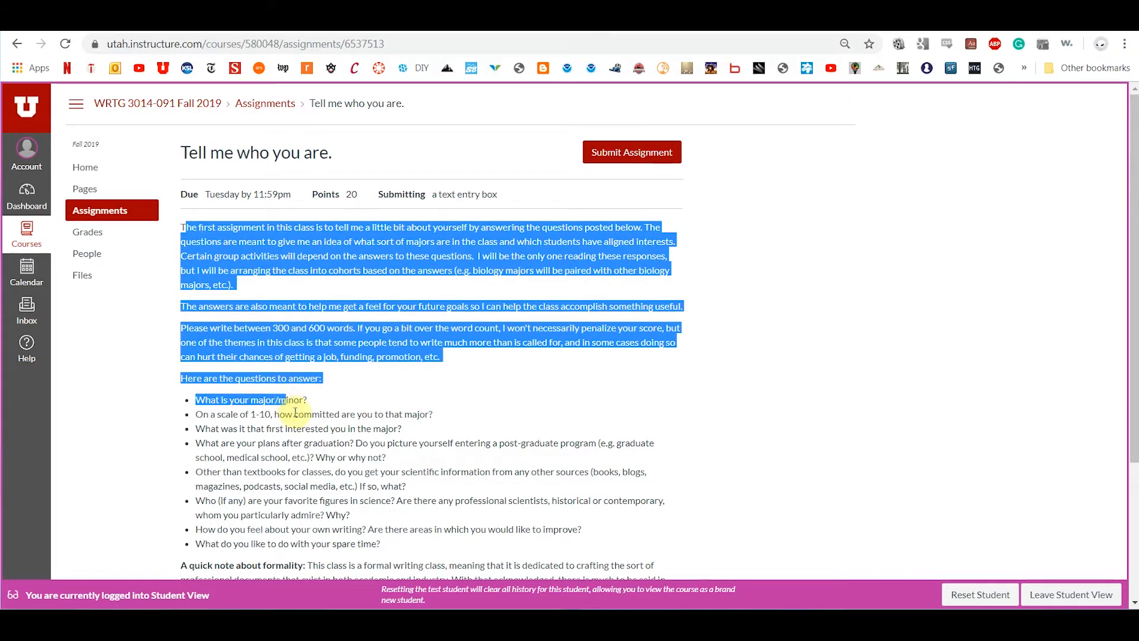
{"action": "scroll", "scroll_direction": "down", "scroll_amount": 3}
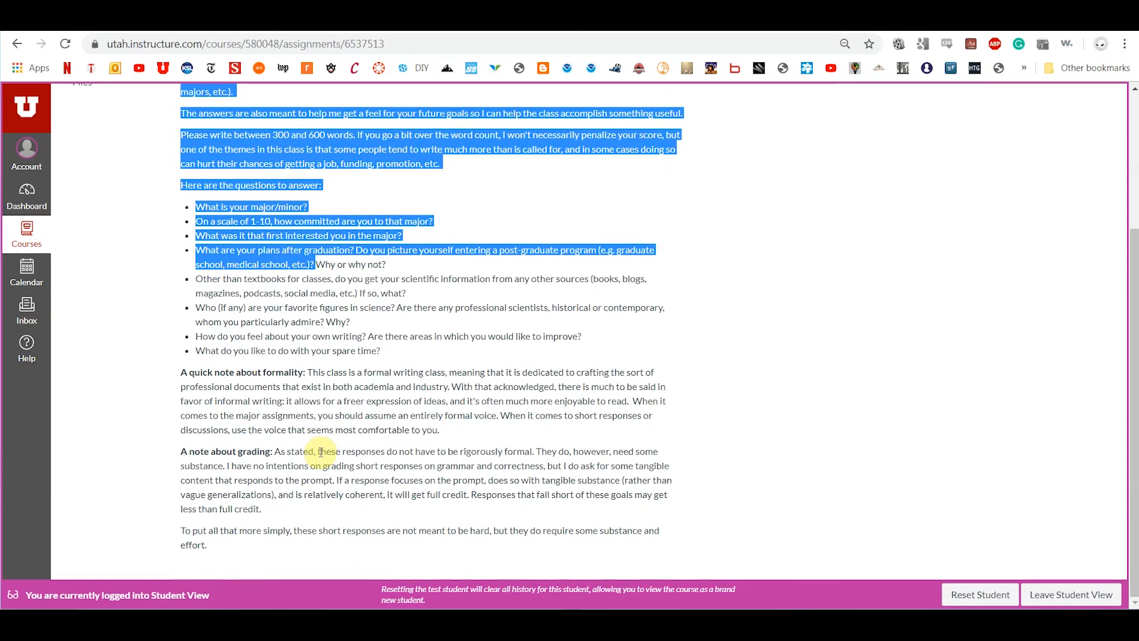
{"action": "scroll", "scroll_direction": "up", "scroll_amount": 3}
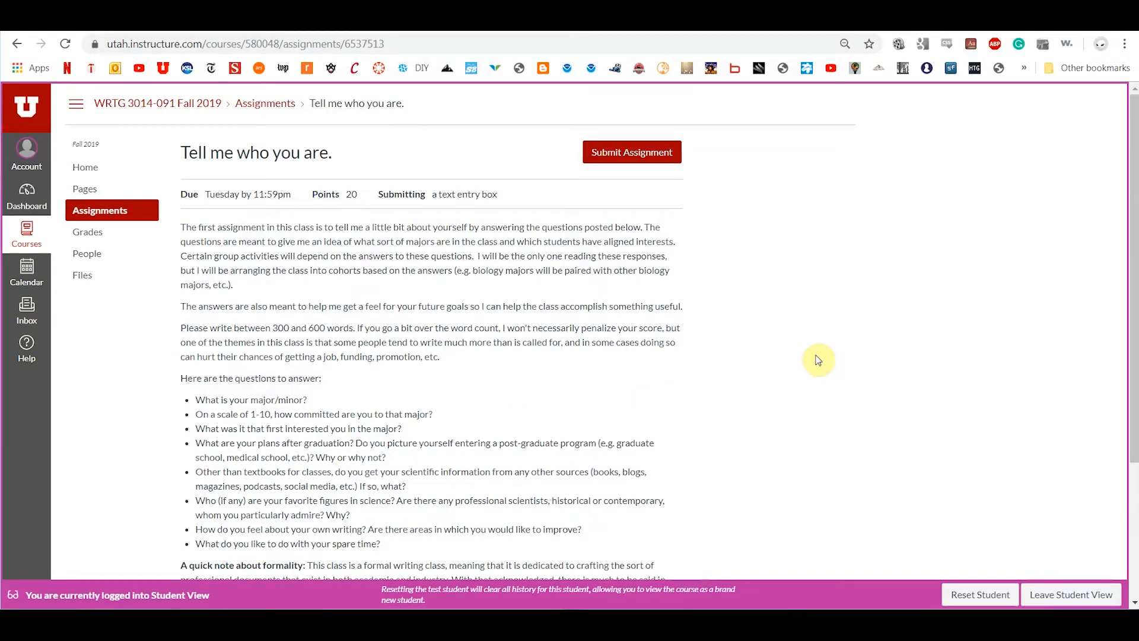
{"action": "mouse_move", "coordinate": [487, 303]}
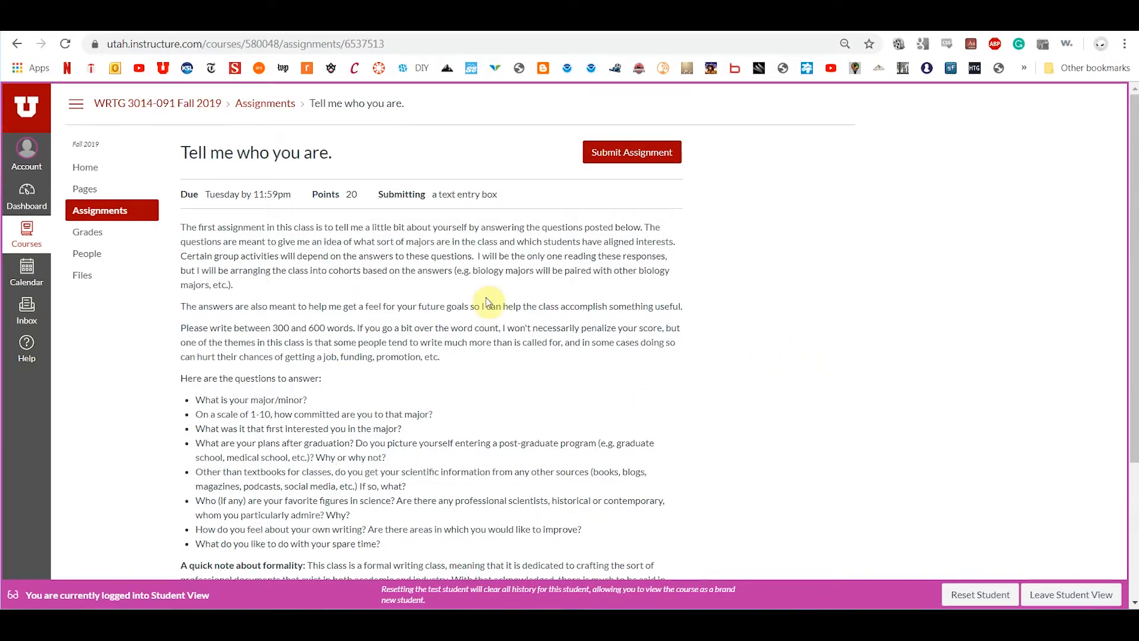
{"action": "mouse_move", "coordinate": [138, 308]}
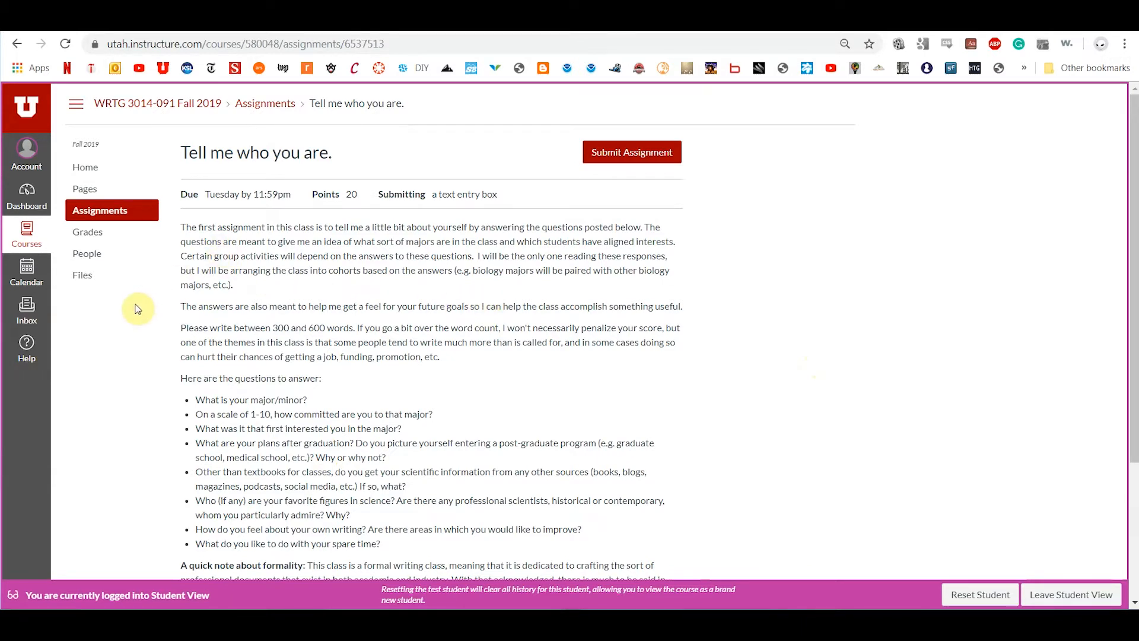
{"action": "mouse_move", "coordinate": [184, 229]}
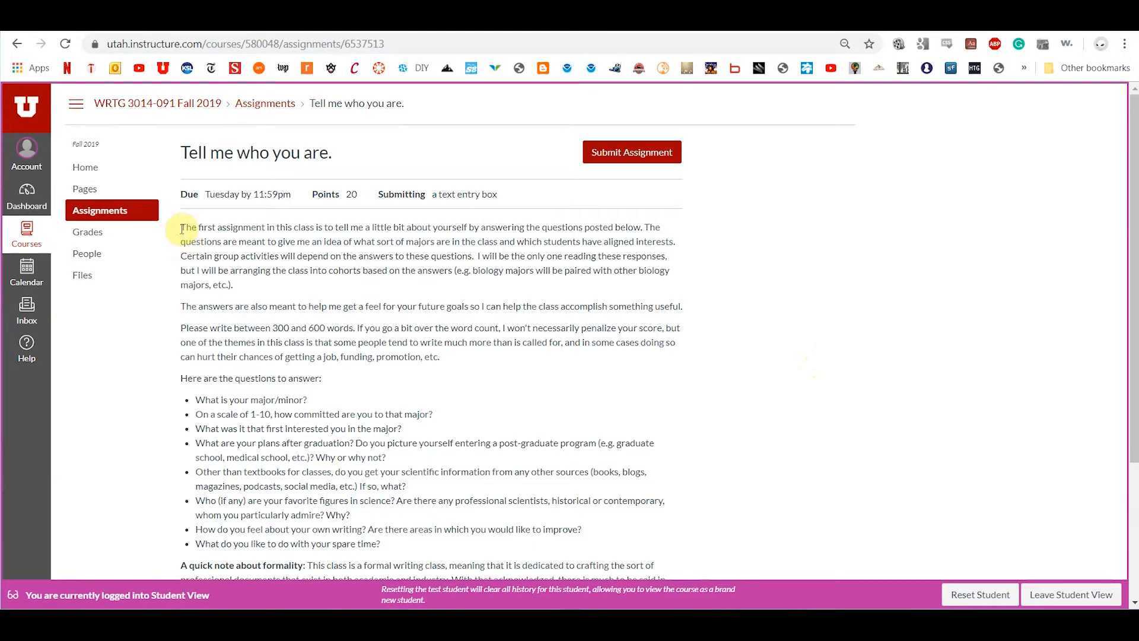
{"action": "mouse_move", "coordinate": [233, 188]}
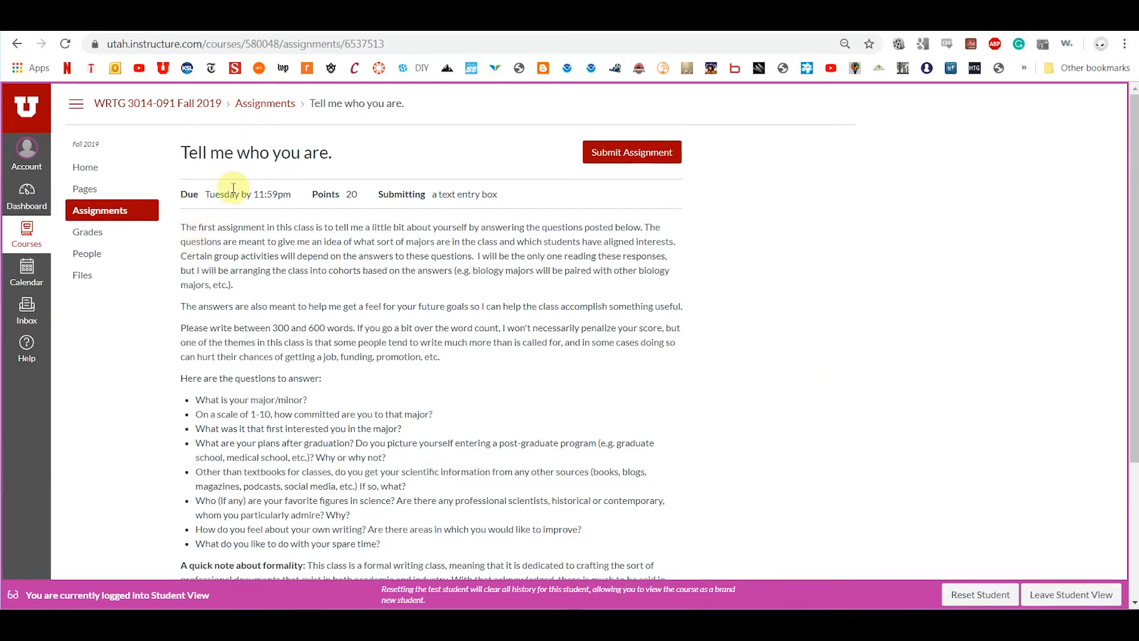
{"action": "mouse_move", "coordinate": [120, 301]}
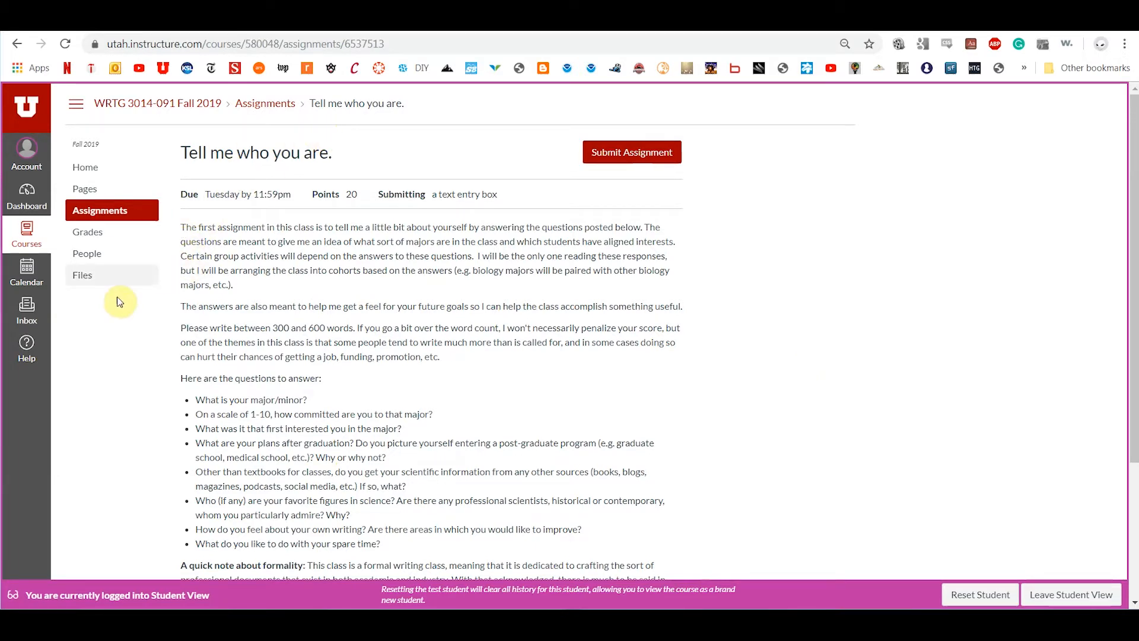
{"action": "scroll", "scroll_direction": "down", "scroll_amount": 3}
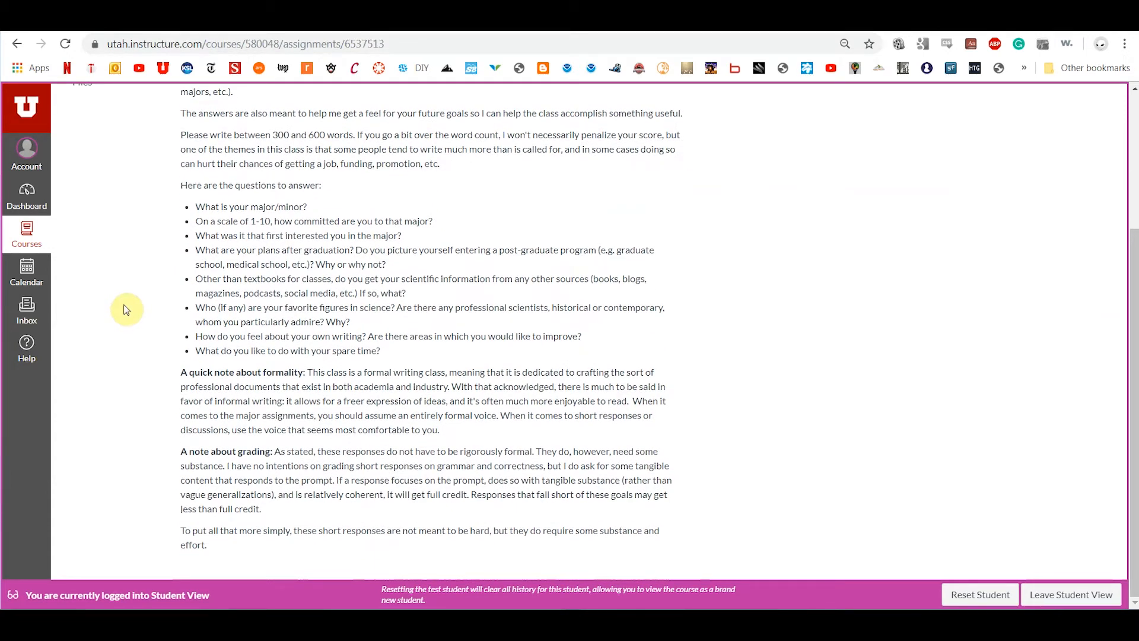
{"action": "mouse_move", "coordinate": [238, 307]}
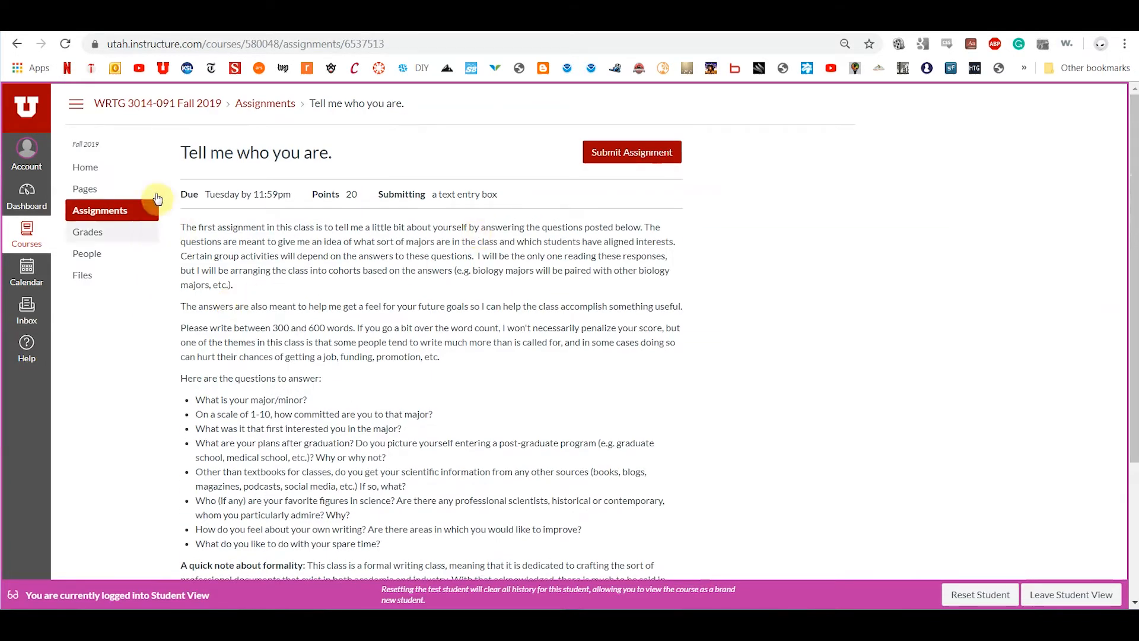
{"action": "mouse_move", "coordinate": [18, 44]}
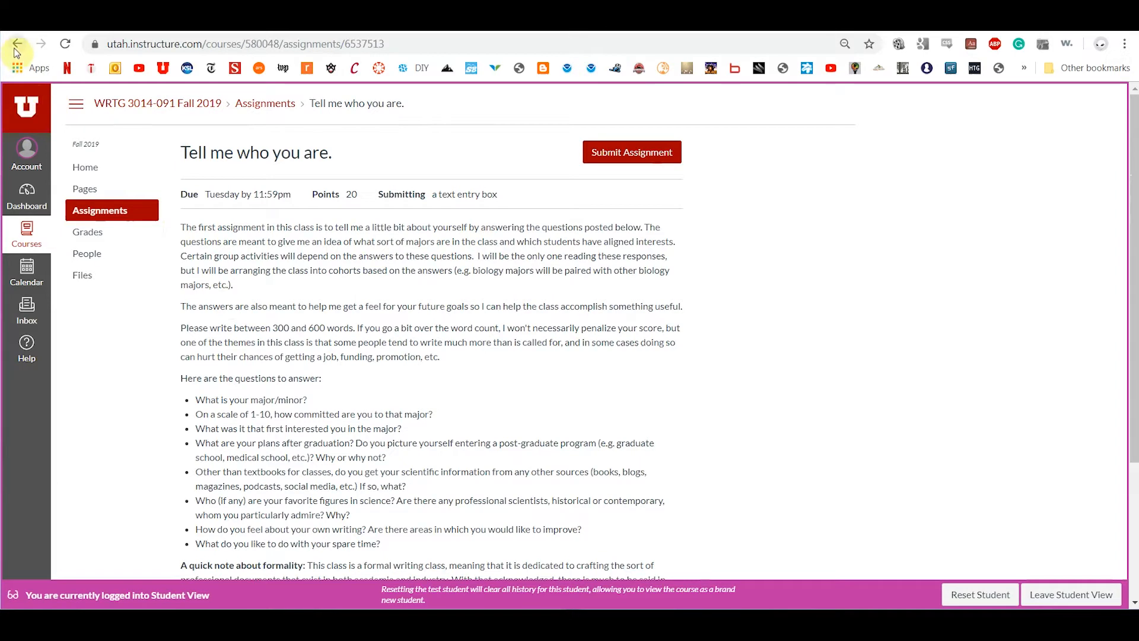
{"action": "mouse_move", "coordinate": [238, 221]}
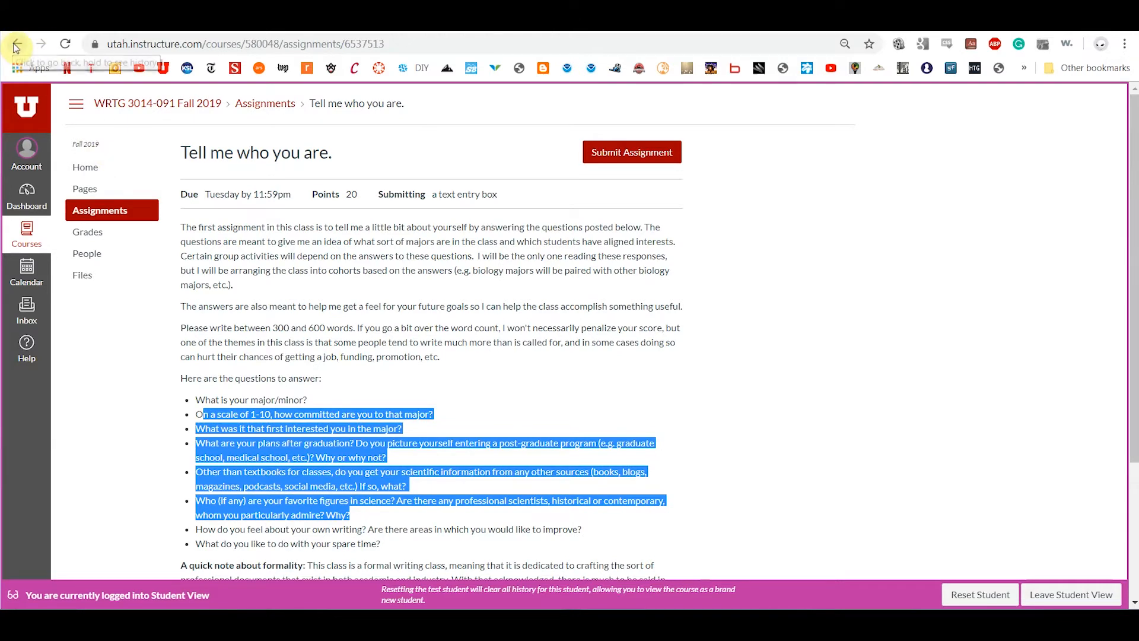
{"action": "mouse_move", "coordinate": [14, 44]}
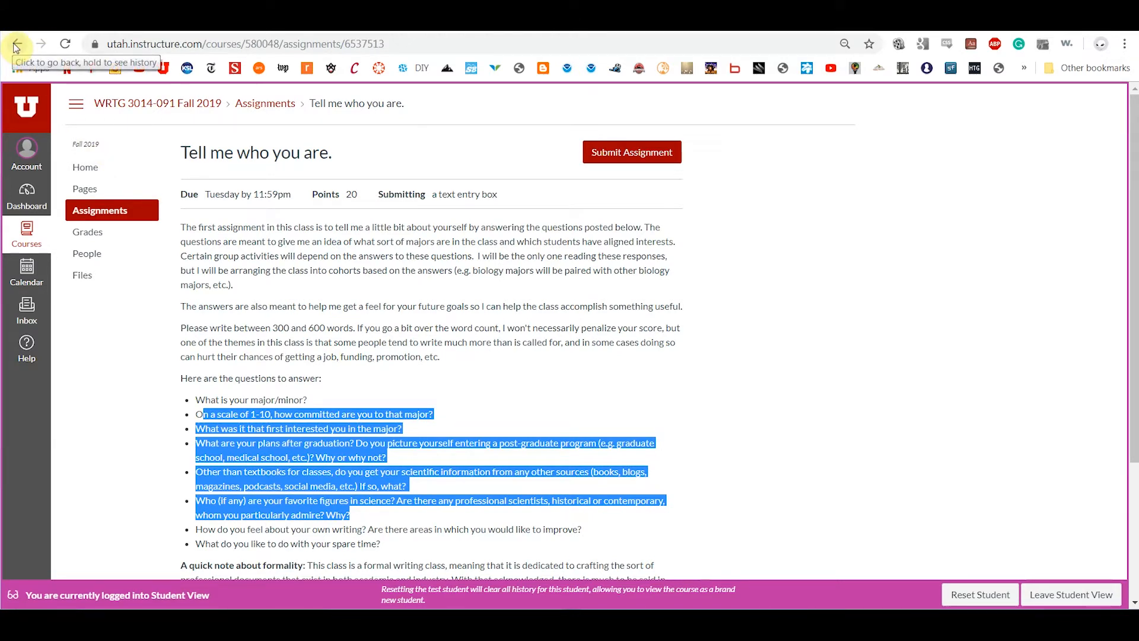
Go back to Week 1 and choose the 'A Humanistic Rationale For Technical Writing' response link.
{"action": "left_click", "coordinate": [17, 44]}
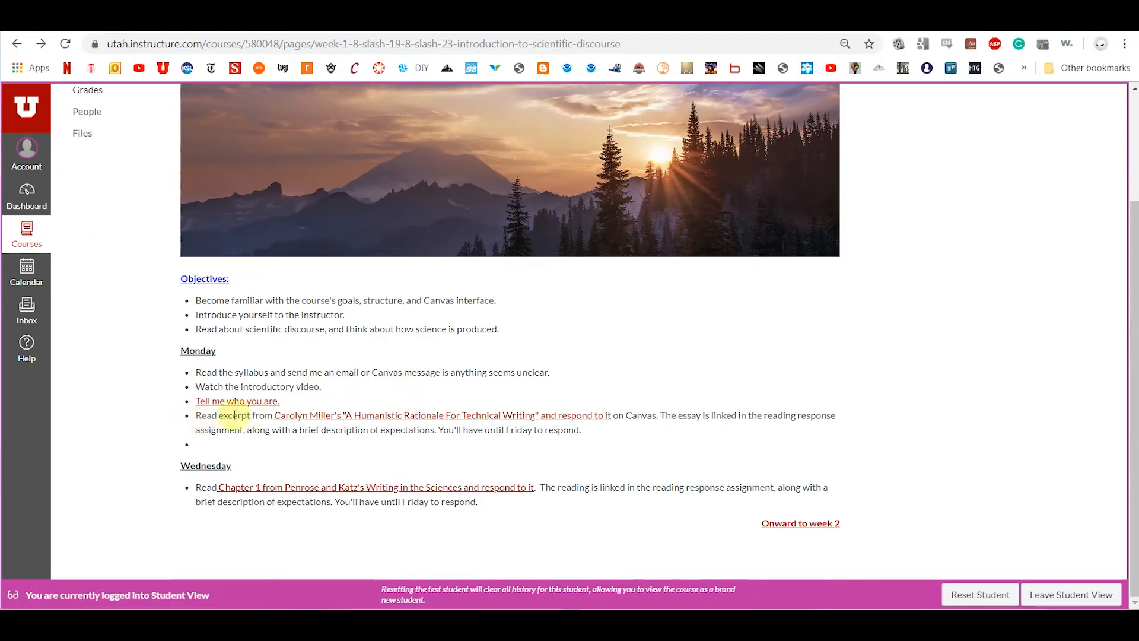
{"action": "mouse_move", "coordinate": [456, 420]}
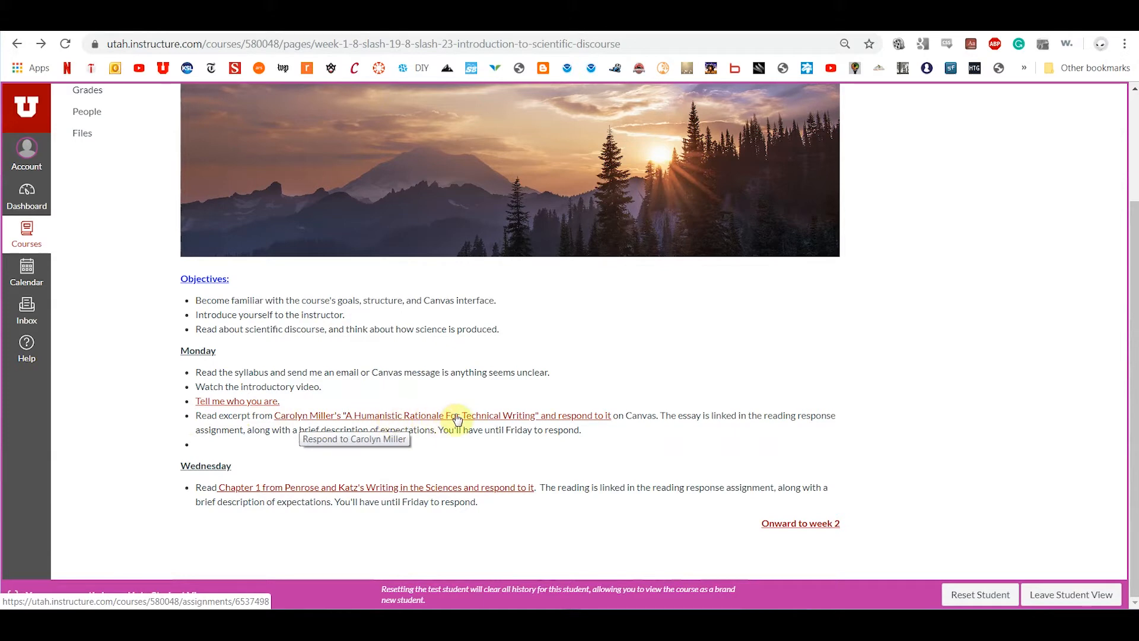
{"action": "left_click", "coordinate": [443, 415]}
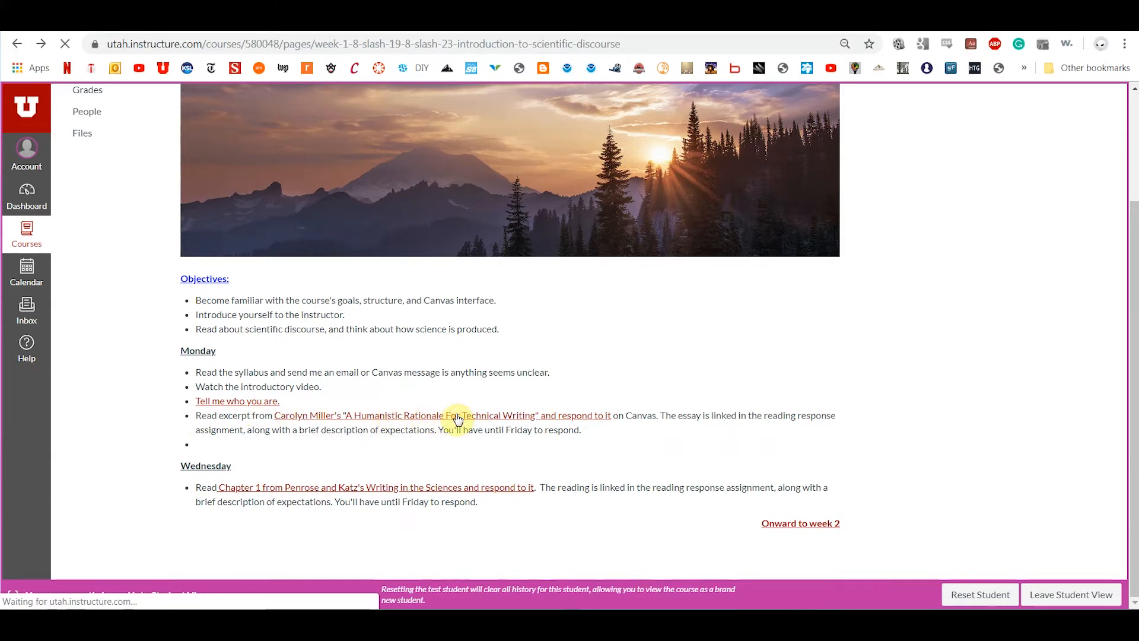
{"action": "left_click", "coordinate": [442, 416]}
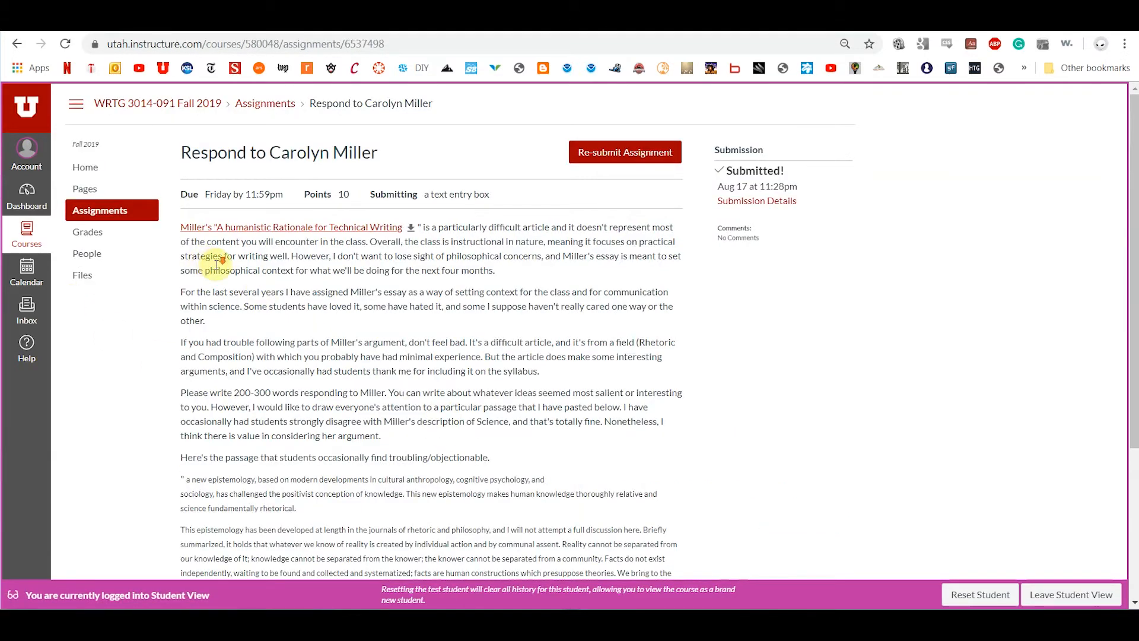
{"action": "mouse_move", "coordinate": [439, 265]}
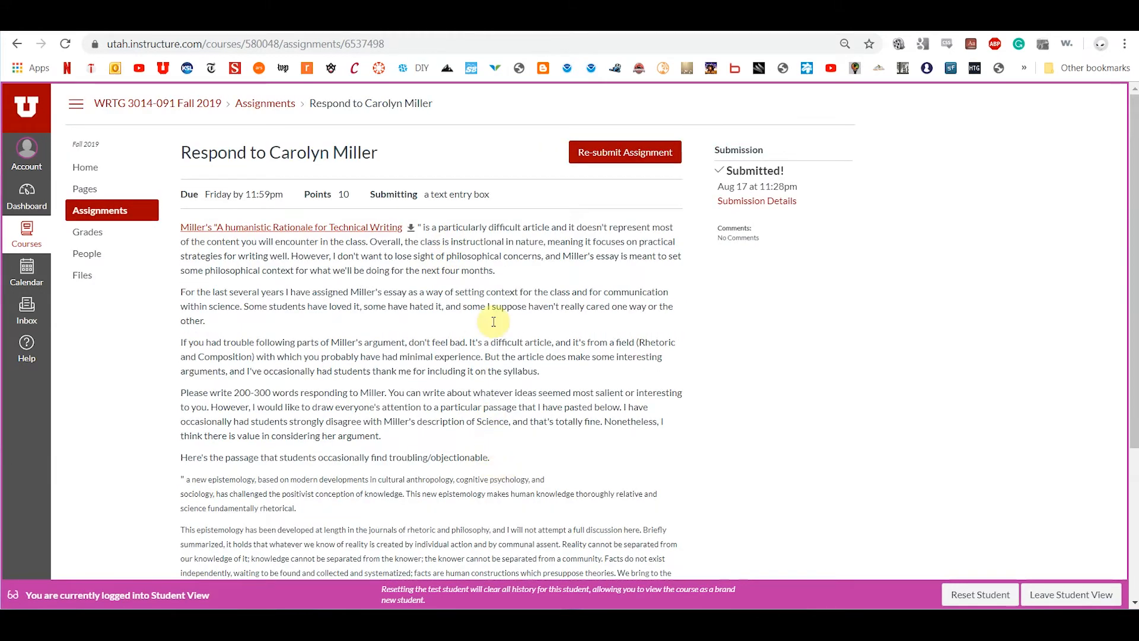
{"action": "scroll", "scroll_direction": "down", "scroll_amount": 3}
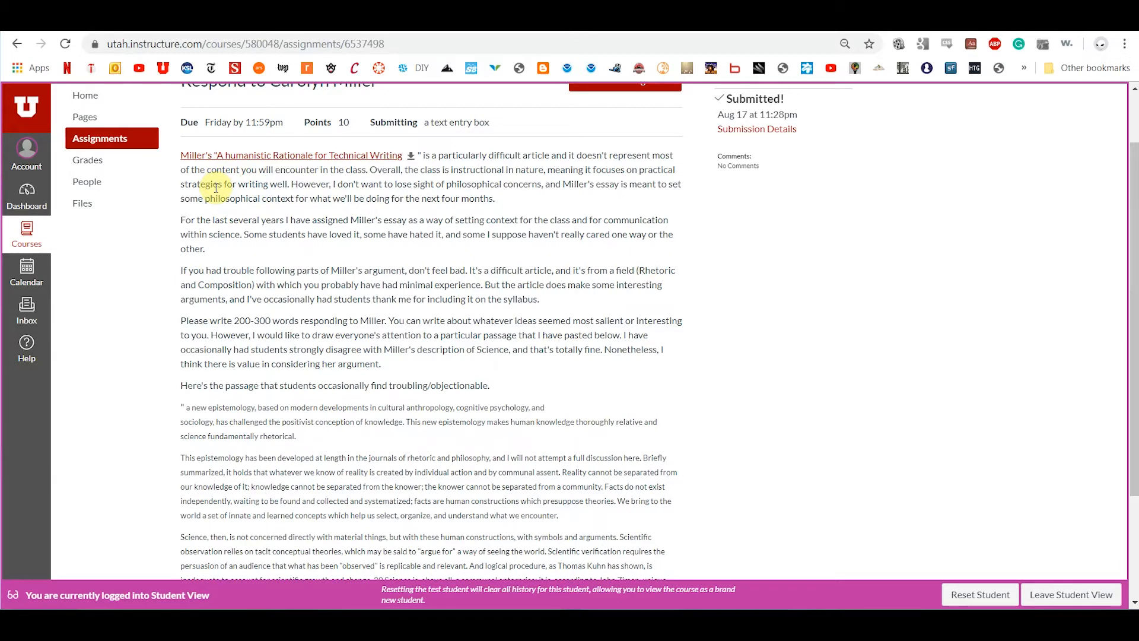
{"action": "mouse_move", "coordinate": [370, 267]}
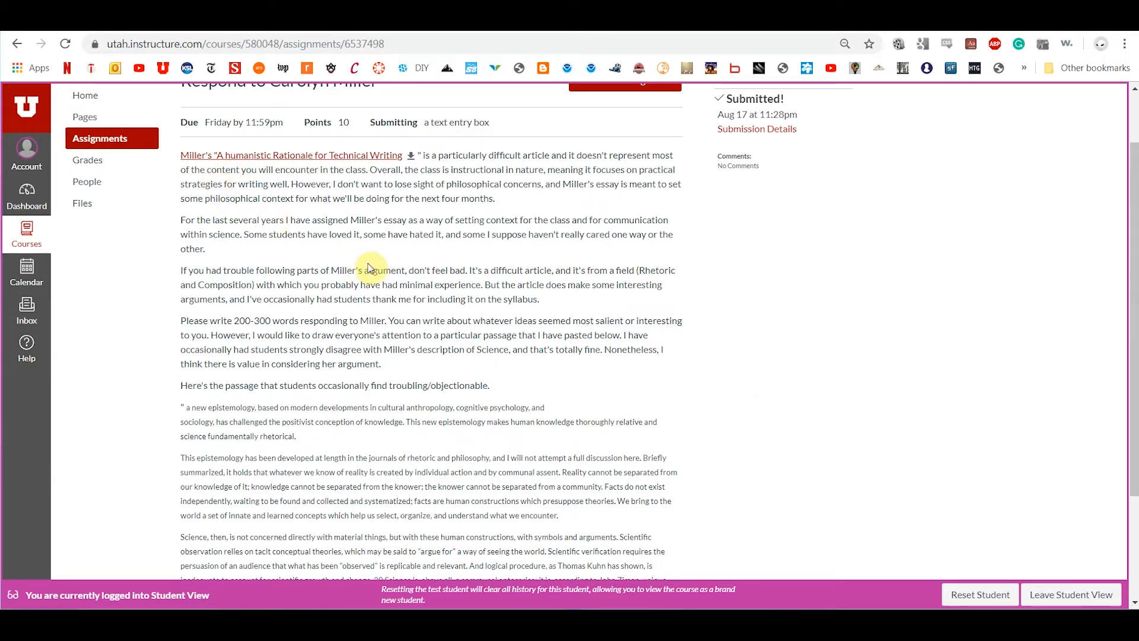
{"action": "mouse_move", "coordinate": [399, 271]}
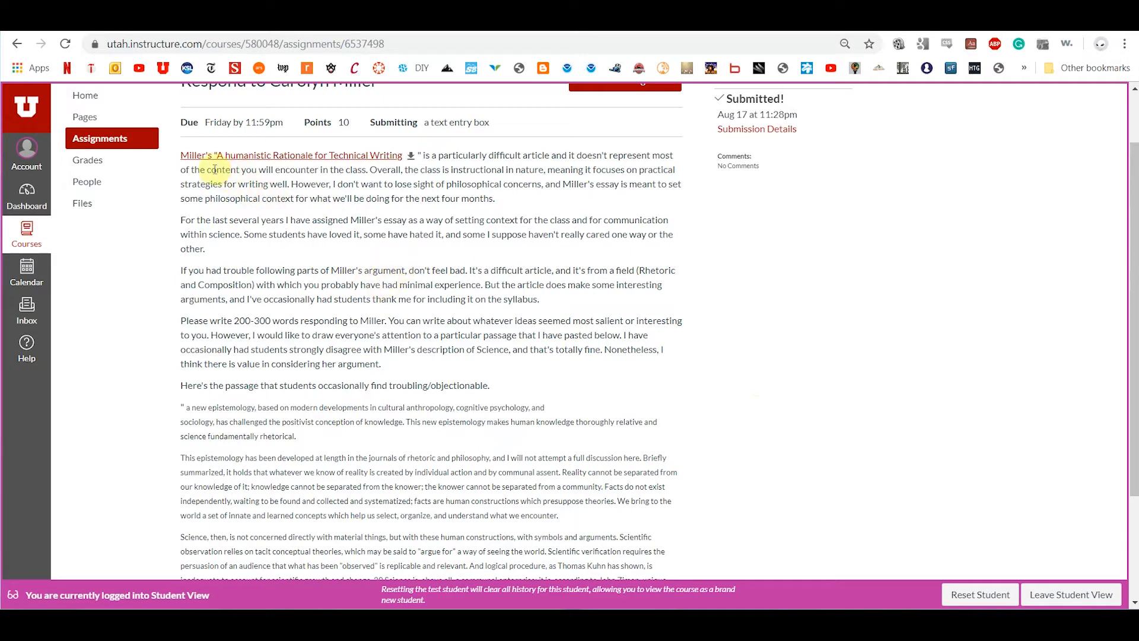
{"action": "mouse_move", "coordinate": [367, 170]}
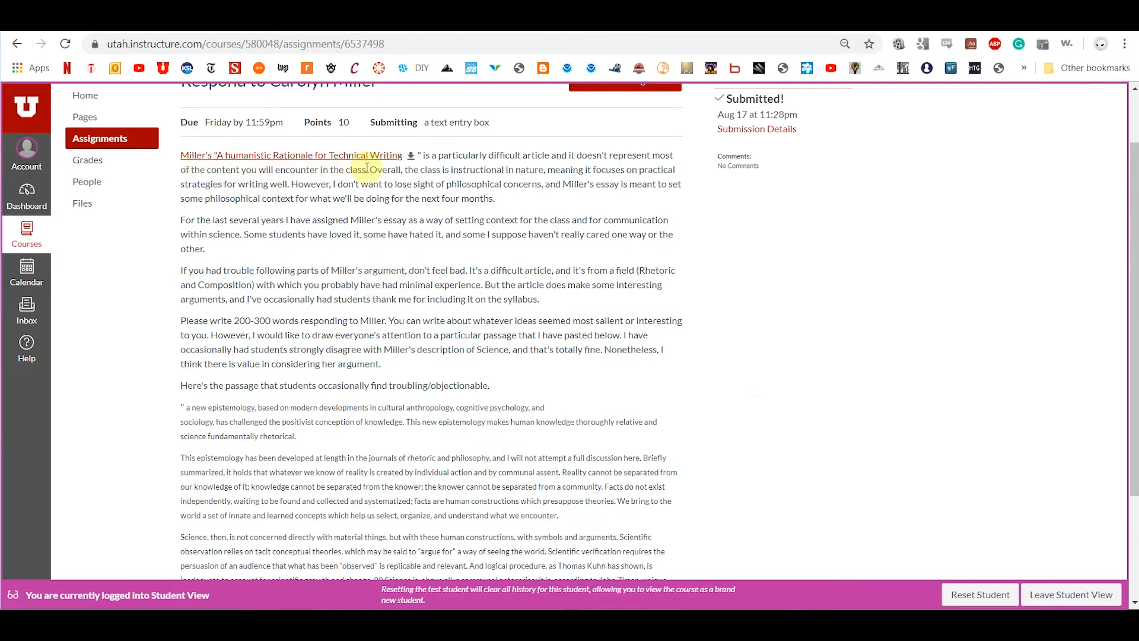
{"action": "mouse_move", "coordinate": [413, 181]}
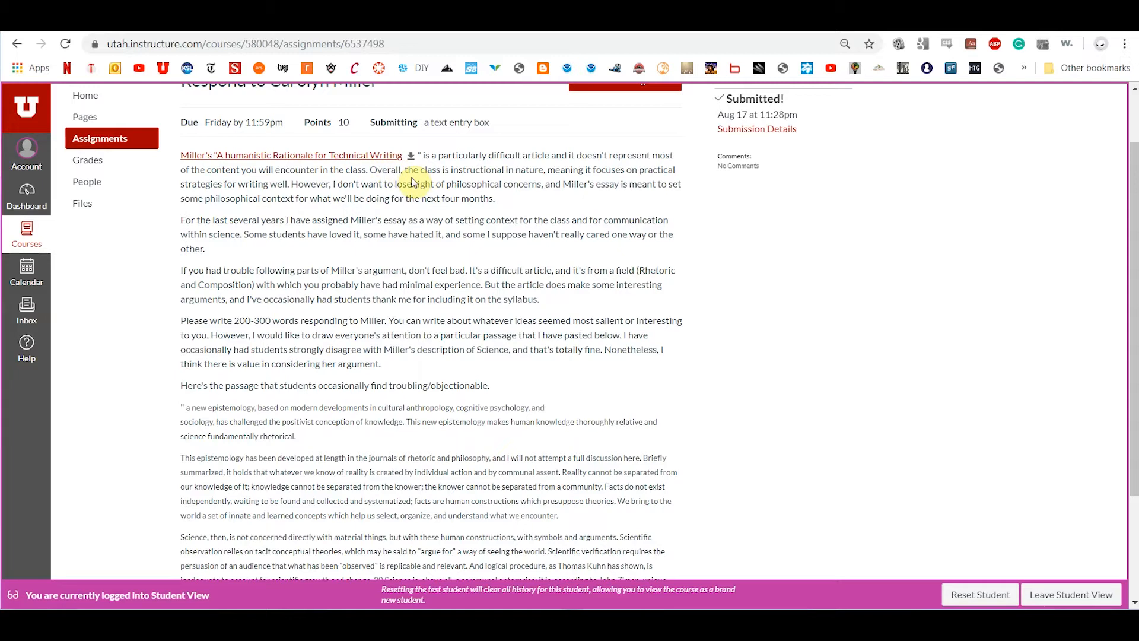
{"action": "mouse_move", "coordinate": [379, 202]}
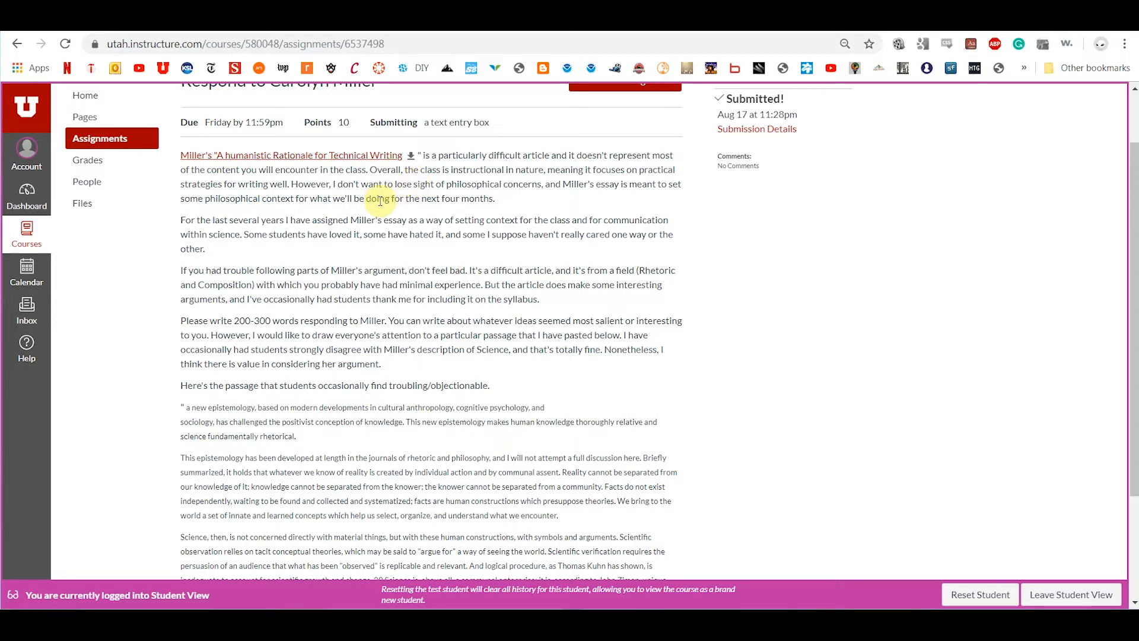
{"action": "scroll", "scroll_direction": "down", "scroll_amount": 3}
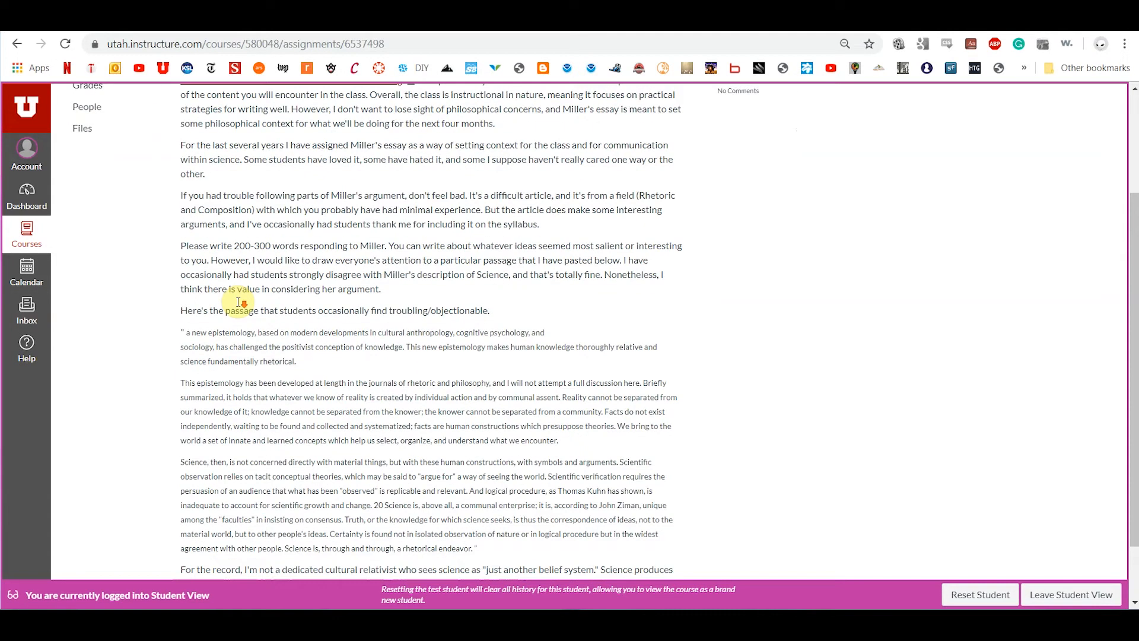
{"action": "scroll", "scroll_direction": "down", "scroll_amount": 3}
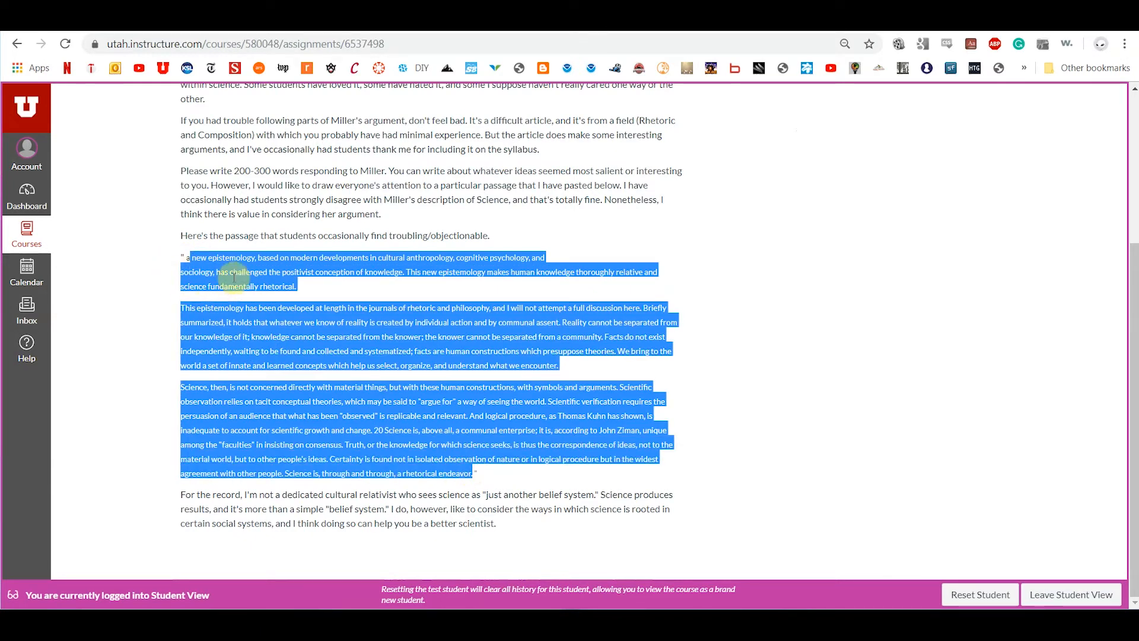
{"action": "mouse_move", "coordinate": [167, 274]}
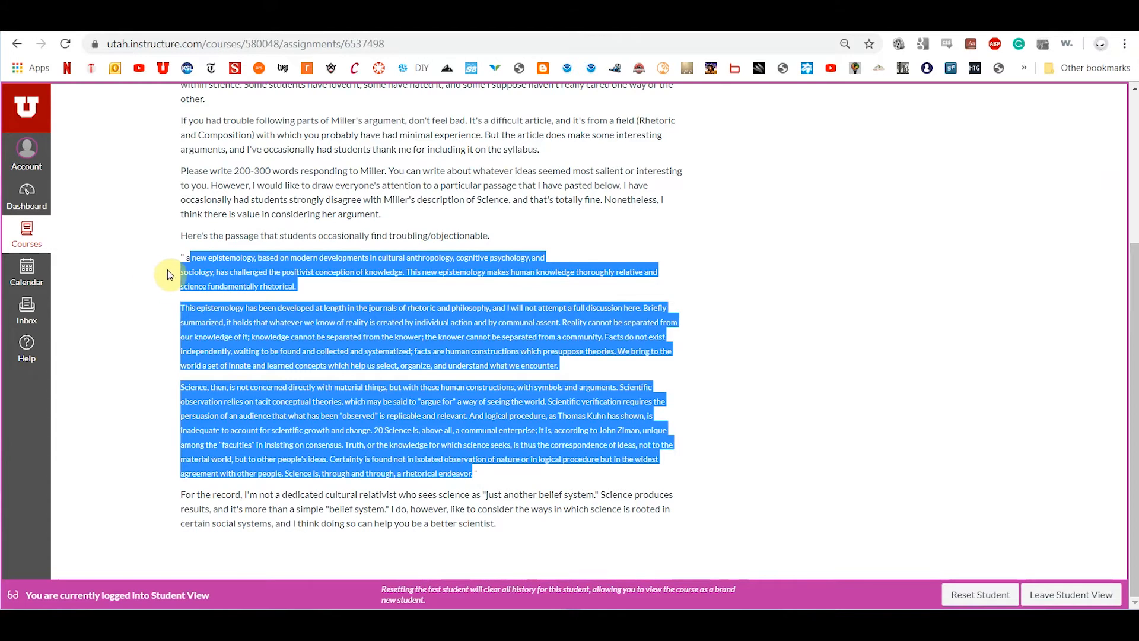
{"action": "scroll", "scroll_direction": "up", "scroll_amount": 3}
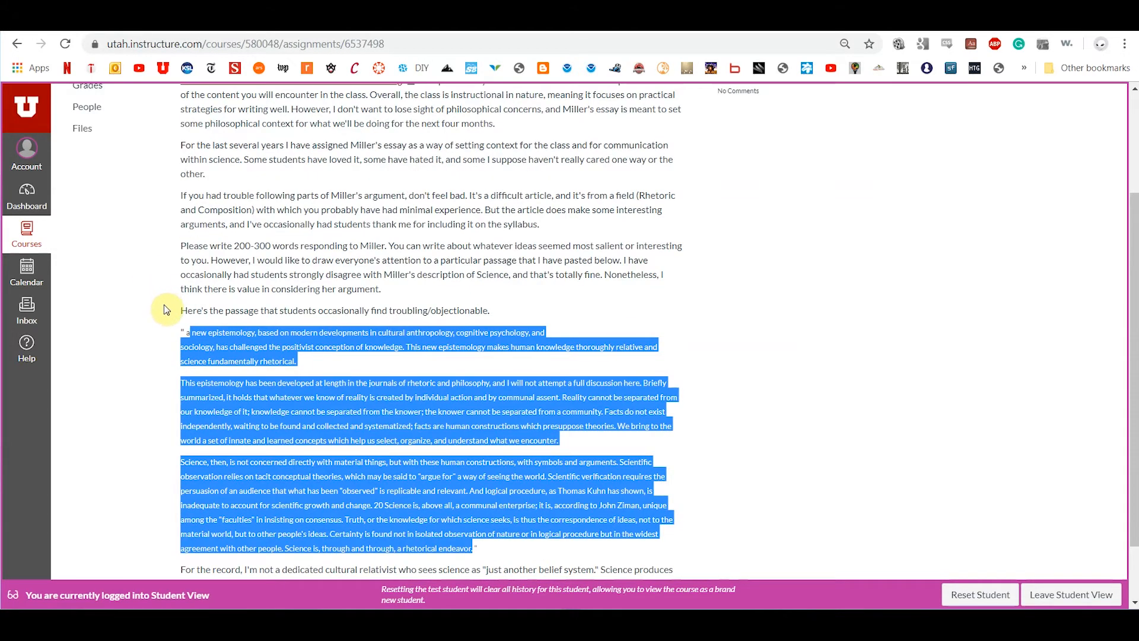
{"action": "mouse_move", "coordinate": [263, 284]}
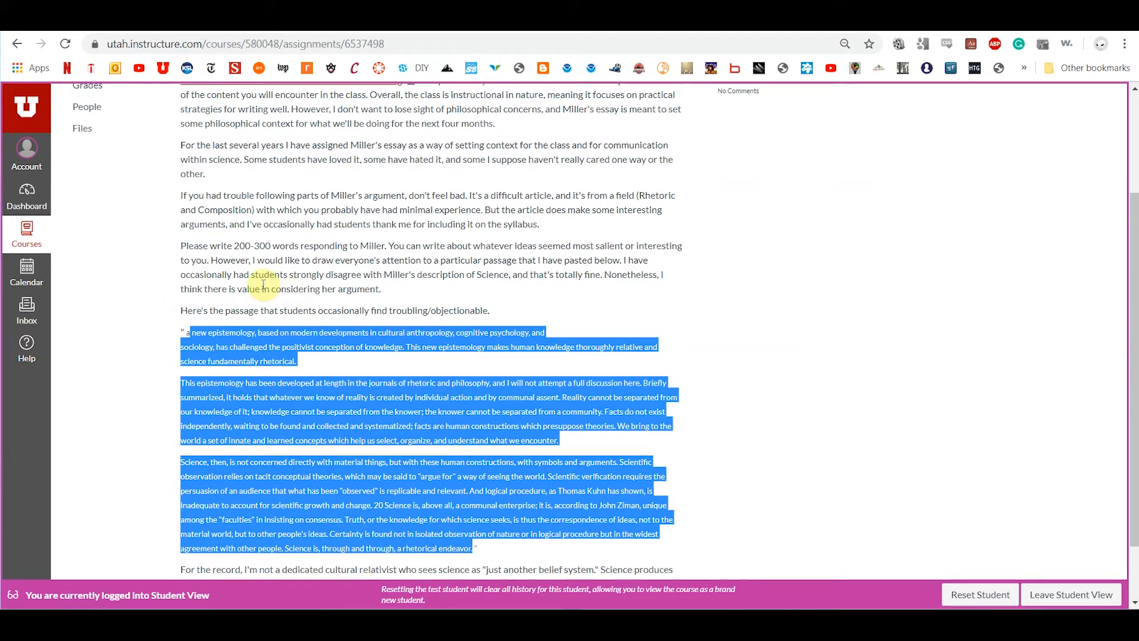
{"action": "scroll", "scroll_direction": "down", "scroll_amount": 3}
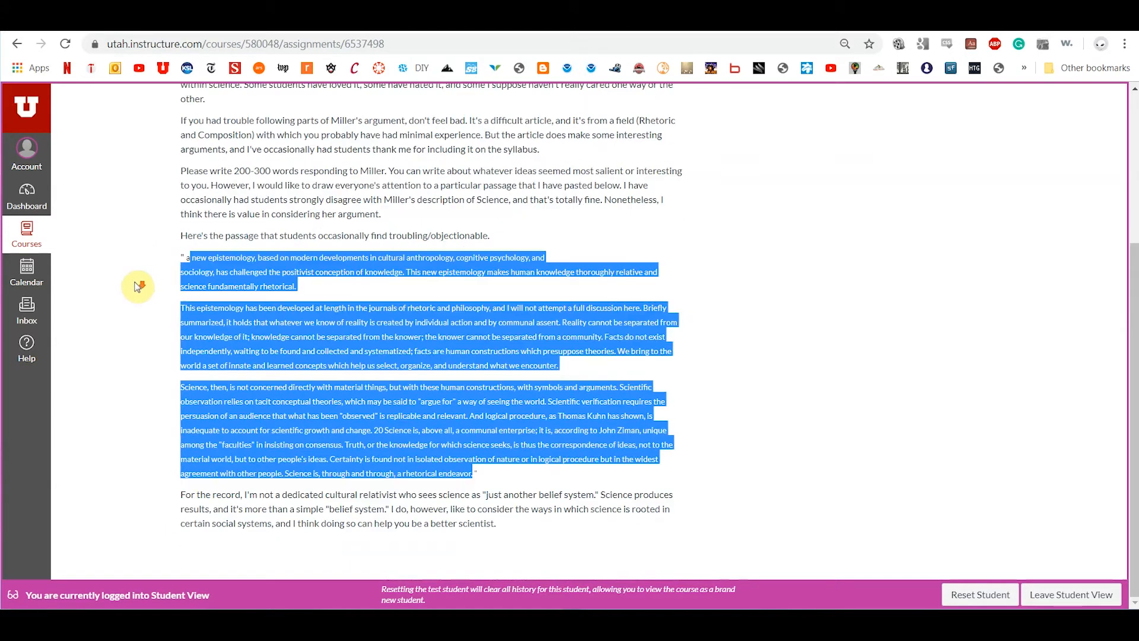
{"action": "mouse_move", "coordinate": [134, 301]}
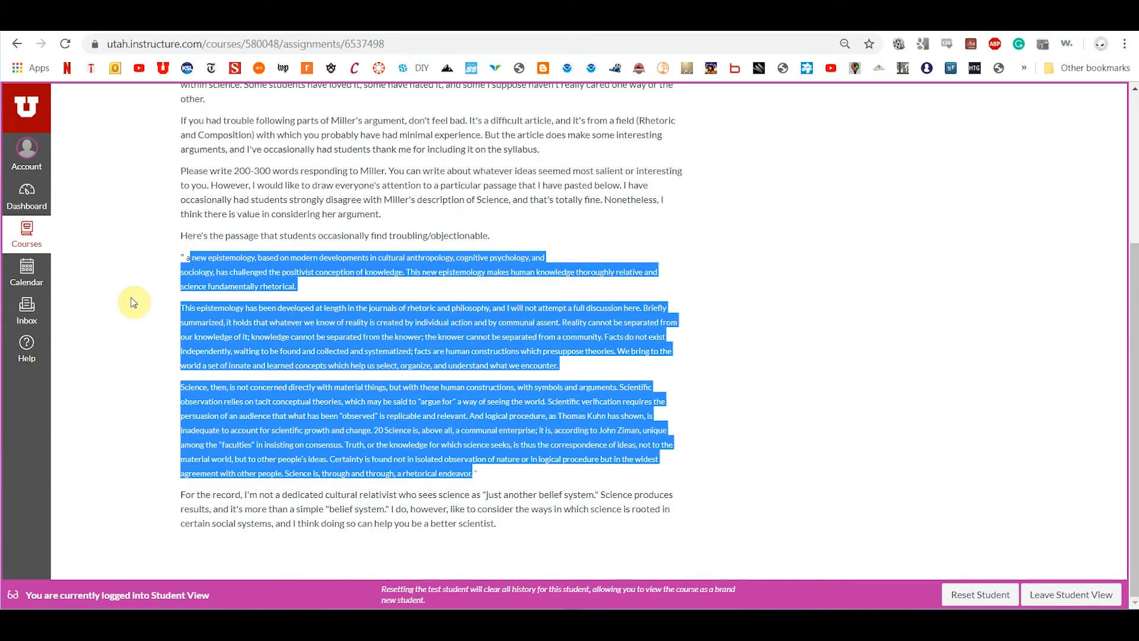
{"action": "mouse_move", "coordinate": [308, 186]}
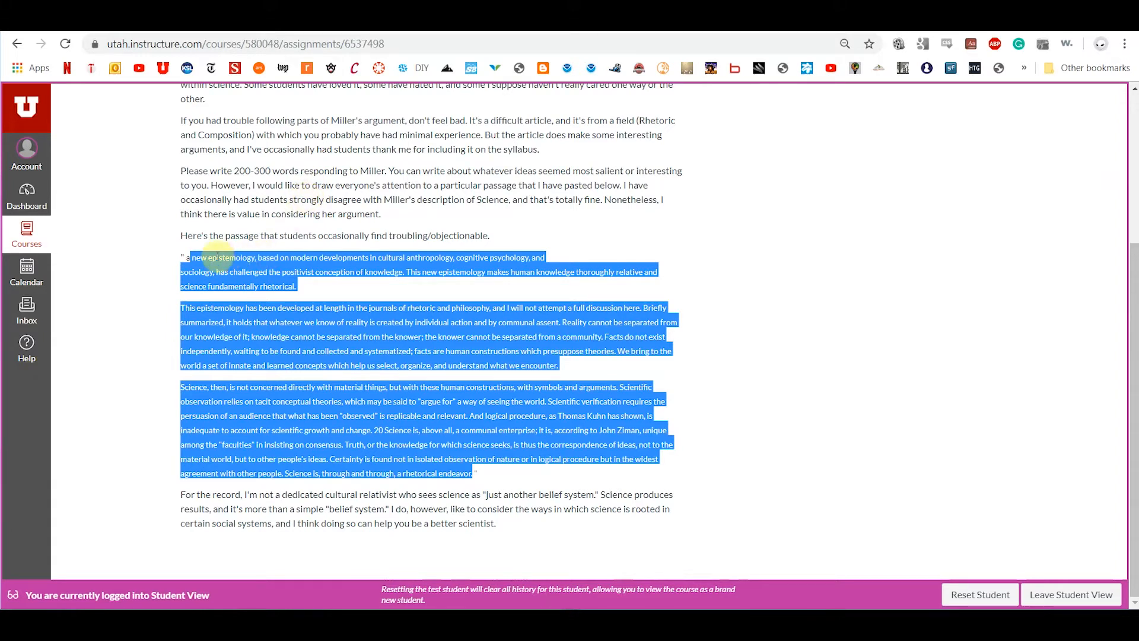
{"action": "scroll", "scroll_direction": "up", "scroll_amount": 3}
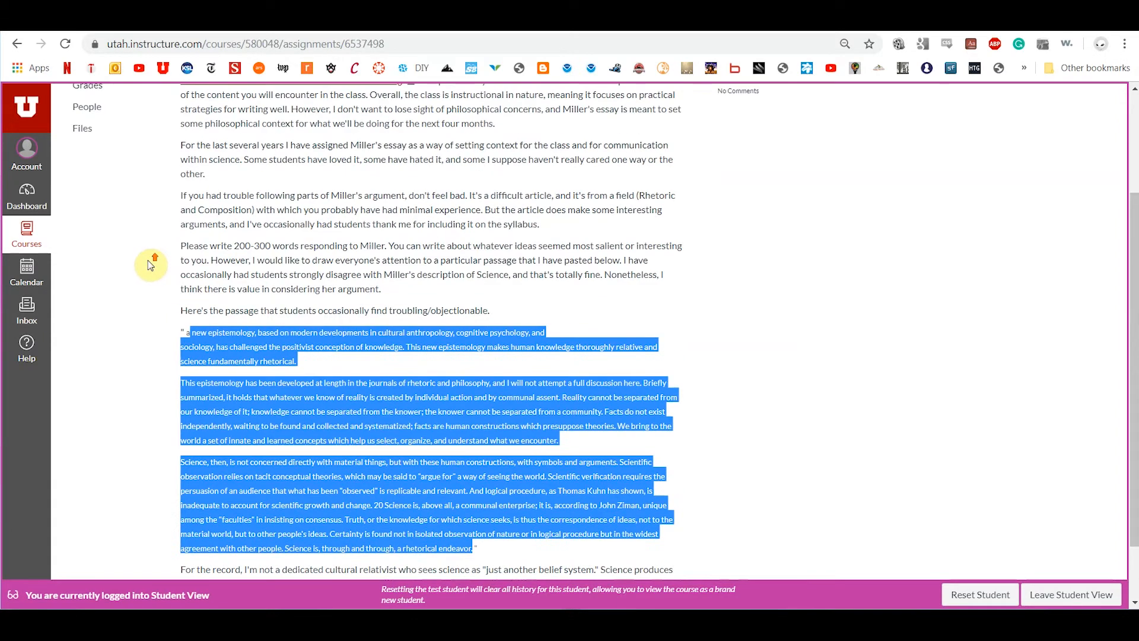
{"action": "scroll", "scroll_direction": "up", "scroll_amount": 3}
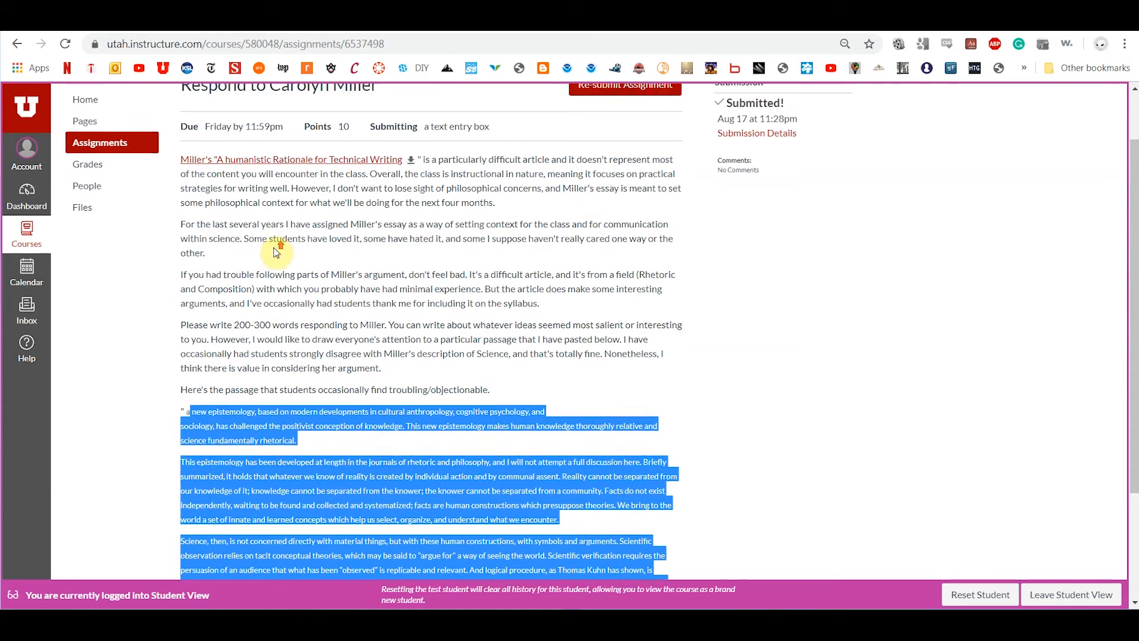
{"action": "scroll", "scroll_direction": "up", "scroll_amount": 3}
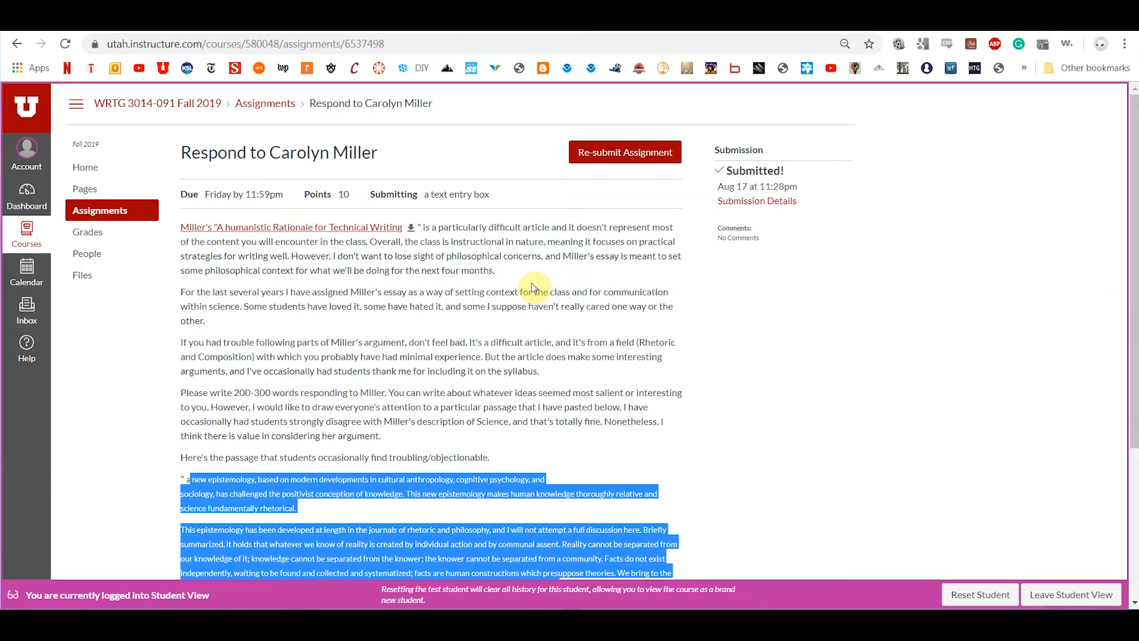
{"action": "mouse_move", "coordinate": [549, 283]}
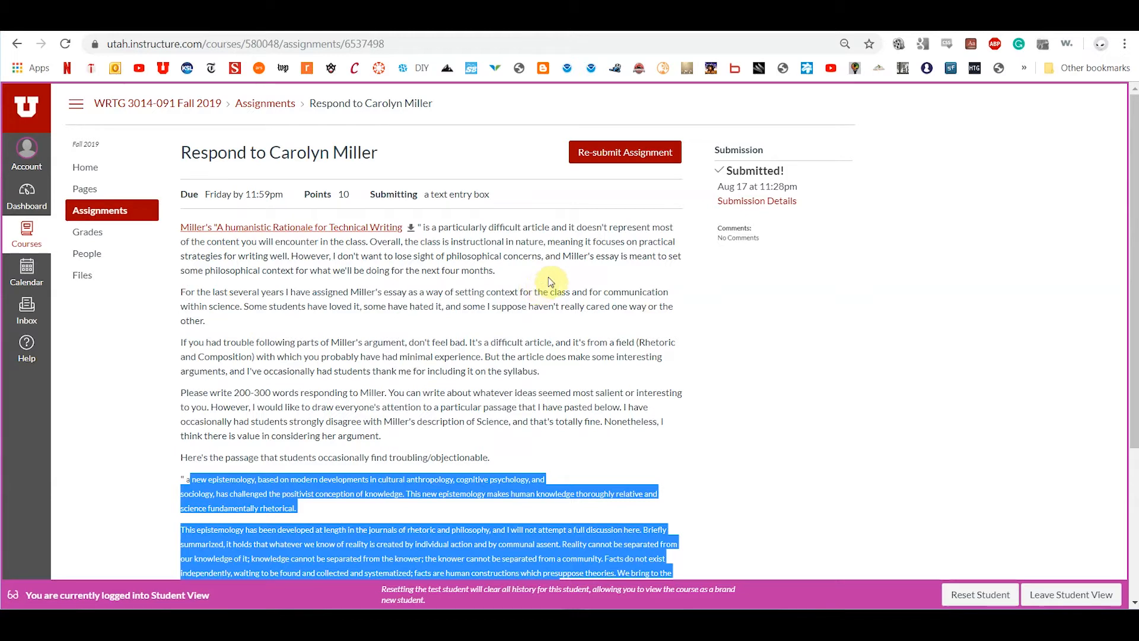
{"action": "mouse_move", "coordinate": [543, 280]}
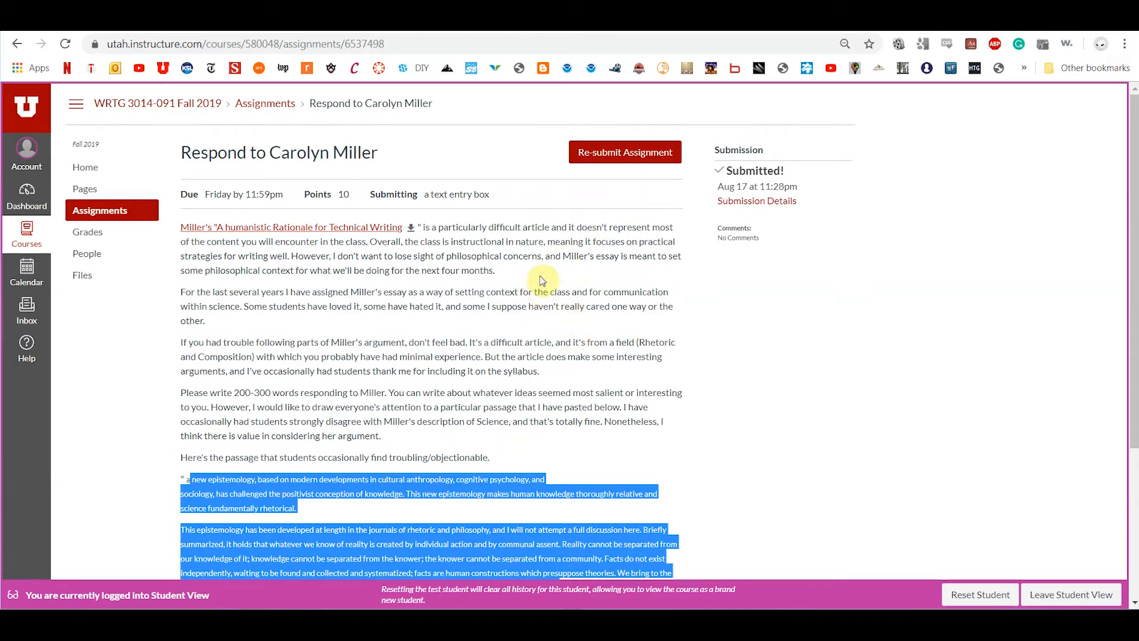
{"action": "mouse_move", "coordinate": [564, 162]}
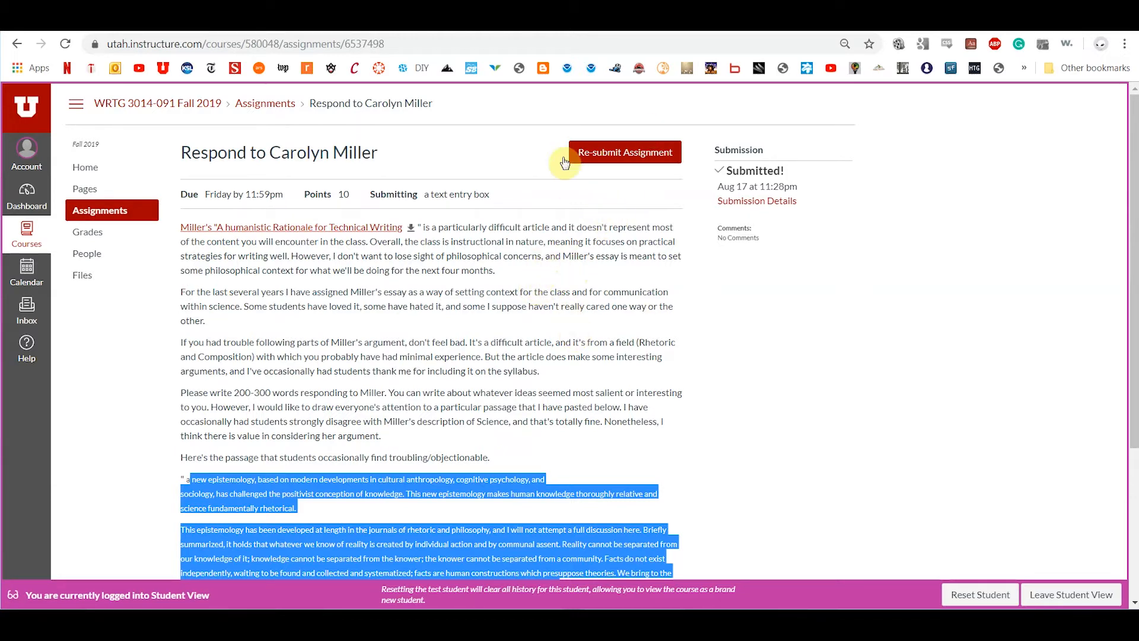
{"action": "mouse_move", "coordinate": [645, 161]}
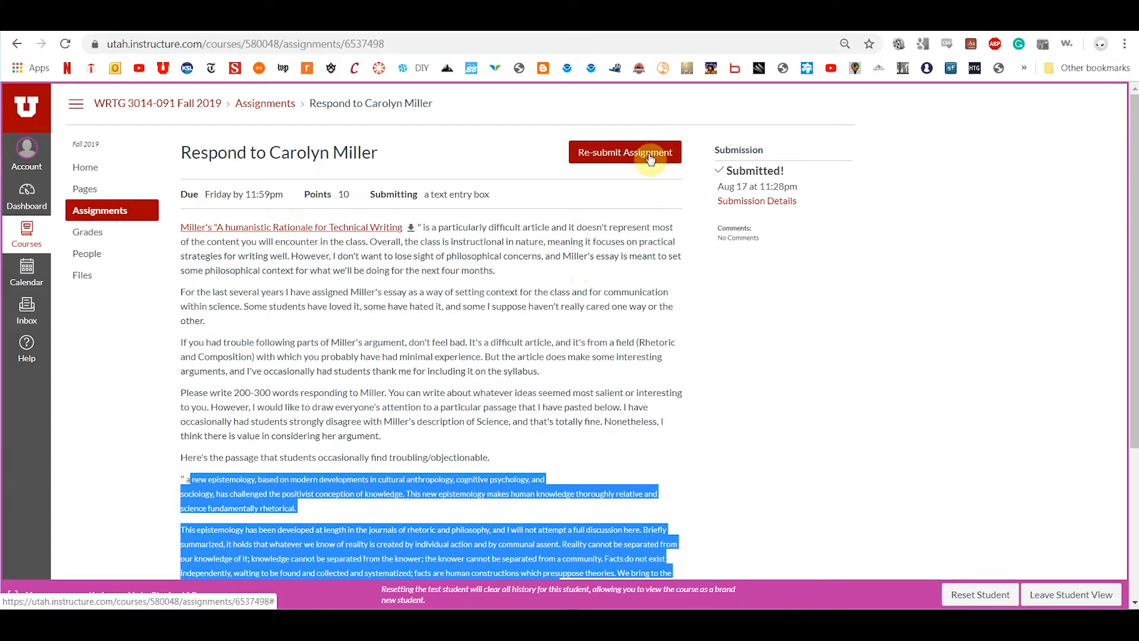
{"action": "mouse_move", "coordinate": [558, 161]}
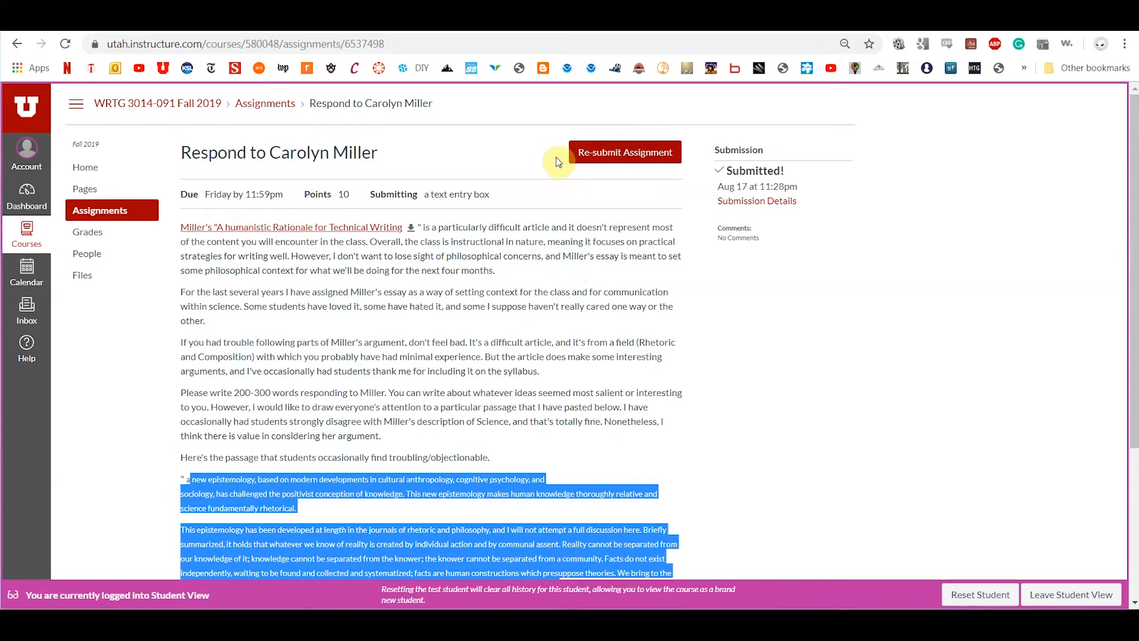
Start a re-submission and enter "Second submission." in the Text Entry editor.
{"action": "scroll", "scroll_direction": "down", "scroll_amount": 3}
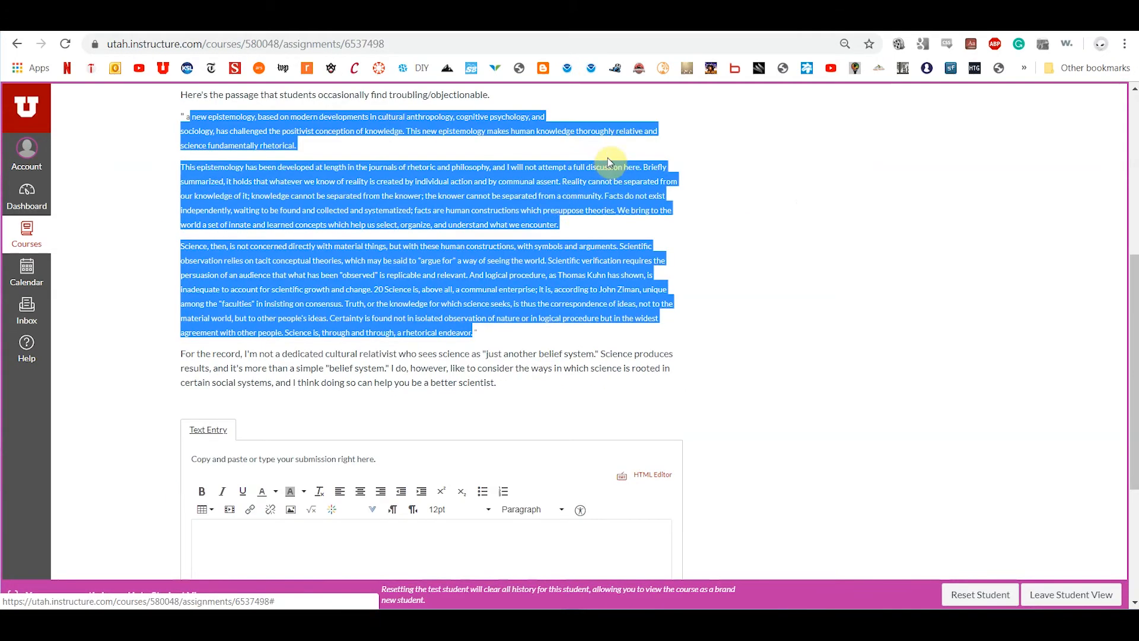
{"action": "scroll", "scroll_direction": "down", "scroll_amount": 3}
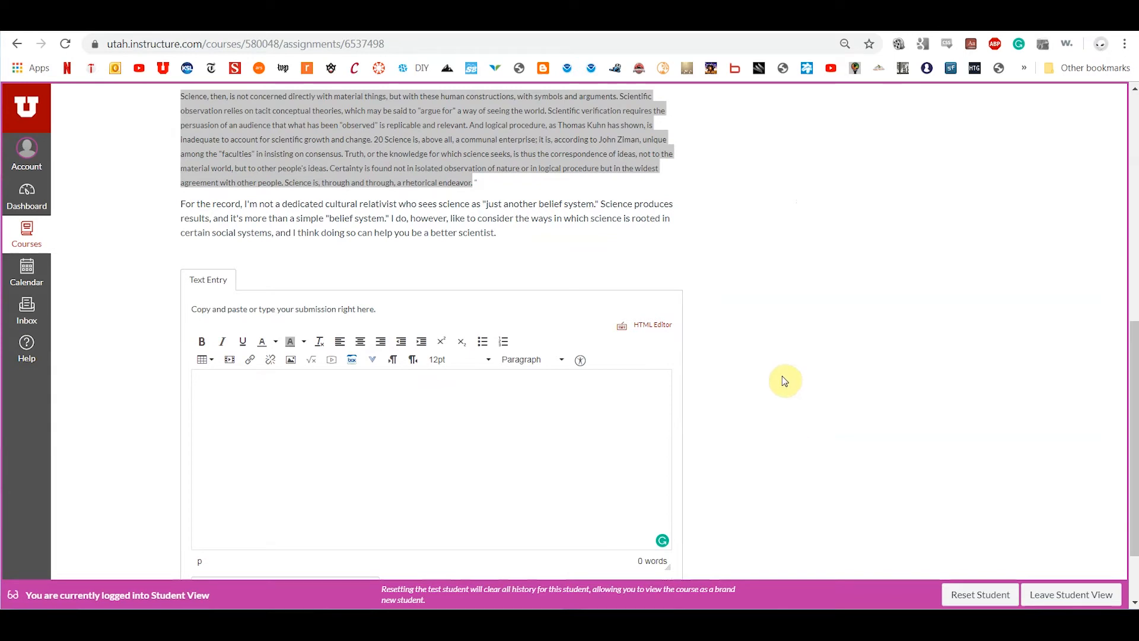
{"action": "type", "text": "Second"}
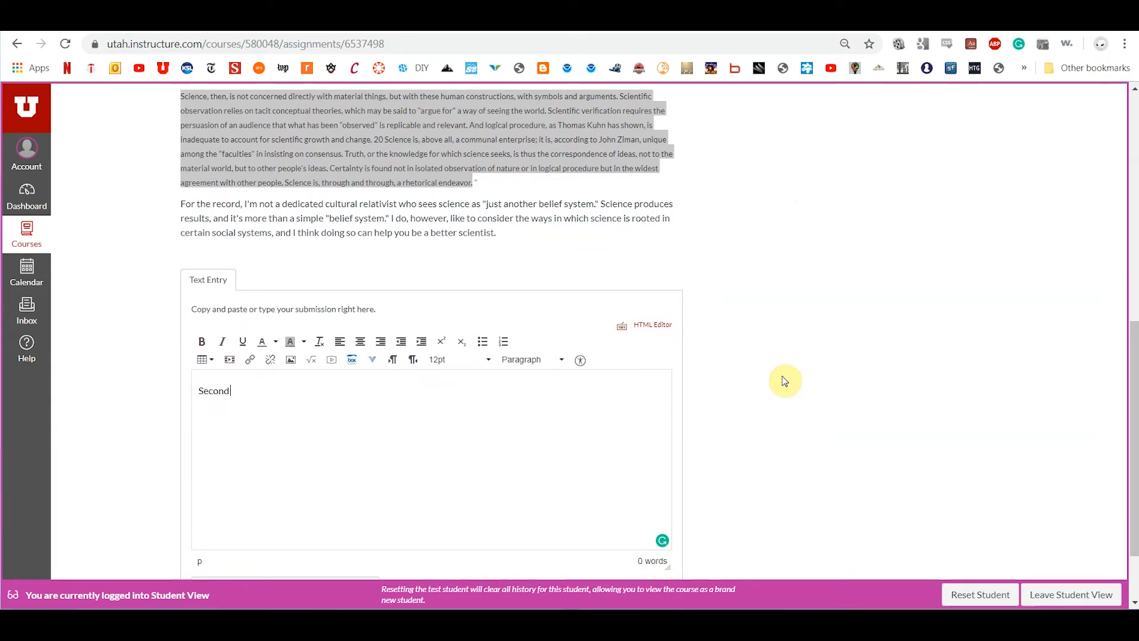
{"action": "type", "text": "submission"}
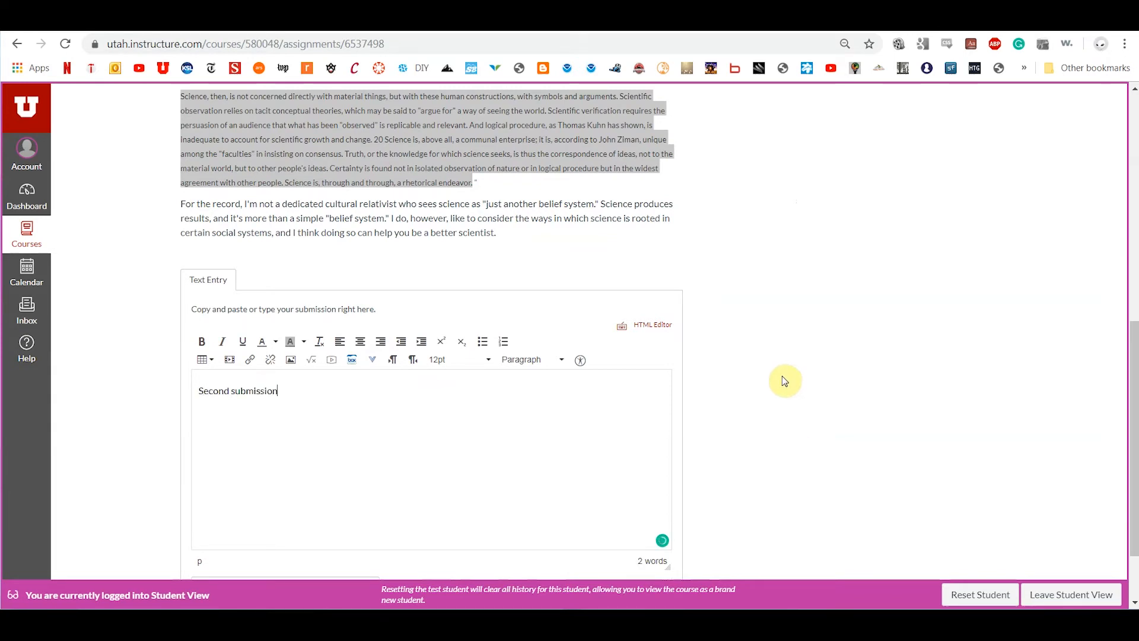
{"action": "type", "text": "."}
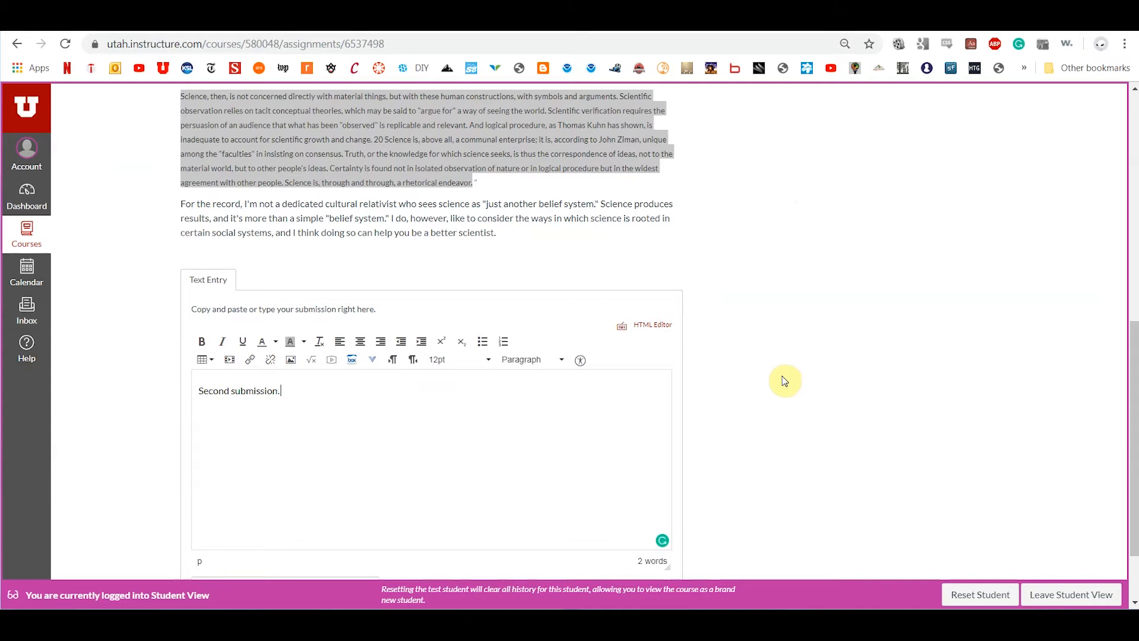
{"action": "scroll", "scroll_direction": "down", "scroll_amount": 3}
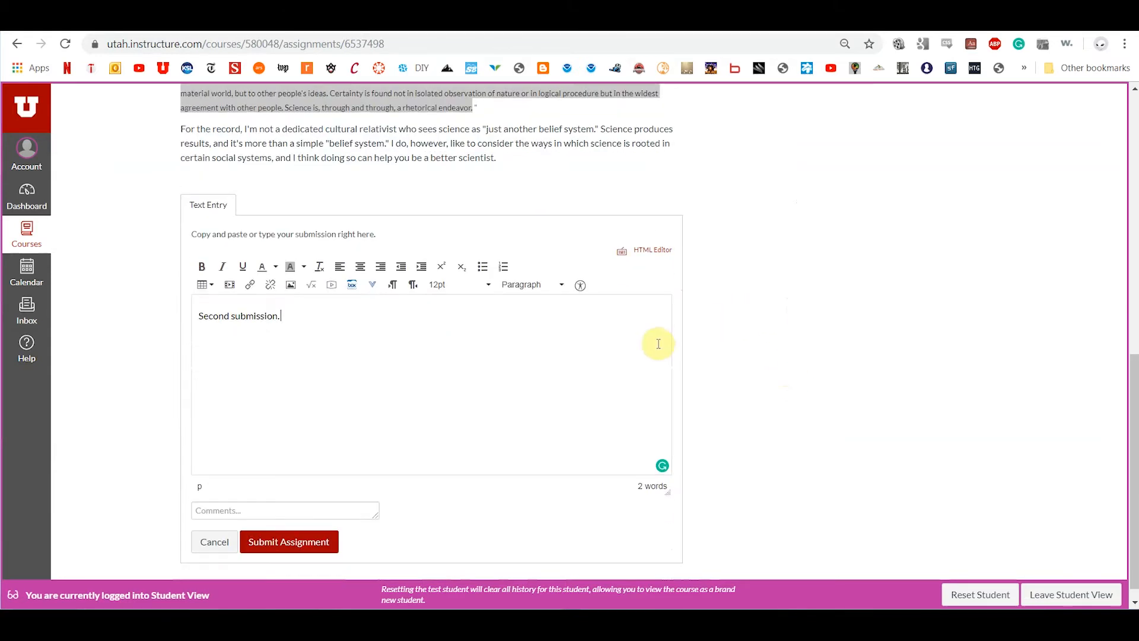
{"action": "mouse_move", "coordinate": [342, 334]}
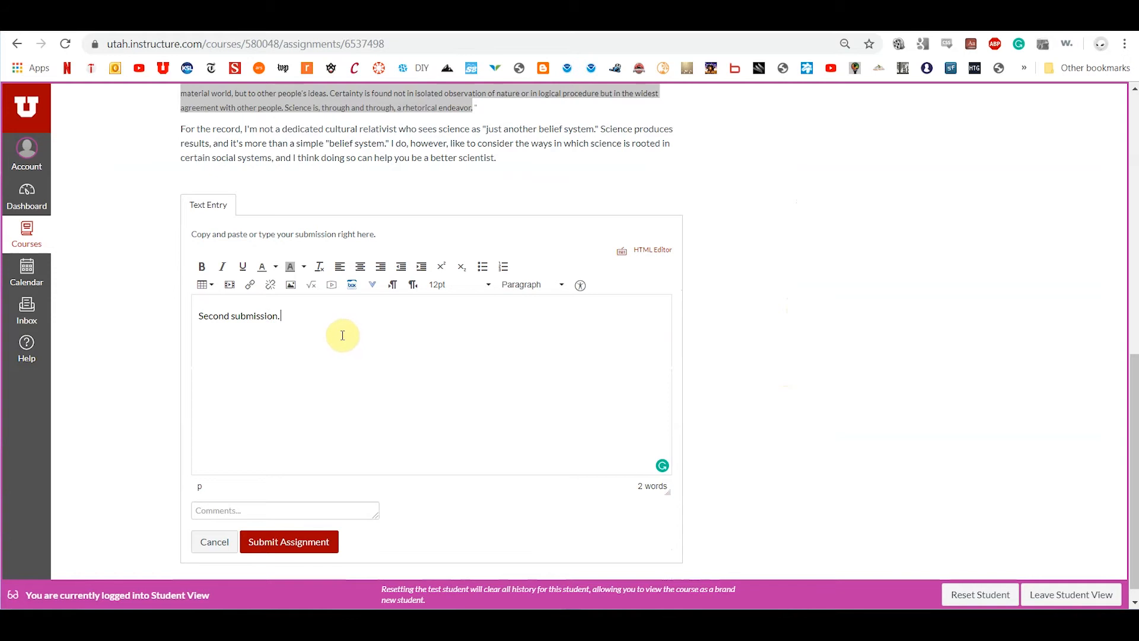
{"action": "mouse_move", "coordinate": [337, 332]}
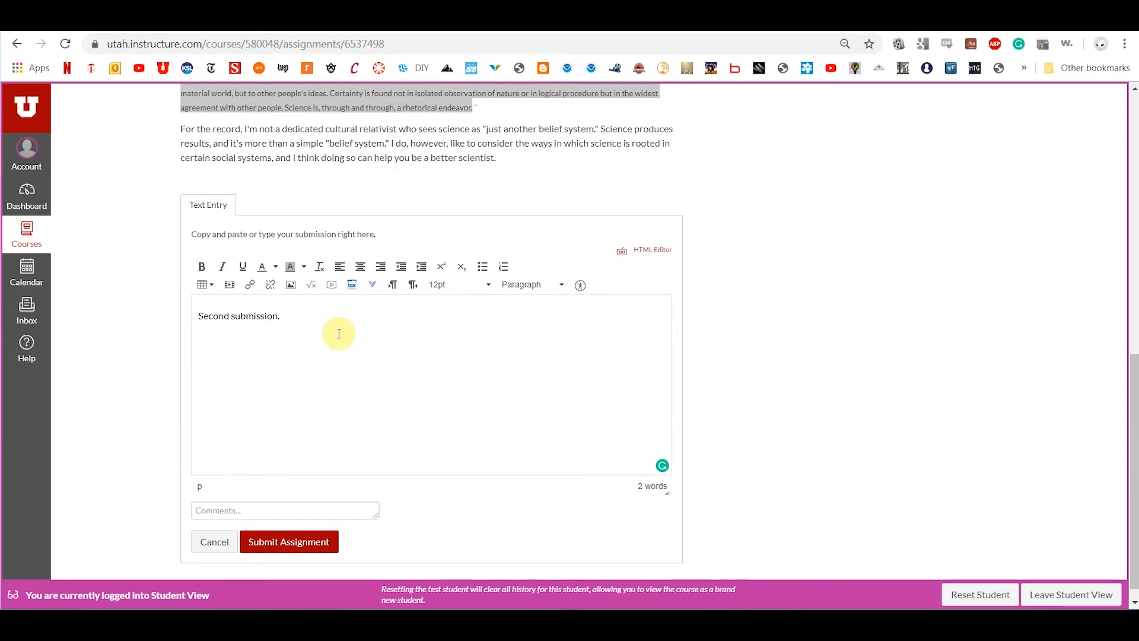
{"action": "mouse_move", "coordinate": [383, 351]}
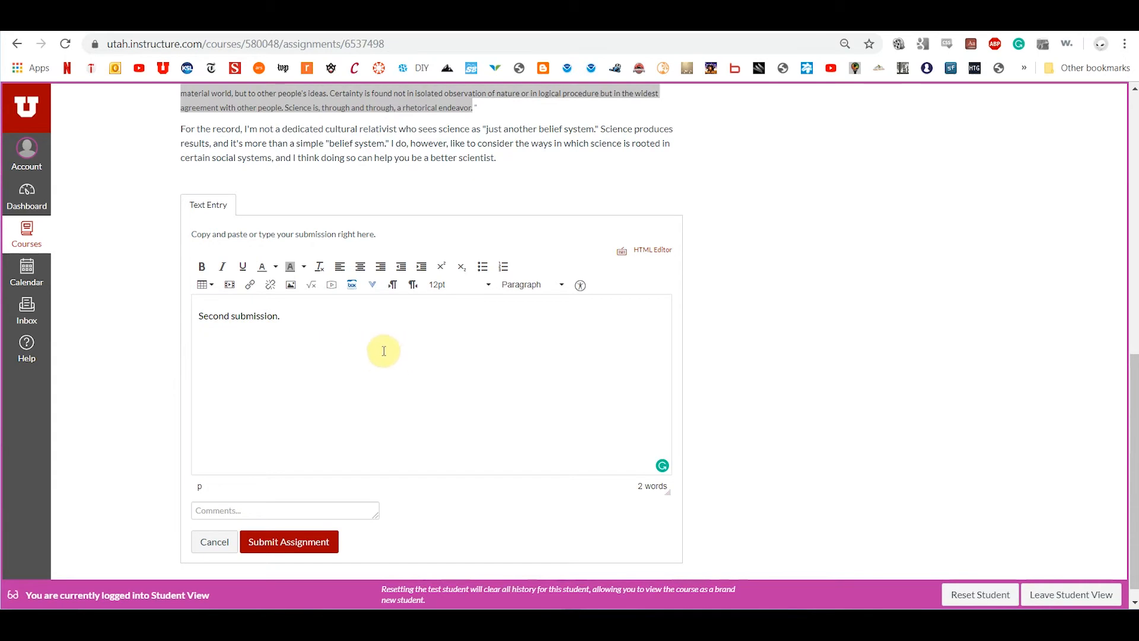
{"action": "mouse_move", "coordinate": [749, 444]}
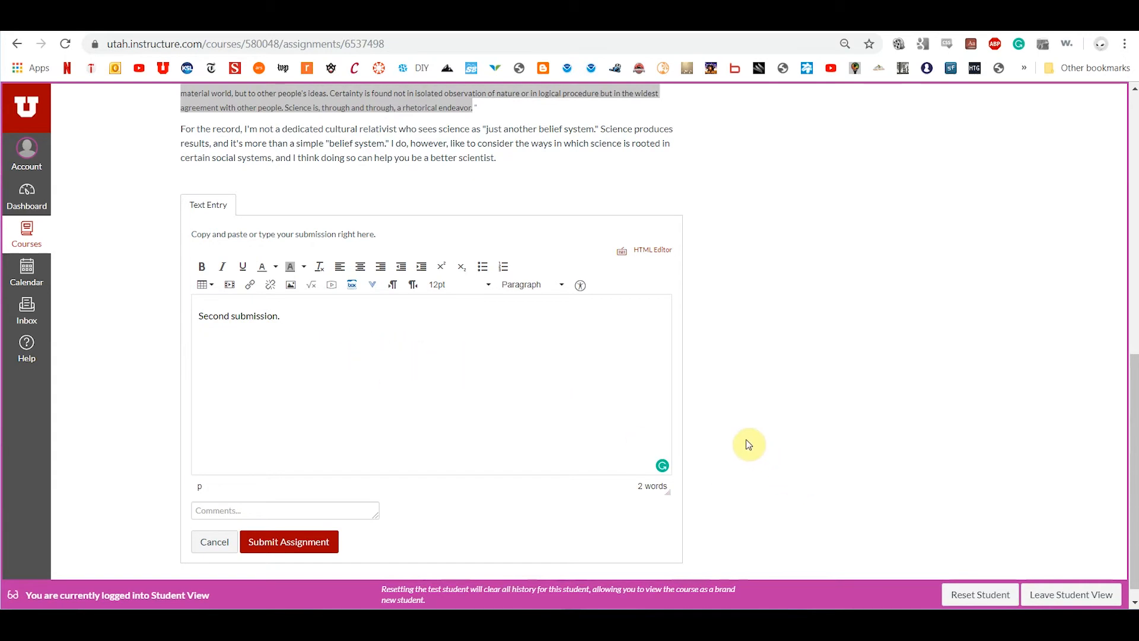
{"action": "mouse_move", "coordinate": [280, 328]}
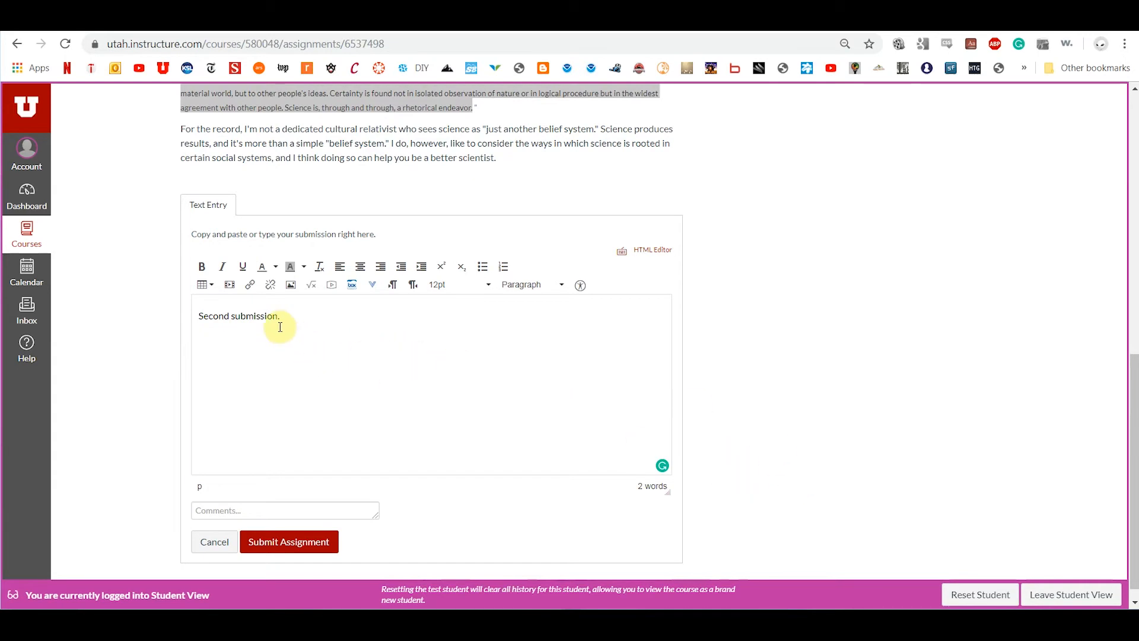
{"action": "left_click", "coordinate": [287, 541]}
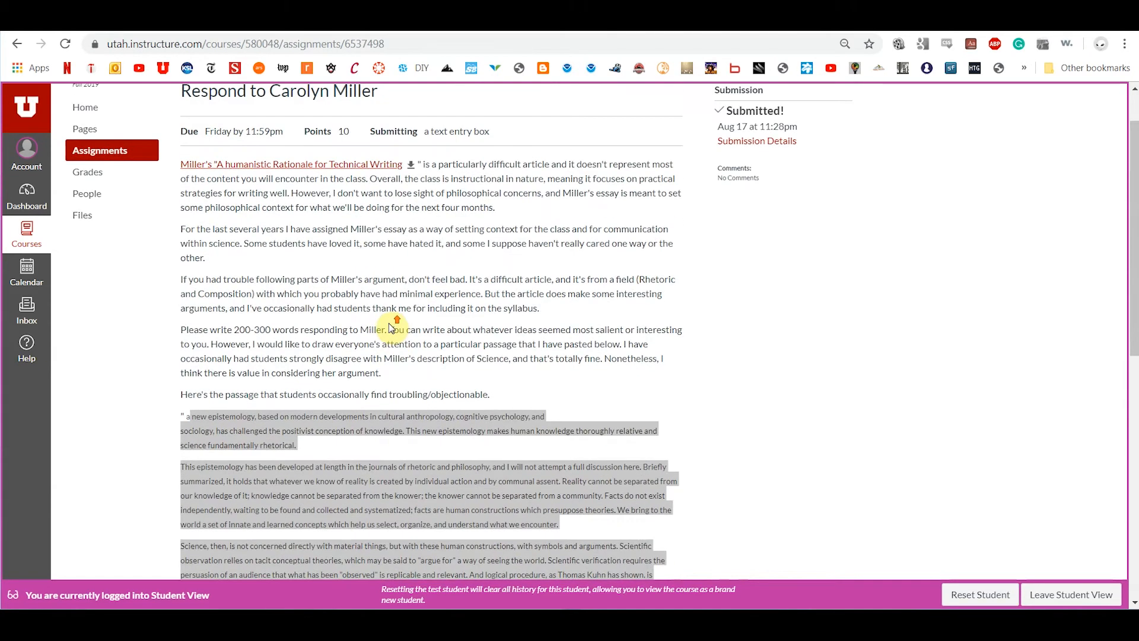
{"action": "scroll", "scroll_direction": "down", "scroll_amount": 3}
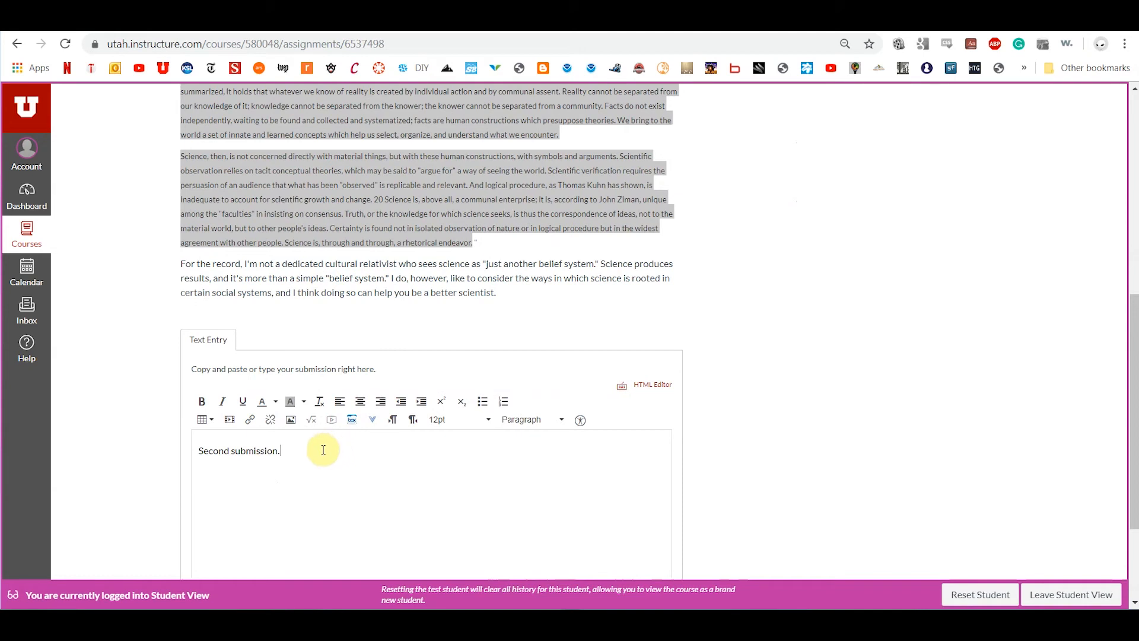
{"action": "scroll", "scroll_direction": "down", "scroll_amount": 3}
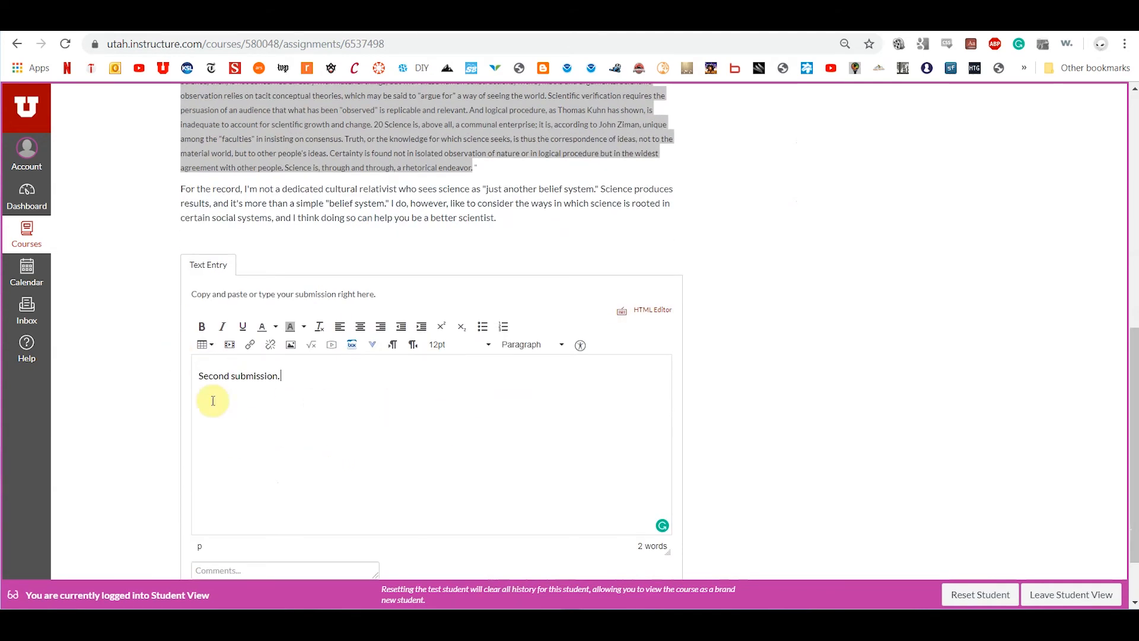
{"action": "scroll", "scroll_direction": "down", "scroll_amount": 3}
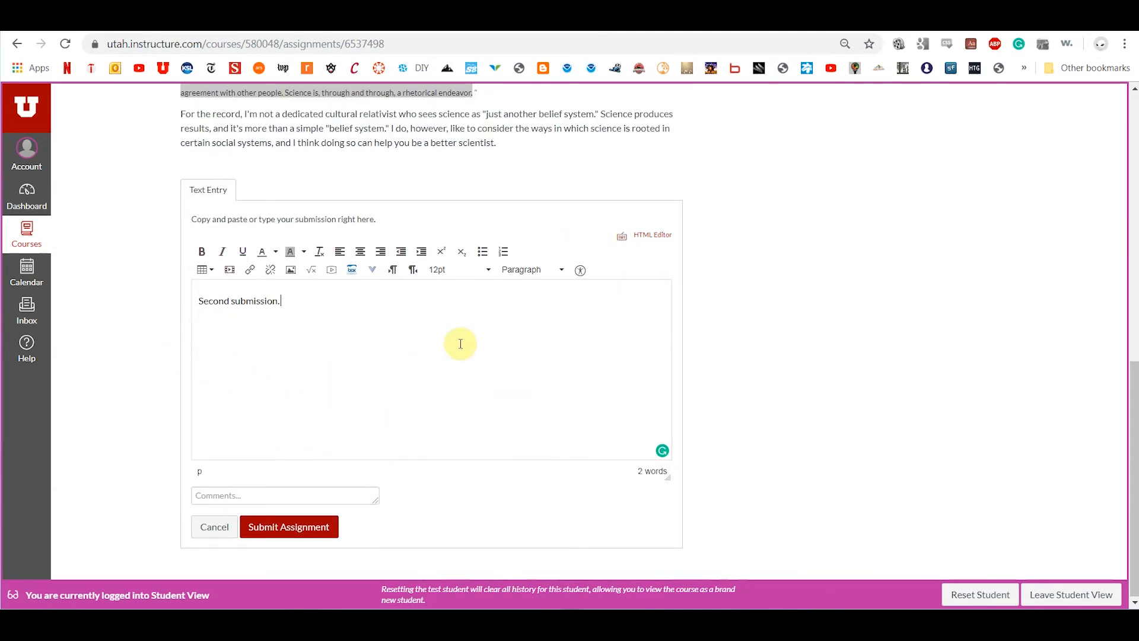
{"action": "mouse_move", "coordinate": [651, 471]}
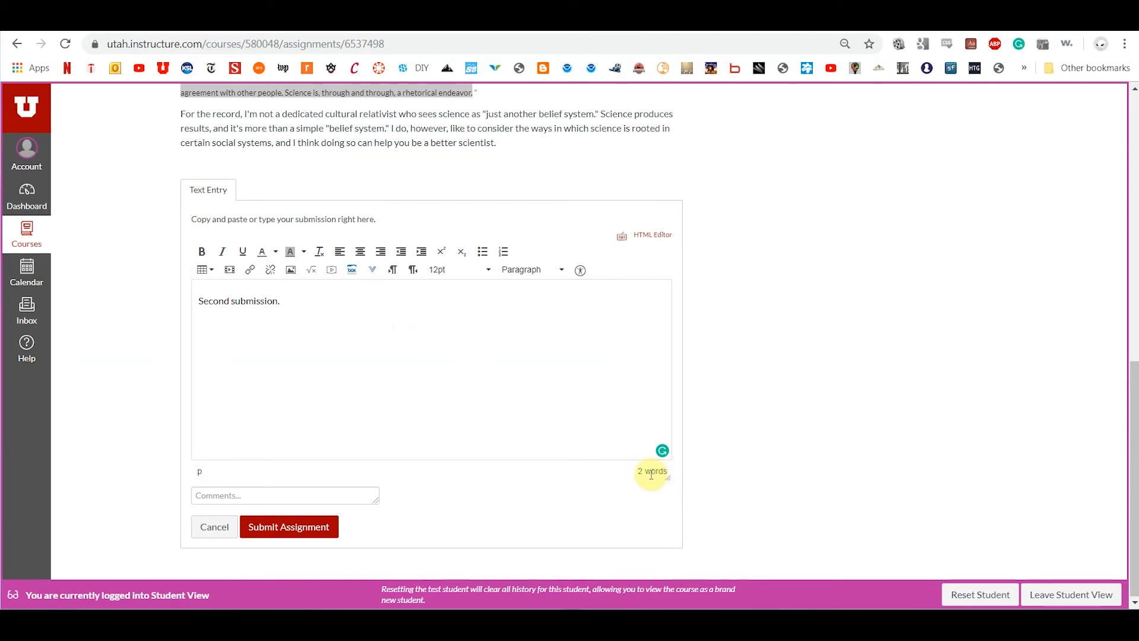
{"action": "mouse_move", "coordinate": [745, 481]}
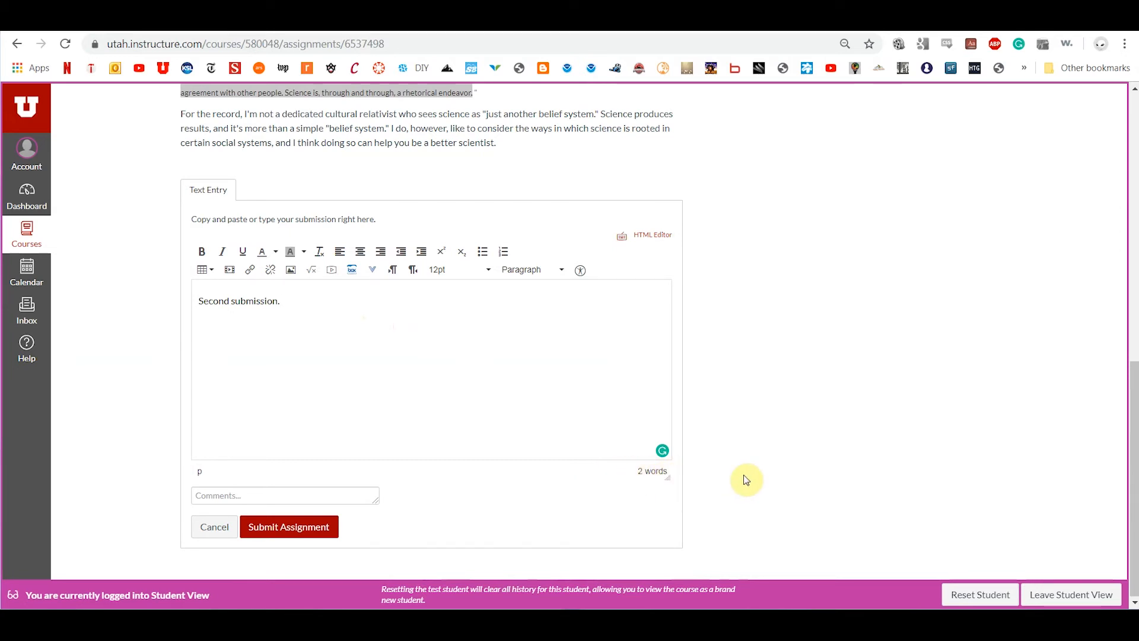
{"action": "mouse_move", "coordinate": [473, 396]}
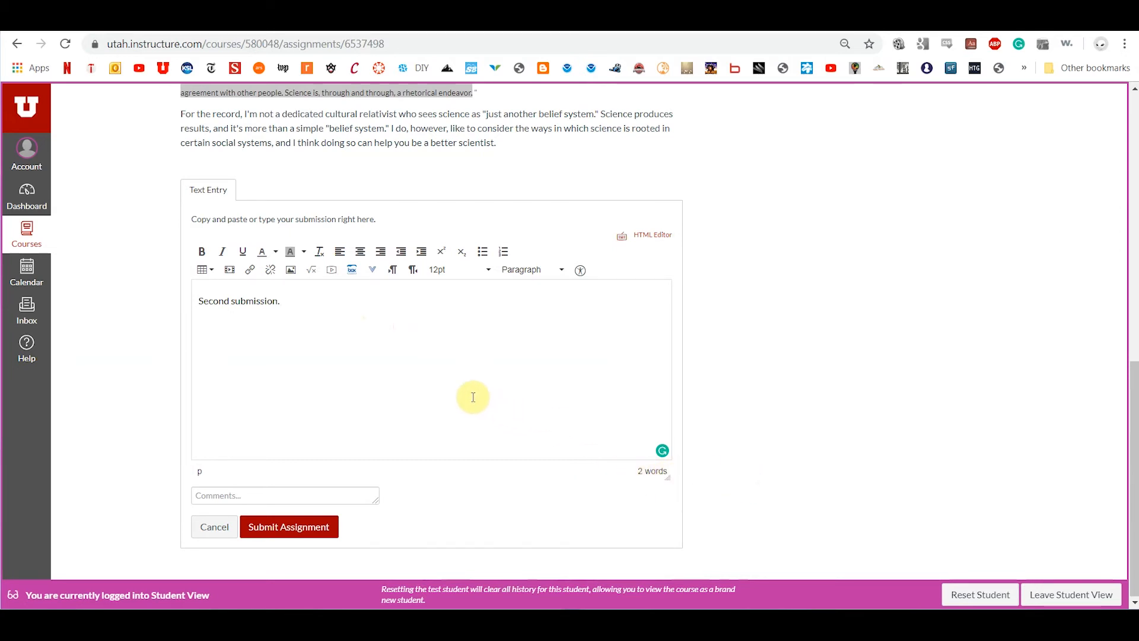
{"action": "mouse_move", "coordinate": [203, 270]}
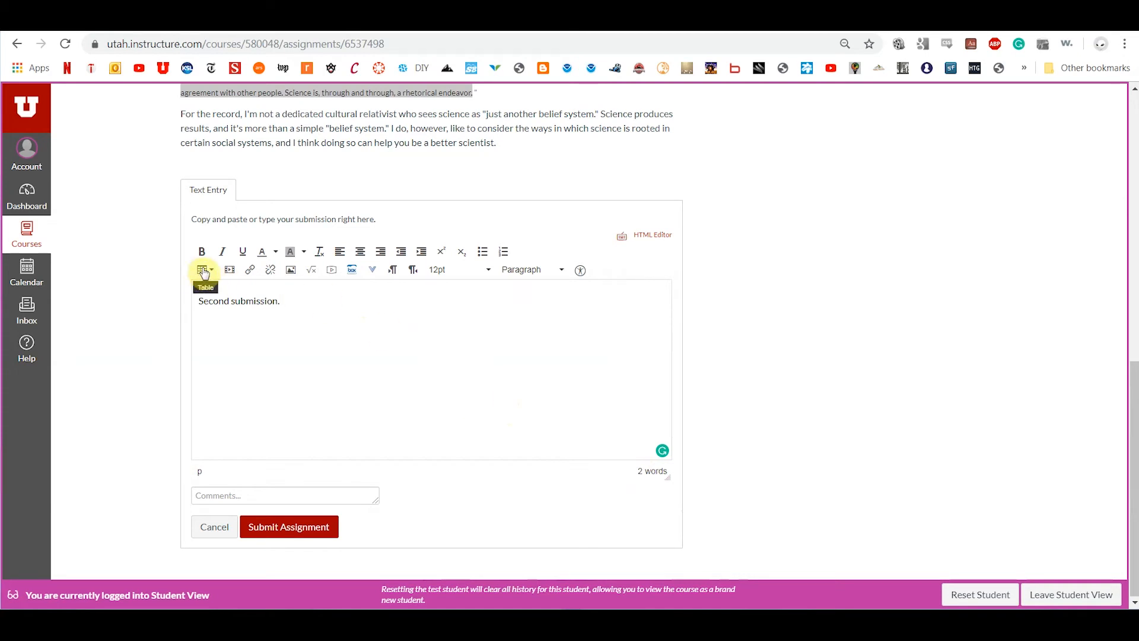
{"action": "mouse_move", "coordinate": [286, 315]}
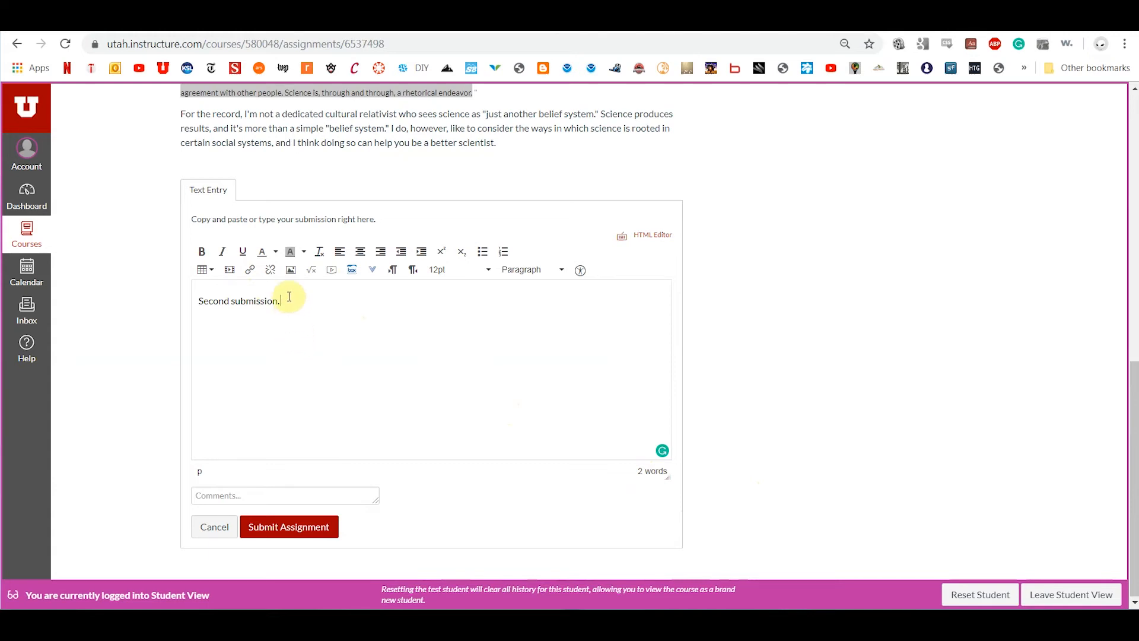
{"action": "mouse_move", "coordinate": [144, 364]}
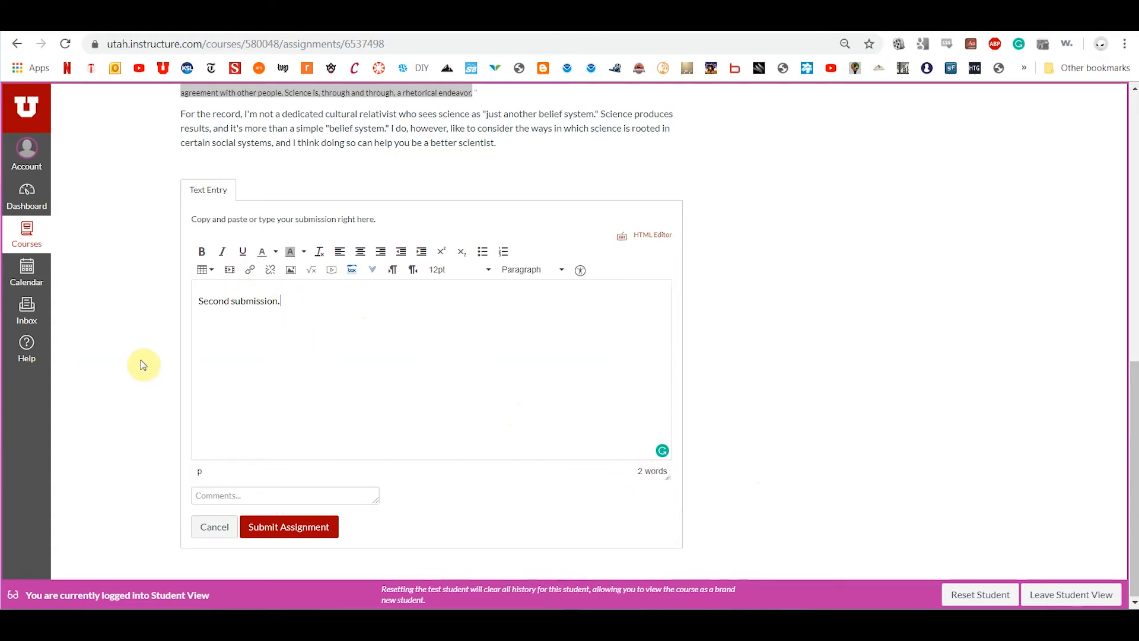
Submit the new text entry and confirm 'Assignment successfully submitted' dated Aug 18.
{"action": "left_click", "coordinate": [287, 527]}
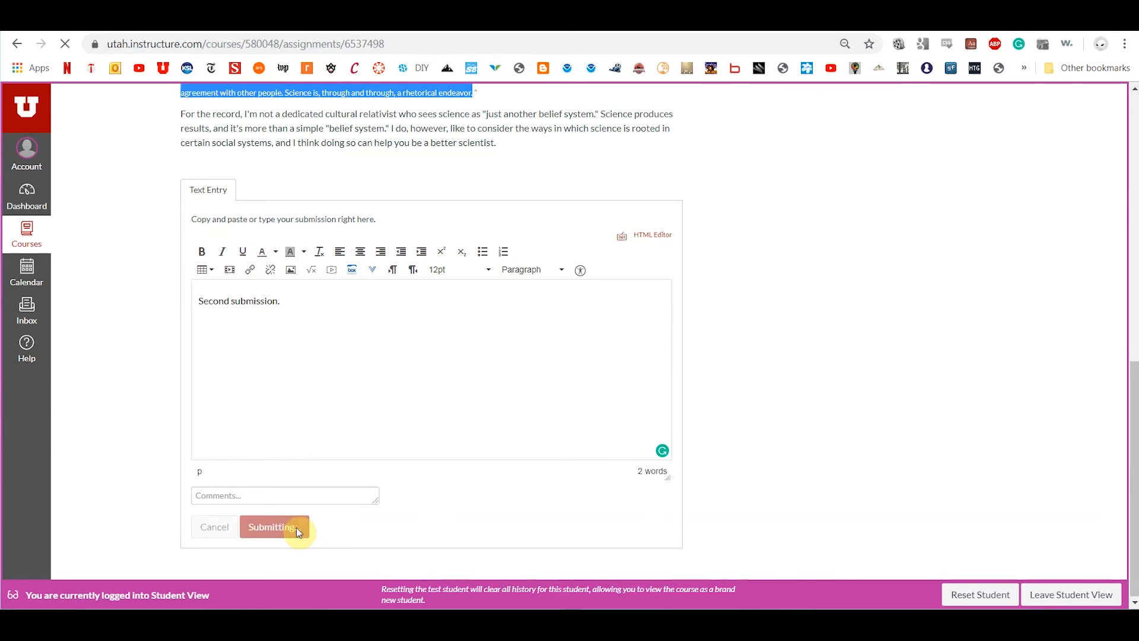
{"action": "left_click", "coordinate": [274, 525]}
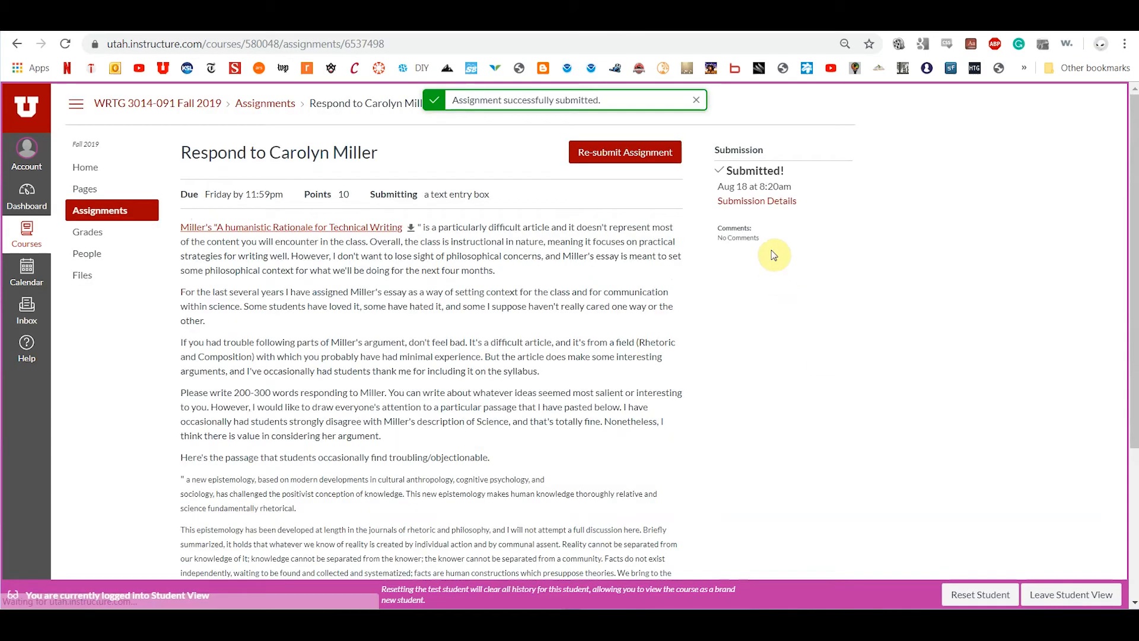
{"action": "mouse_move", "coordinate": [732, 213]}
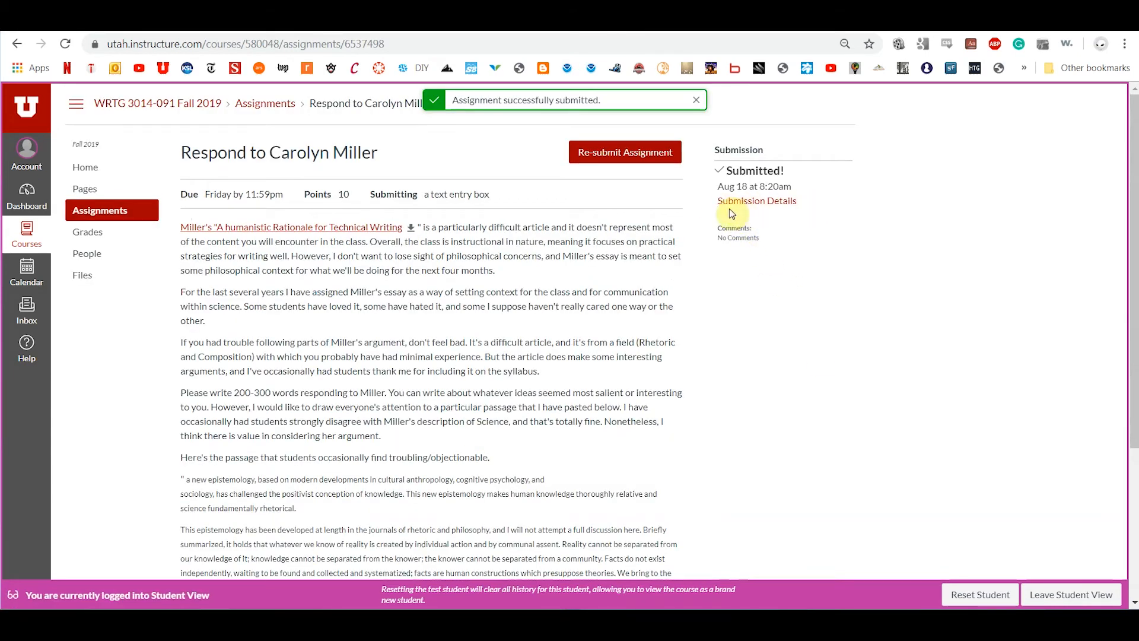
{"action": "left_click", "coordinate": [696, 99]}
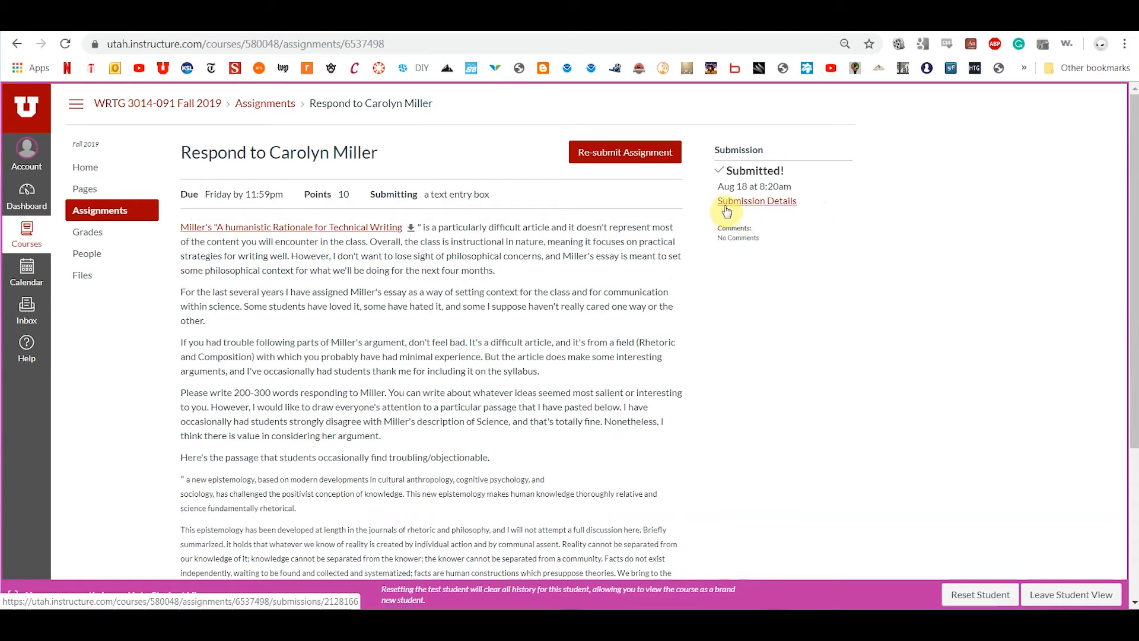
{"action": "mouse_move", "coordinate": [795, 211]}
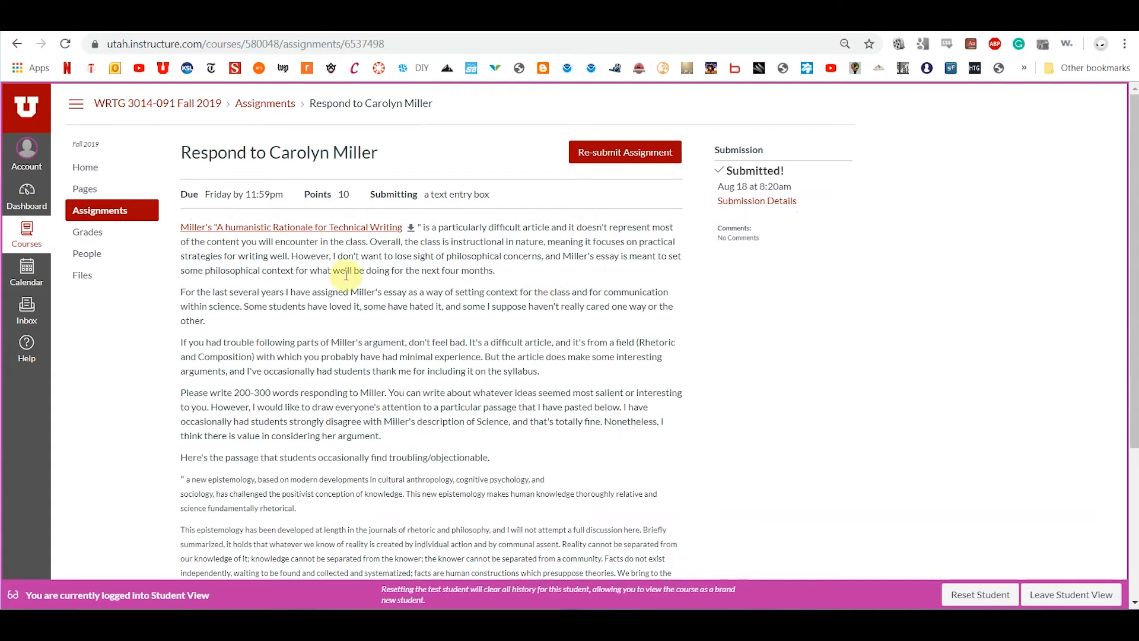
{"action": "mouse_move", "coordinate": [223, 286]}
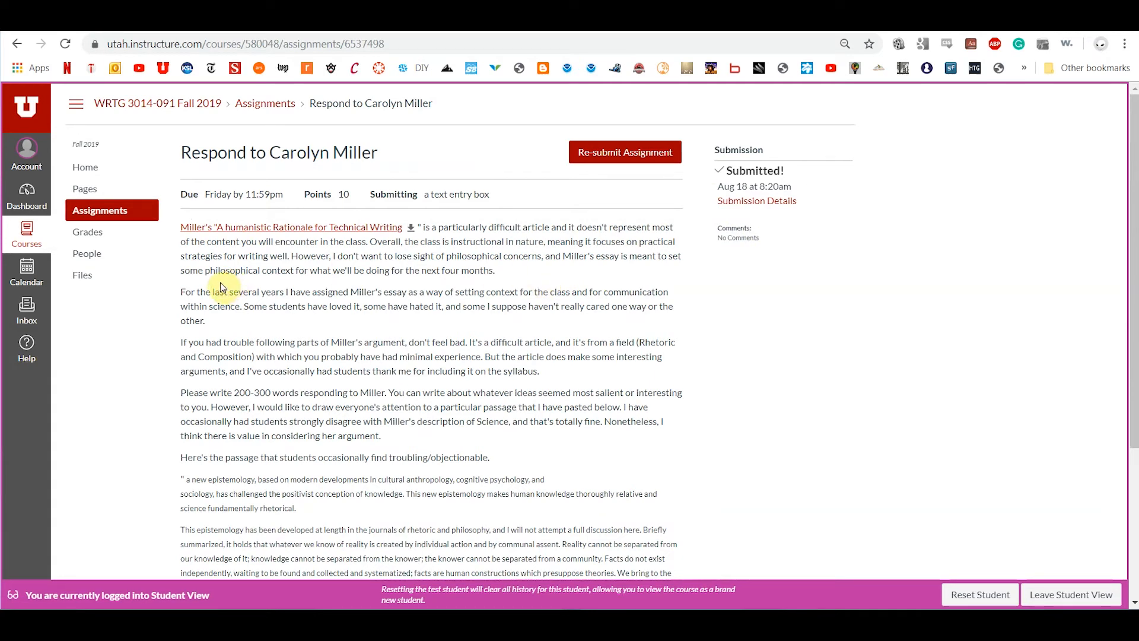
{"action": "mouse_move", "coordinate": [221, 294]}
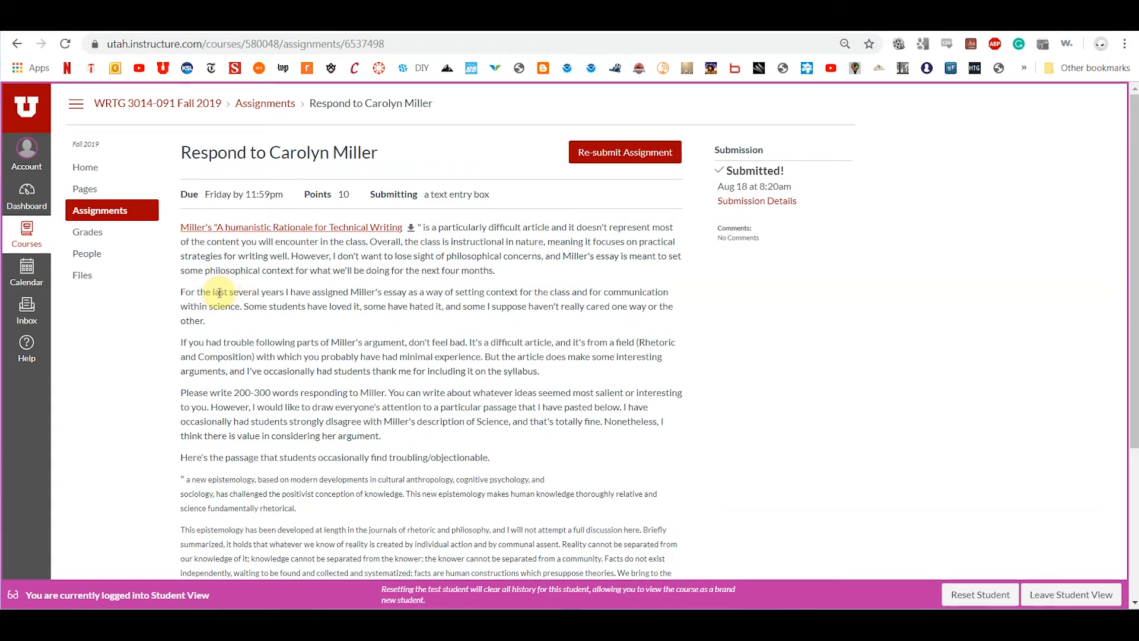
{"action": "mouse_move", "coordinate": [129, 131]}
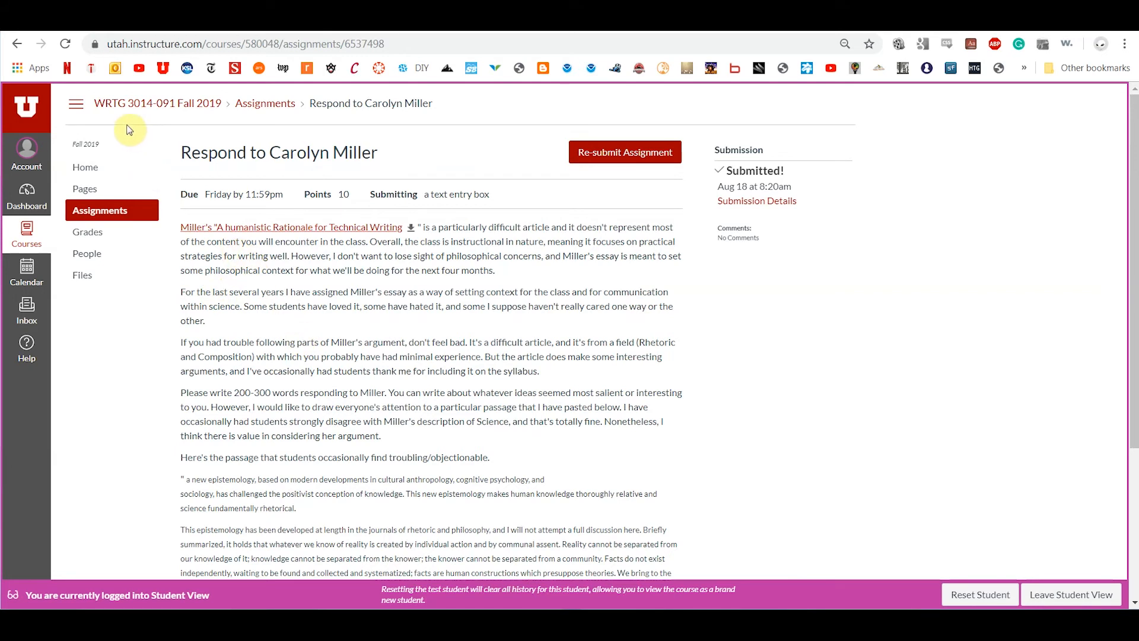
{"action": "mouse_move", "coordinate": [86, 168]}
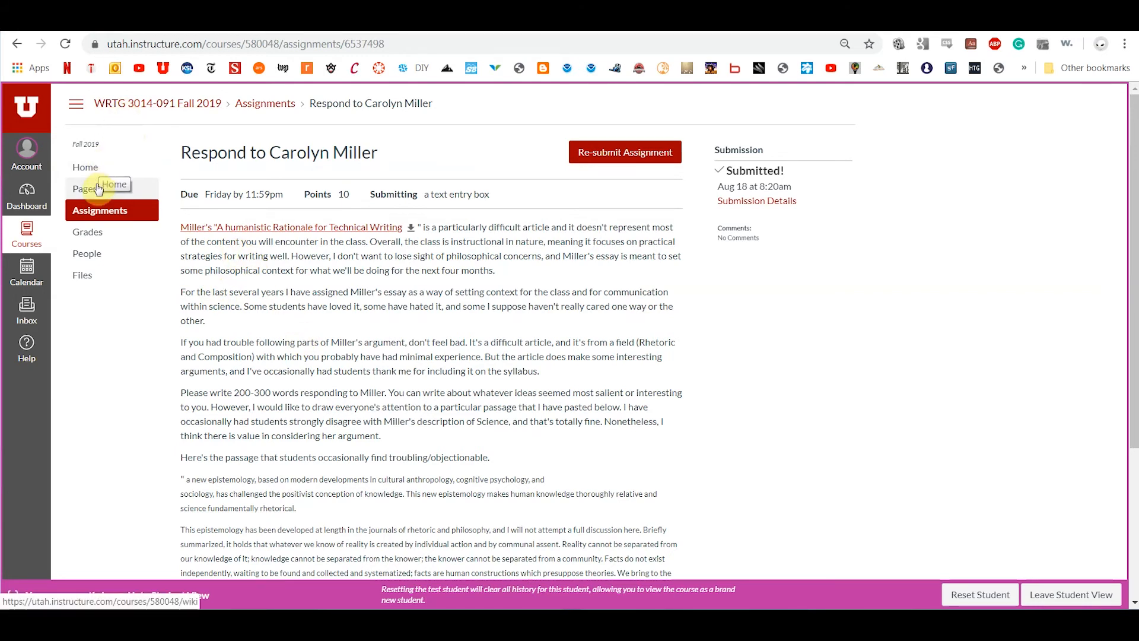
{"action": "mouse_move", "coordinate": [237, 280]}
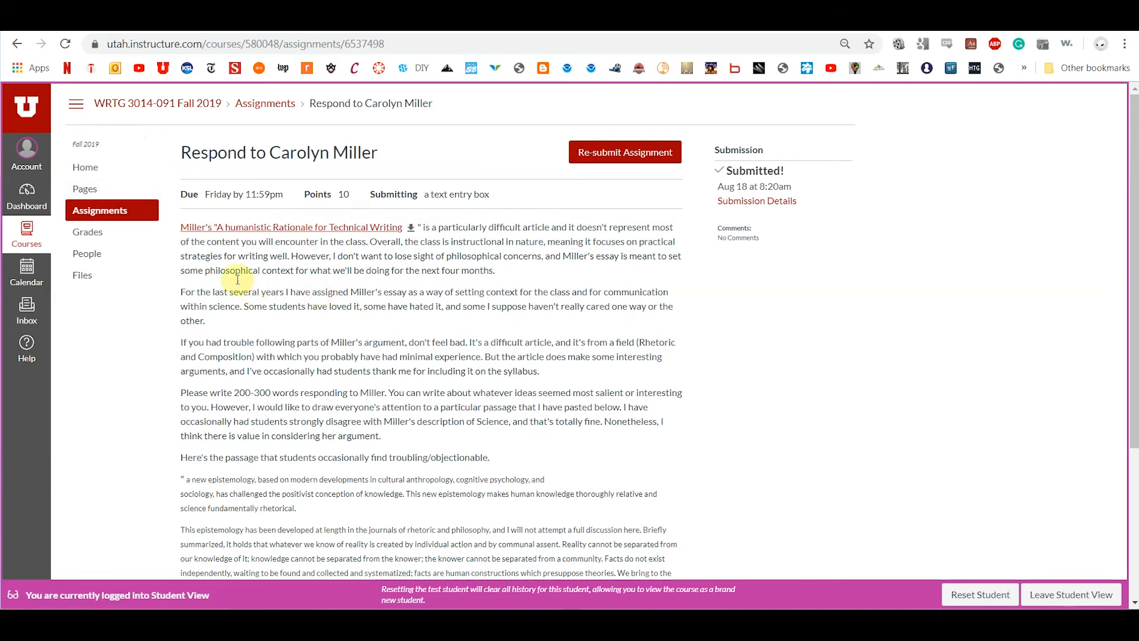
Return to the course home page and look over the weekly schedule links and to-do list.
{"action": "left_click", "coordinate": [86, 167]}
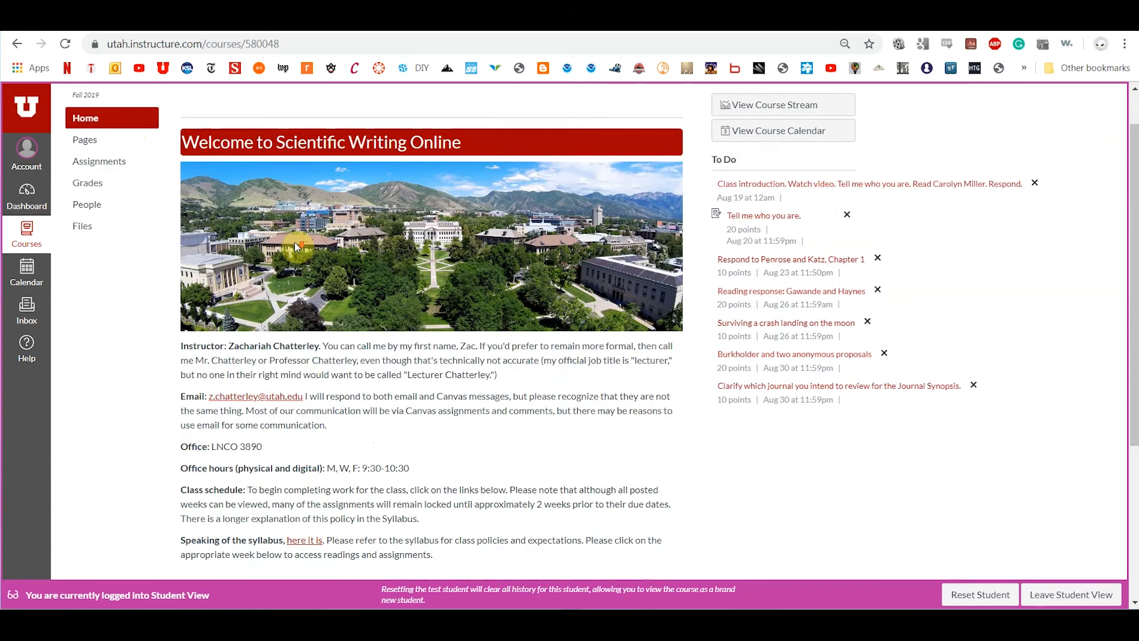
{"action": "scroll", "scroll_direction": "down", "scroll_amount": 3}
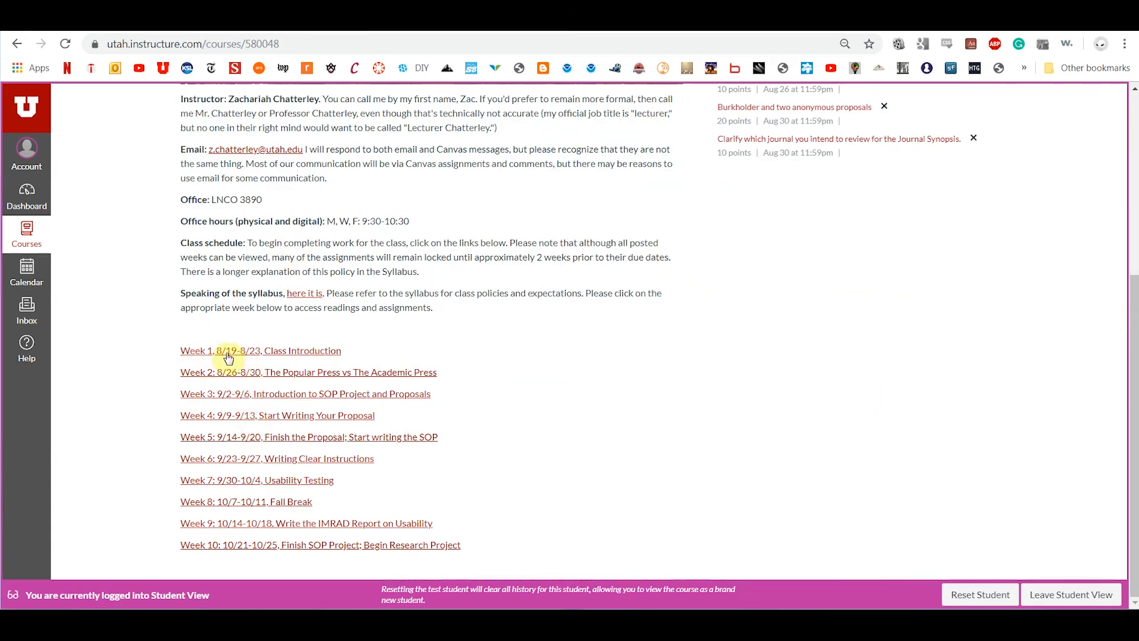
{"action": "mouse_move", "coordinate": [215, 382]}
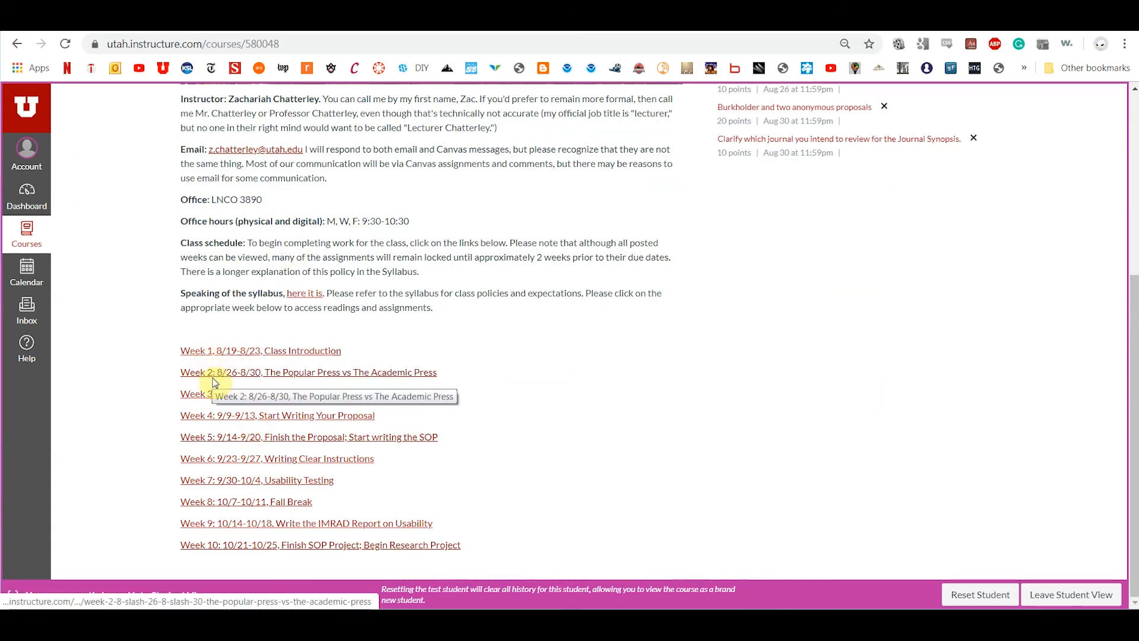
{"action": "mouse_move", "coordinate": [191, 564]}
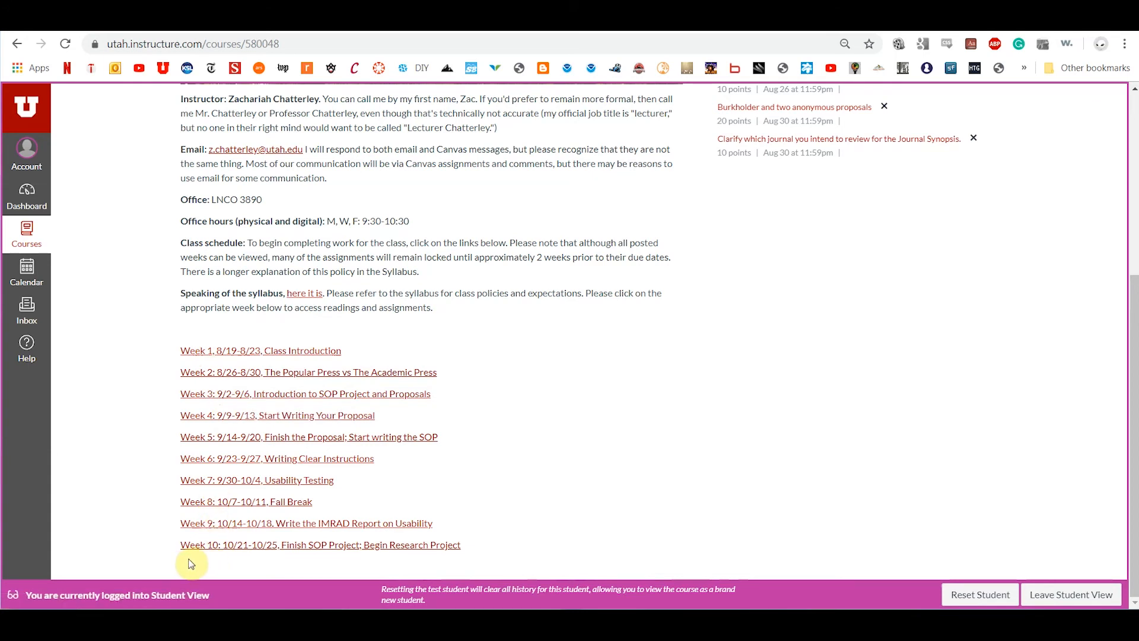
{"action": "mouse_move", "coordinate": [513, 566]}
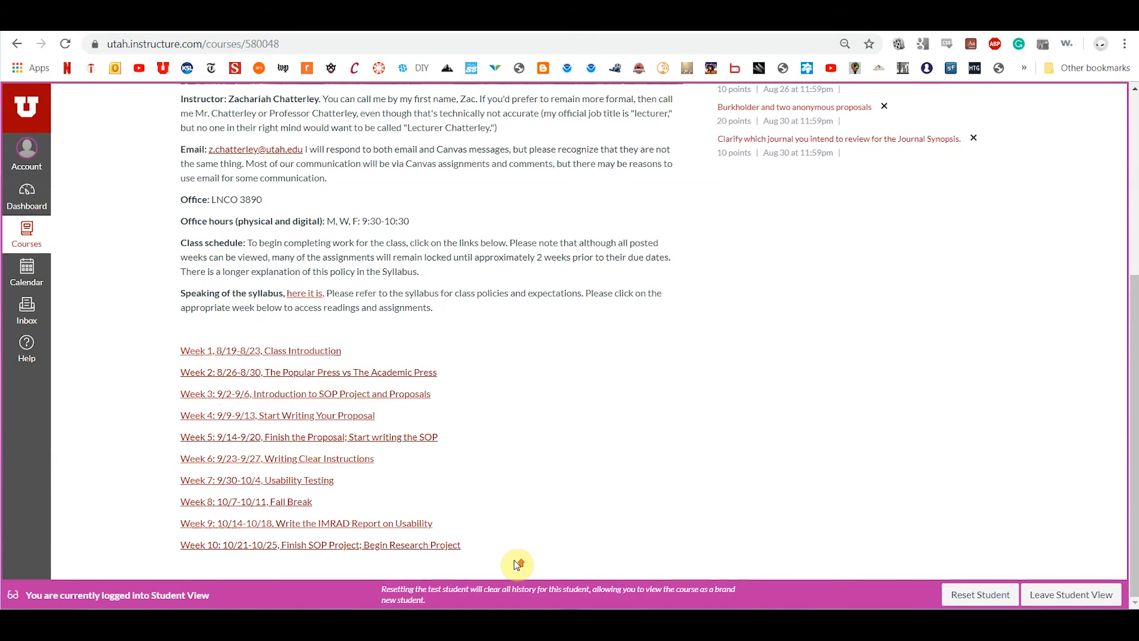
{"action": "scroll", "scroll_direction": "up", "scroll_amount": 3}
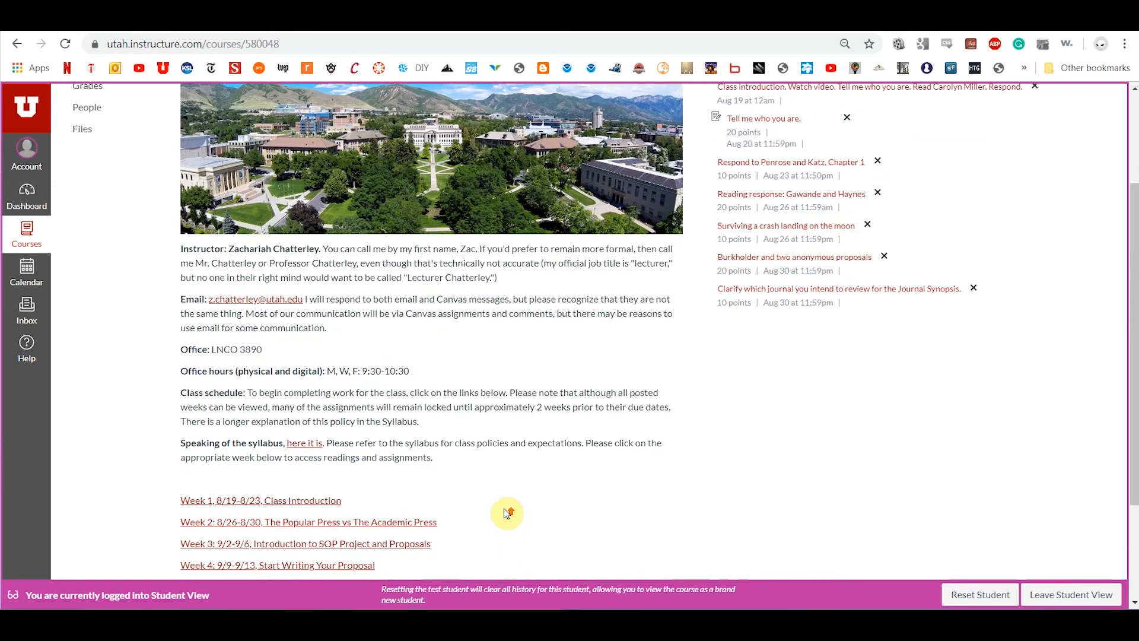
{"action": "scroll", "scroll_direction": "up", "scroll_amount": 3}
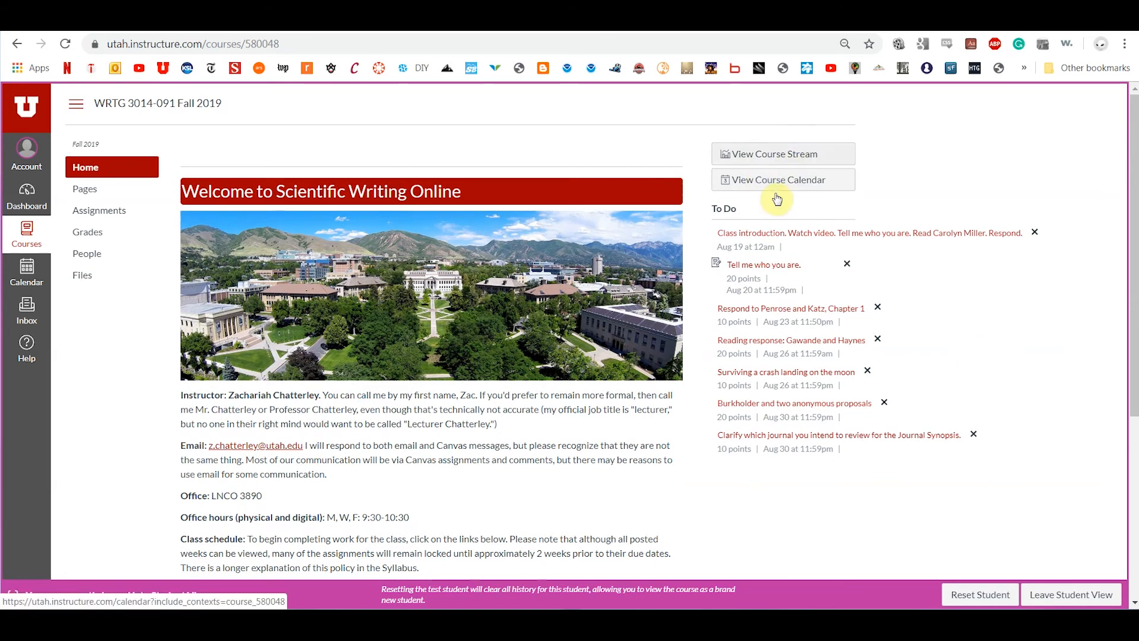
{"action": "mouse_move", "coordinate": [761, 346]}
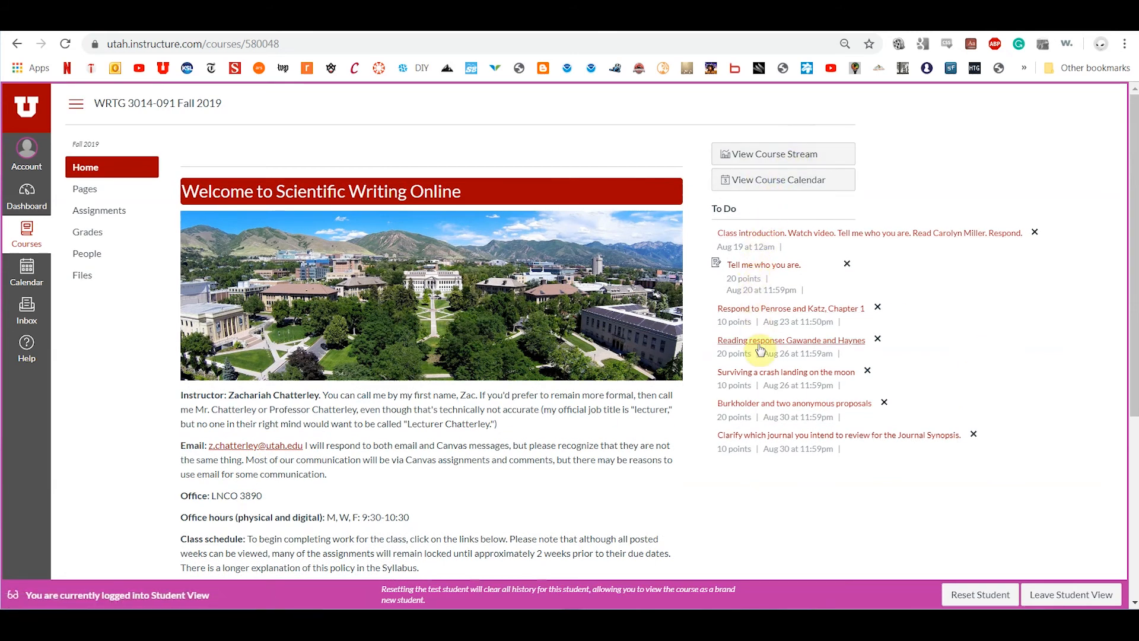
{"action": "mouse_move", "coordinate": [759, 383]}
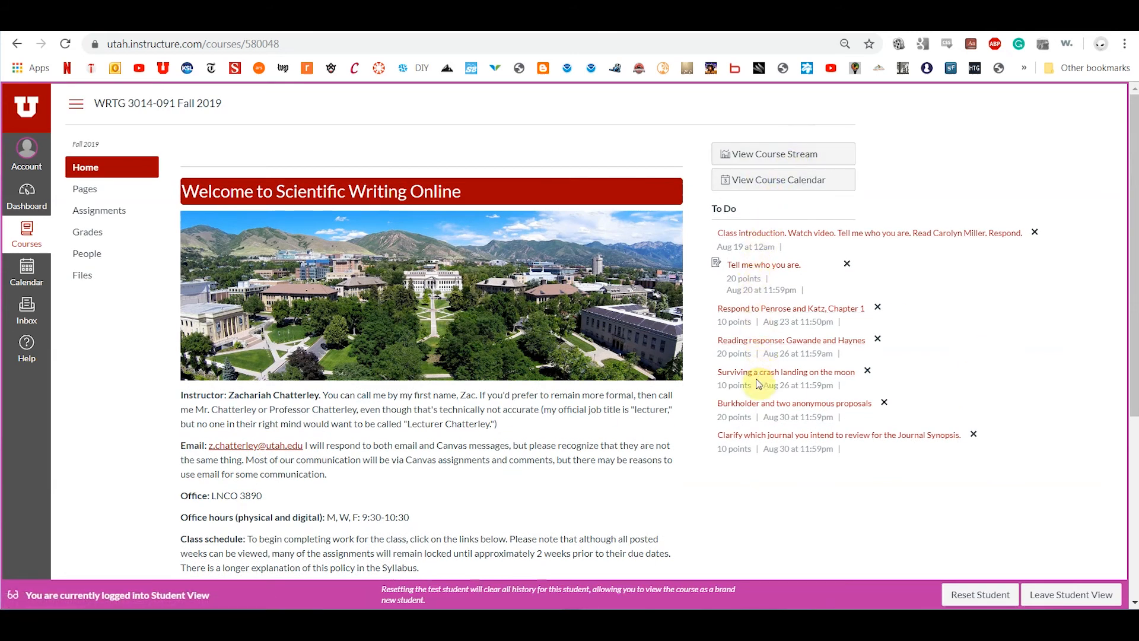
{"action": "mouse_move", "coordinate": [797, 485]}
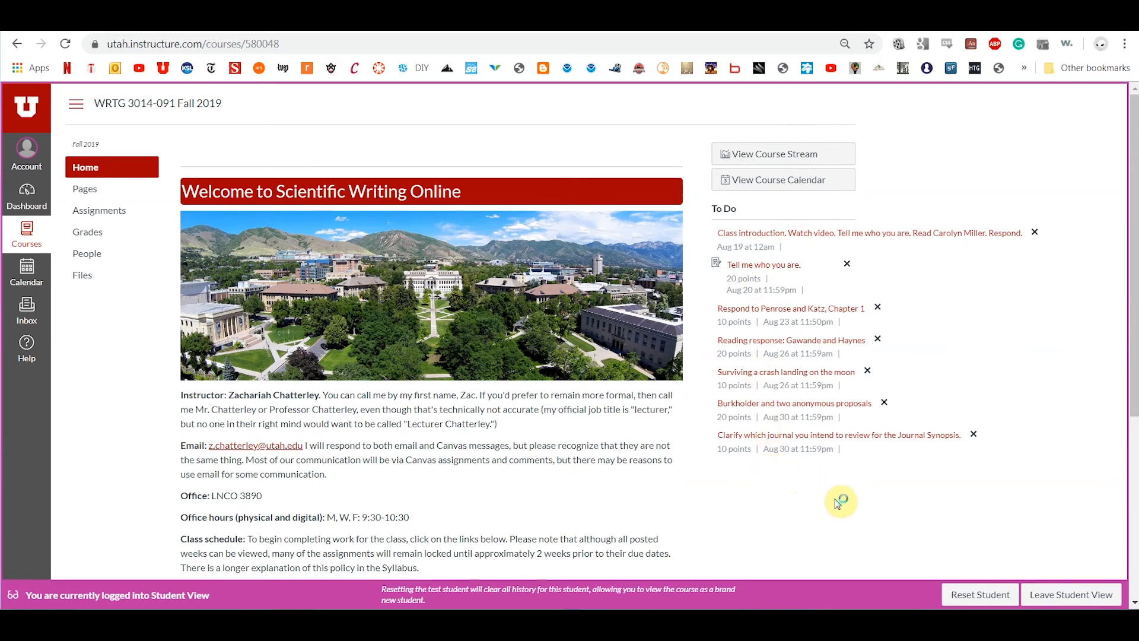
{"action": "mouse_move", "coordinate": [617, 462]}
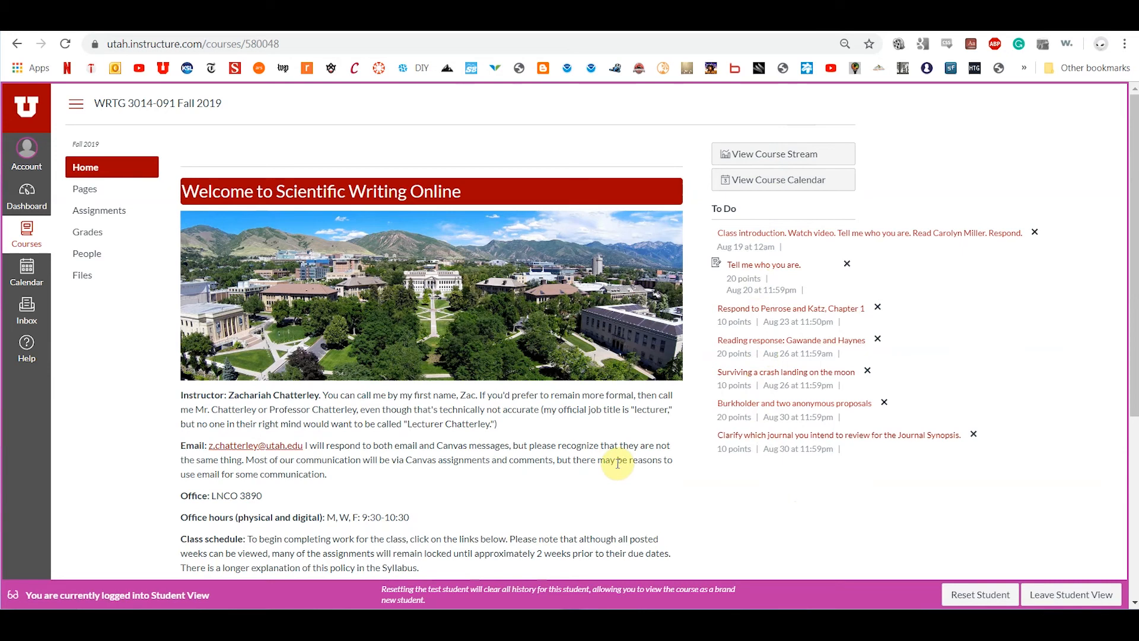
{"action": "mouse_move", "coordinate": [407, 442]}
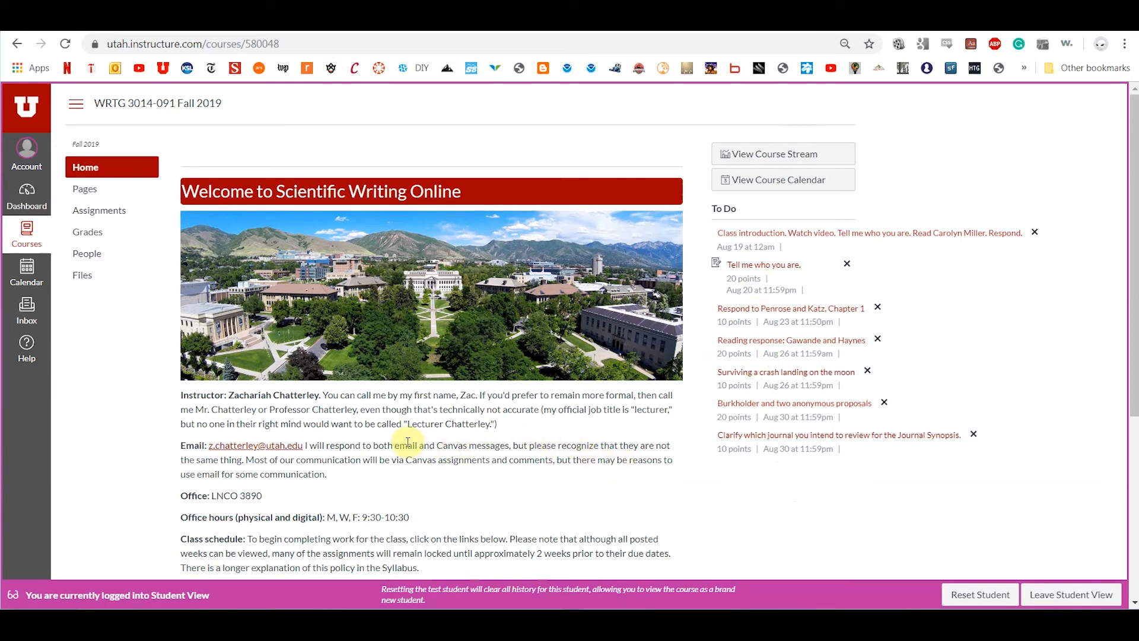
{"action": "mouse_move", "coordinate": [226, 452]}
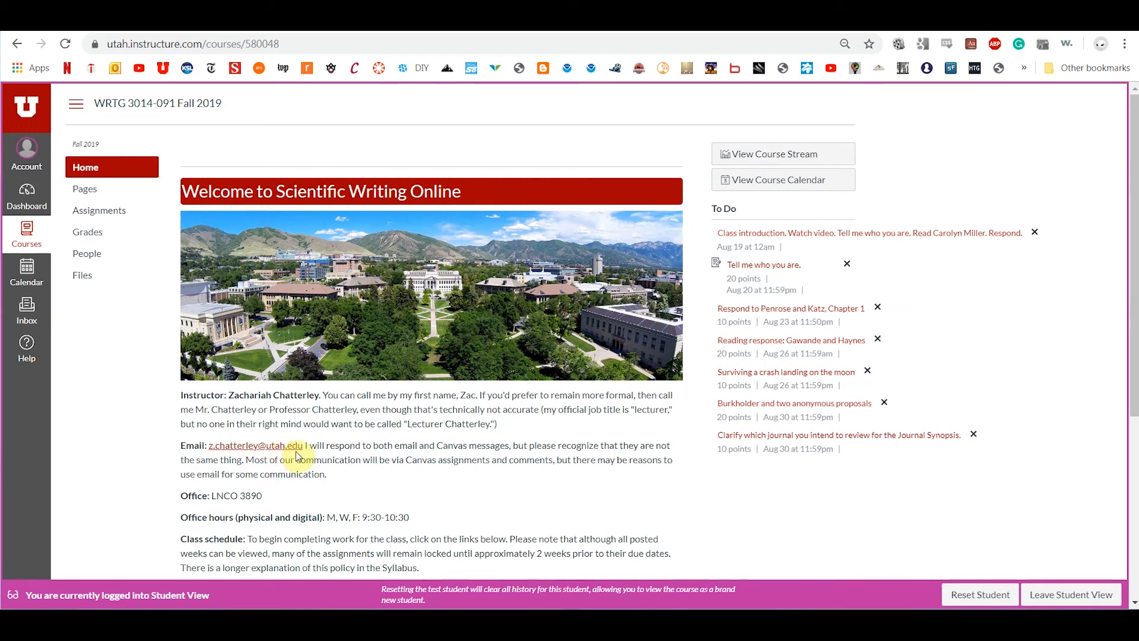
{"action": "mouse_move", "coordinate": [26, 305]}
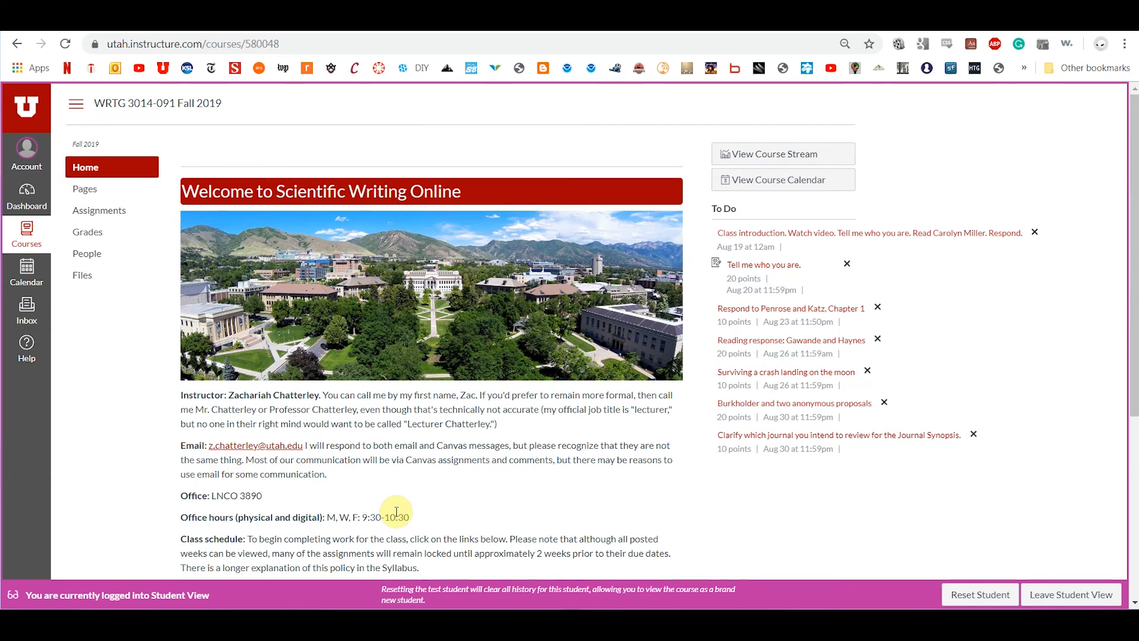
{"action": "mouse_move", "coordinate": [613, 506]}
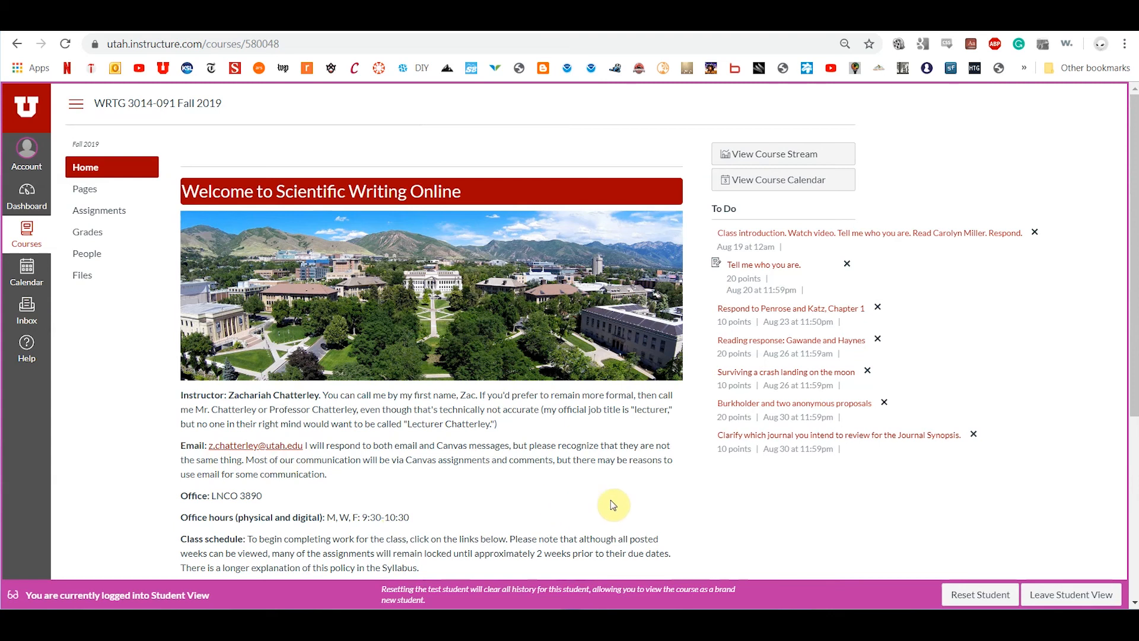
{"action": "mouse_move", "coordinate": [883, 587]}
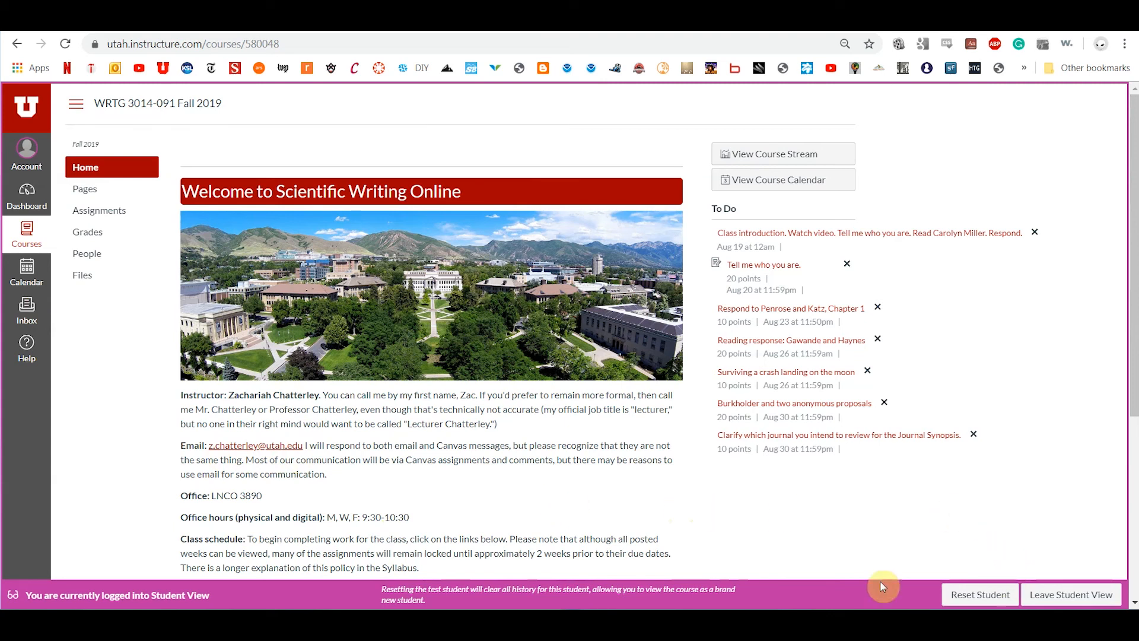